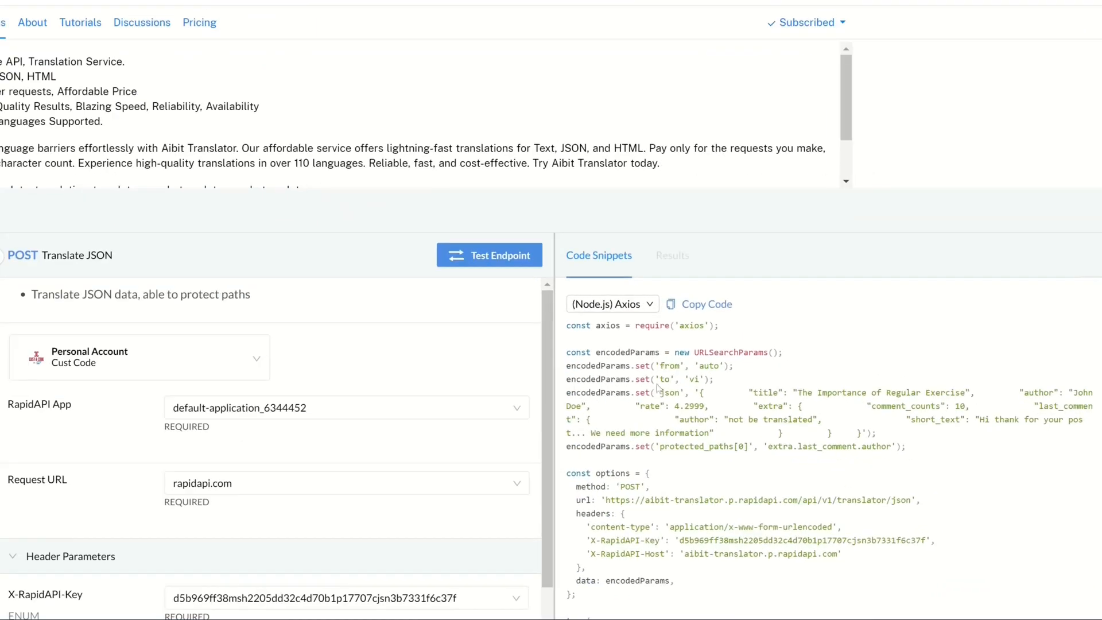
Step: Add a form-urlencoded content type and an X-RapidAPI-Host header set to aibit-translator.p.rapidapi.com
drag(699, 392, 843, 432)
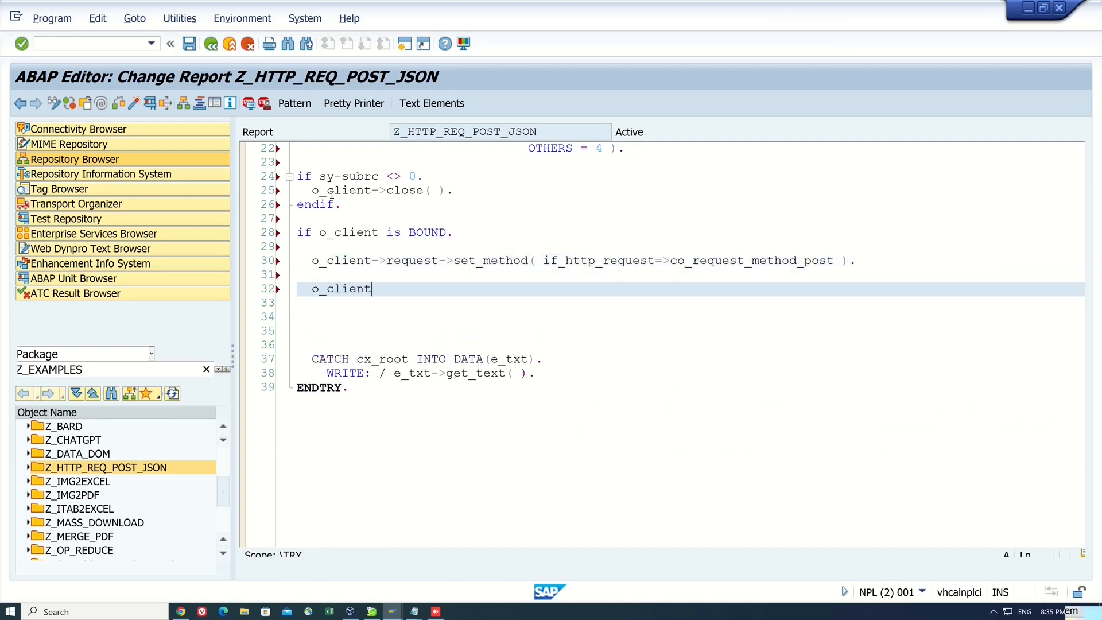
text(->request->set_content_type( 'application/x-www-form-urlencoded' ).)
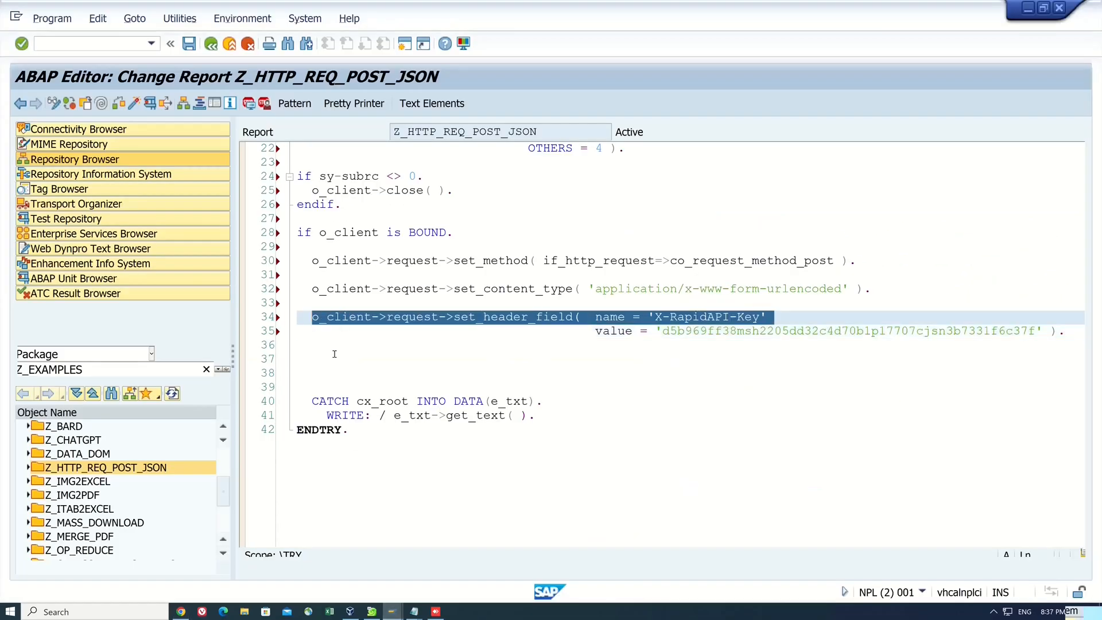
text(o_client->request->set_header_field( name = 'X-RapidAPI-Host')
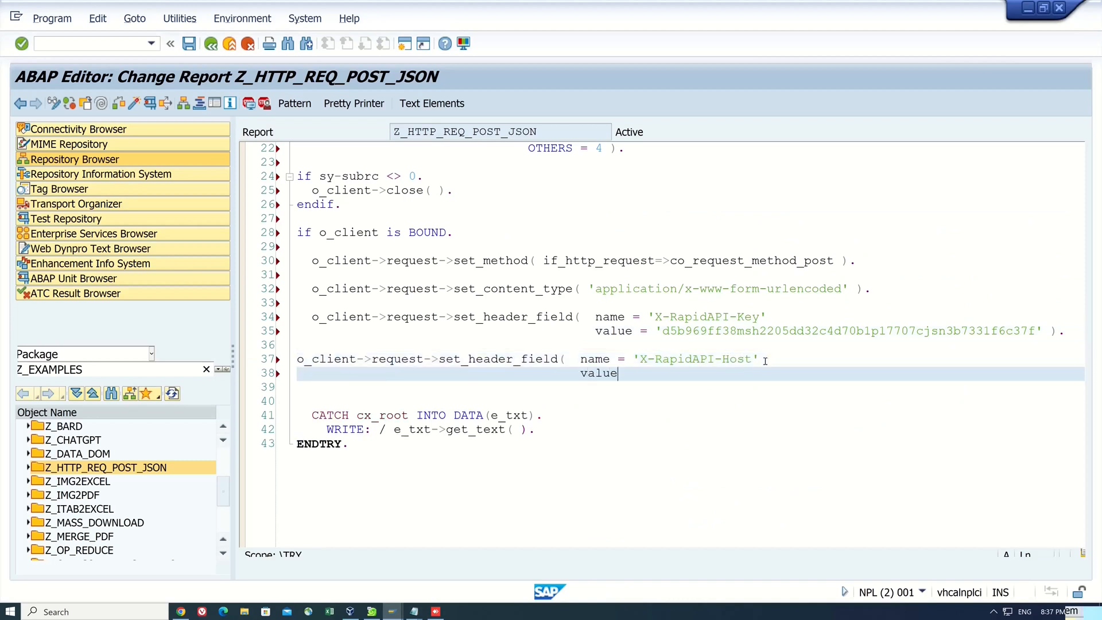
text(= '' ).)
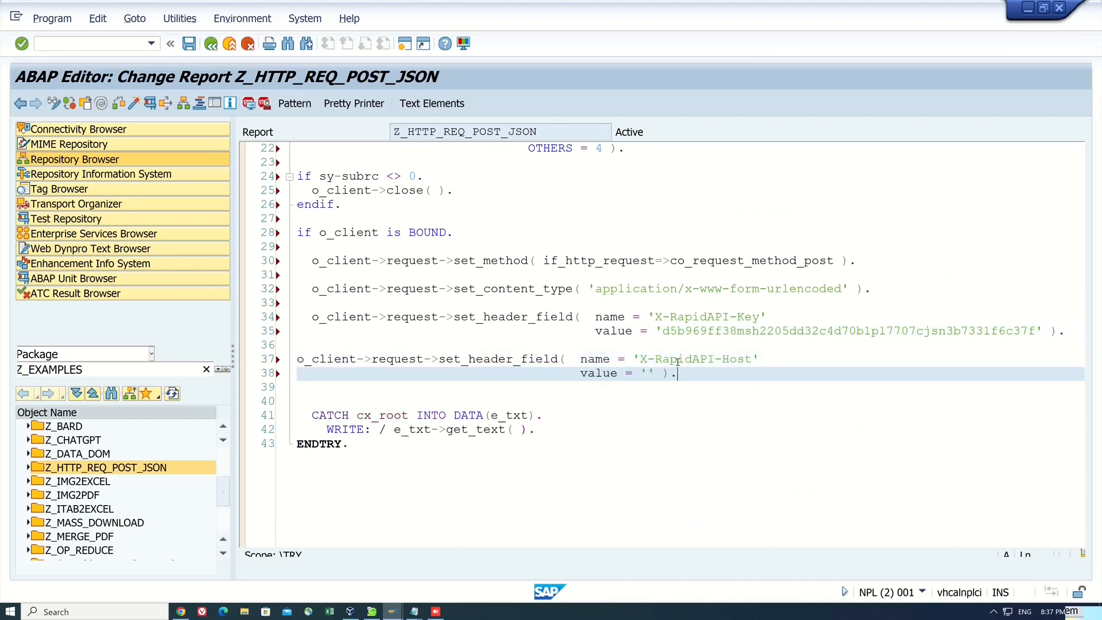
text(aibit-translator.p.rapidapi.com)
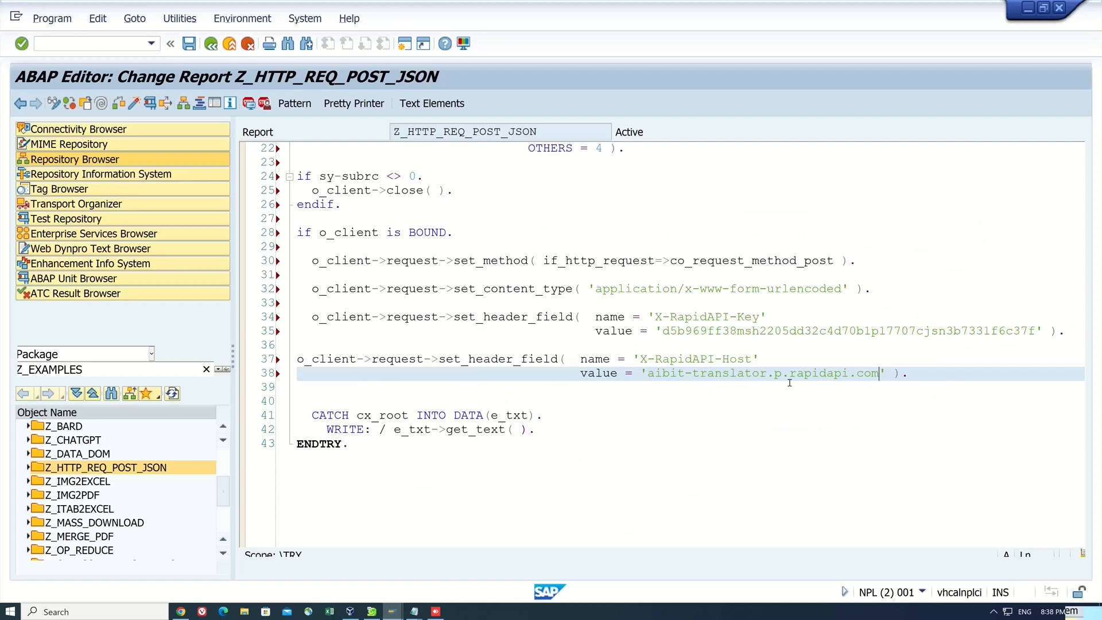
text(o_client->request)
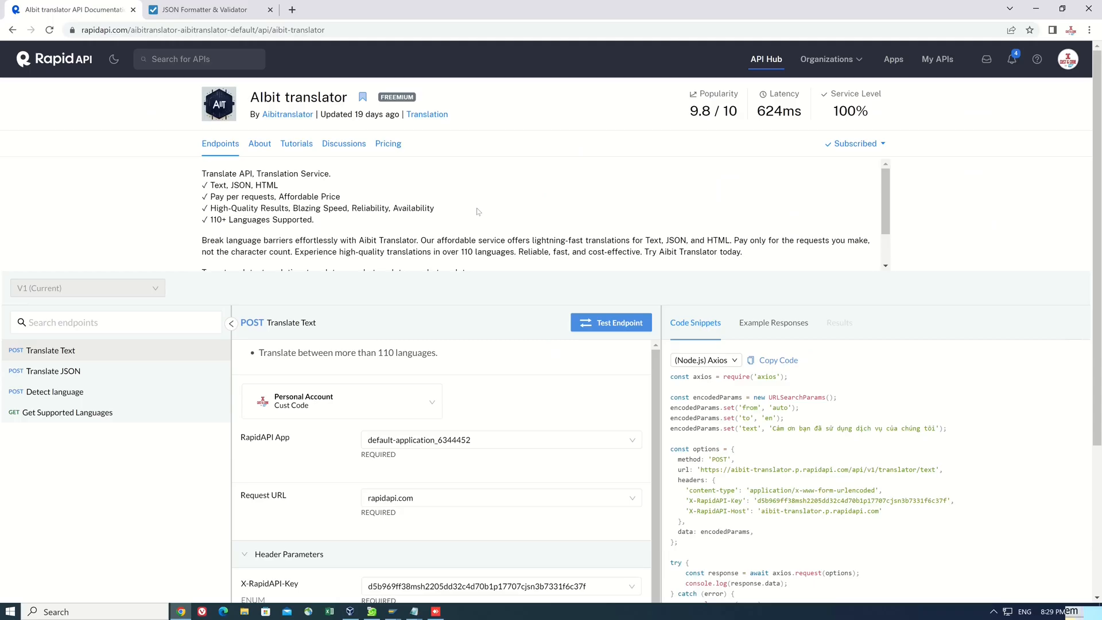
mouse_move(454, 167)
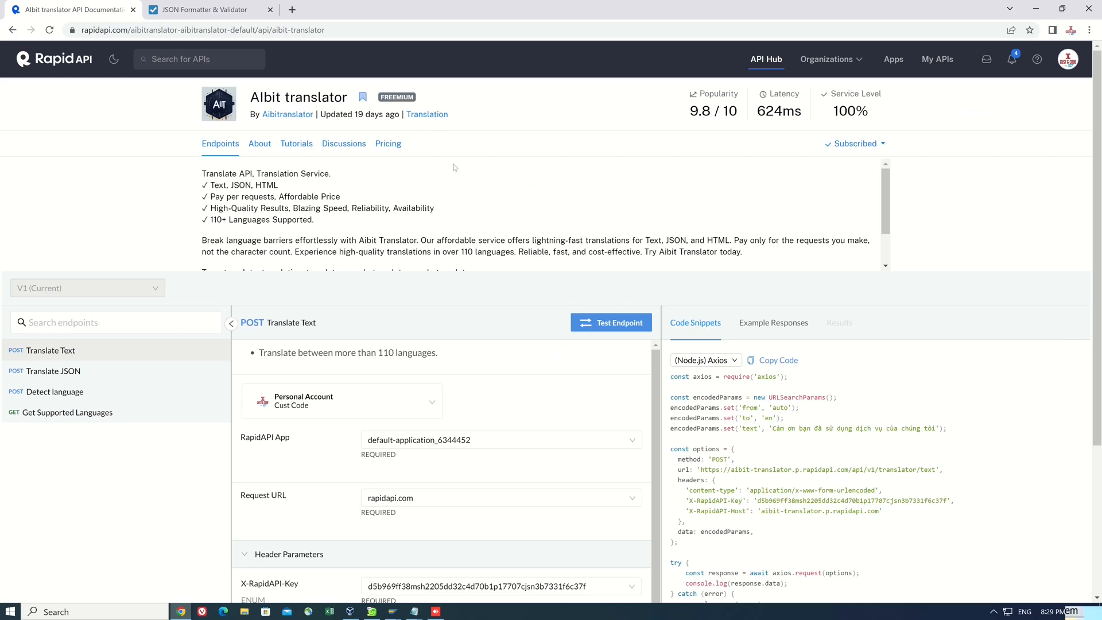
mouse_move(99, 40)
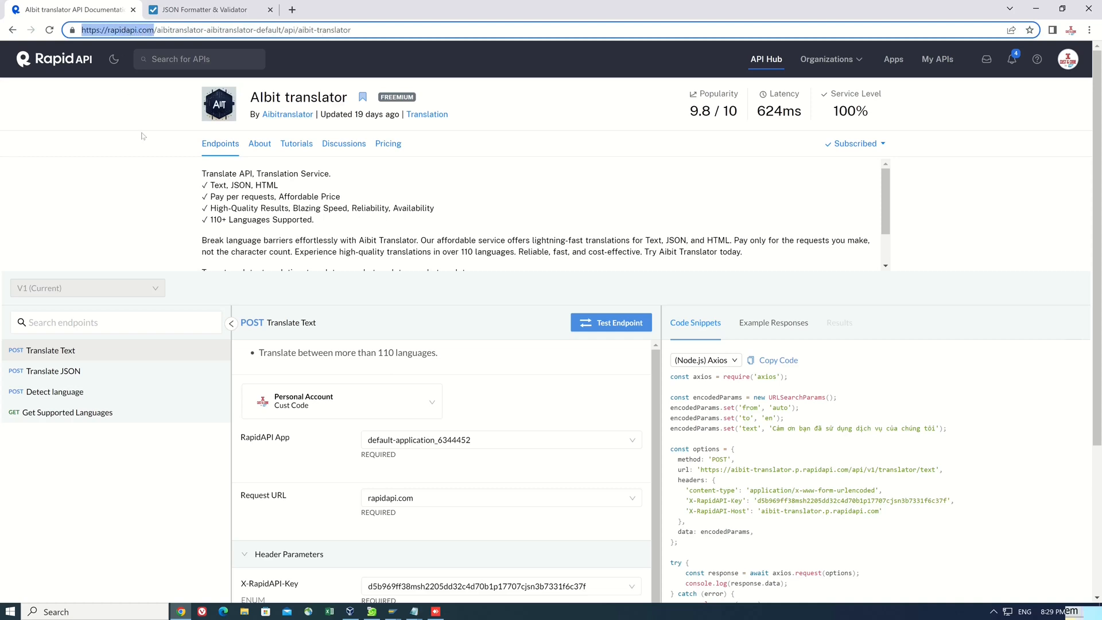
double_click(264, 97)
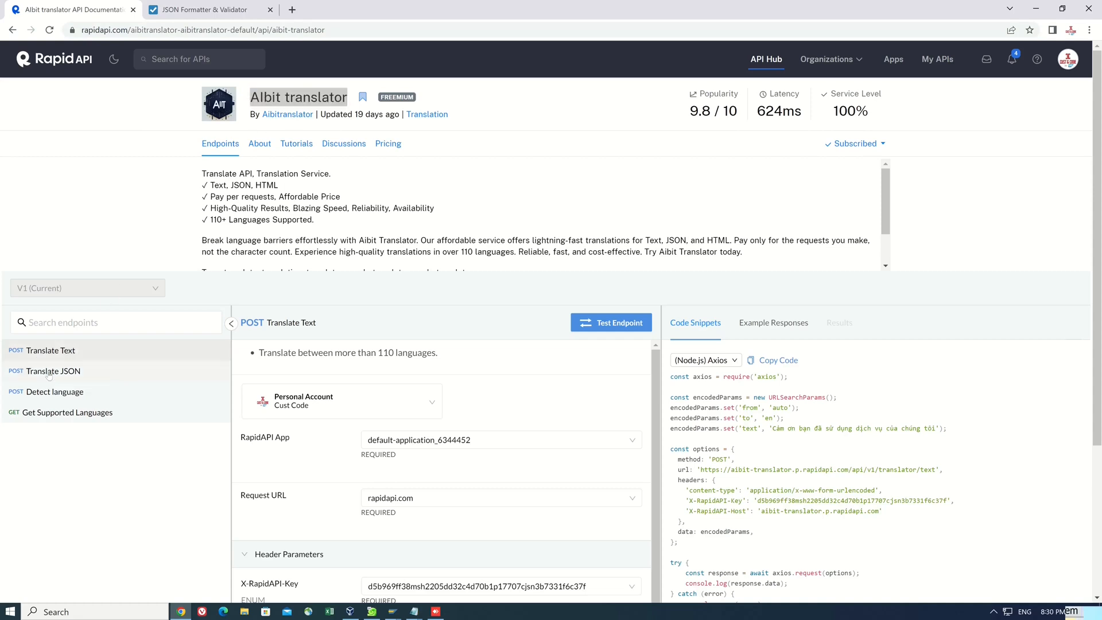
Step: Test the Translate JSON endpoint, getting 200 Success with the title translated into Vietnamese
click(52, 371)
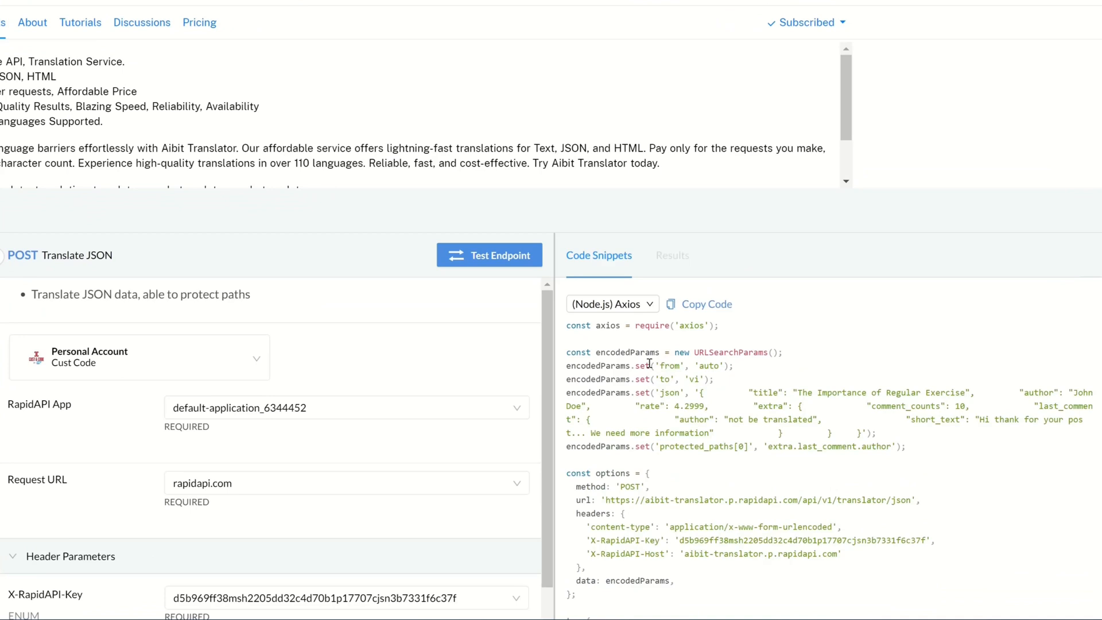
mouse_move(660, 387)
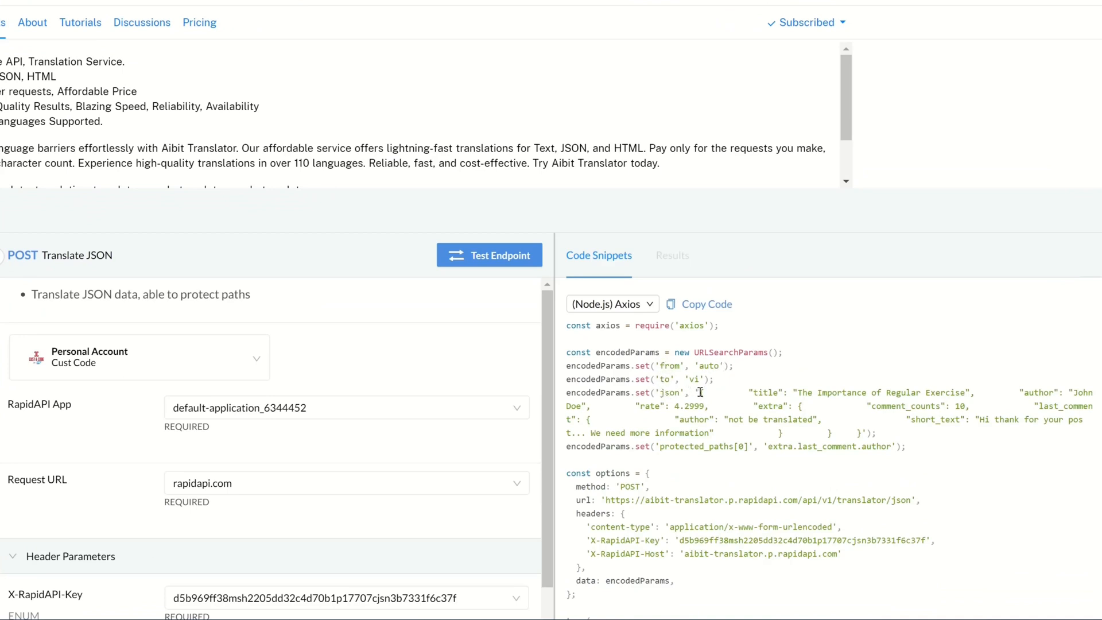
drag(699, 392, 823, 419)
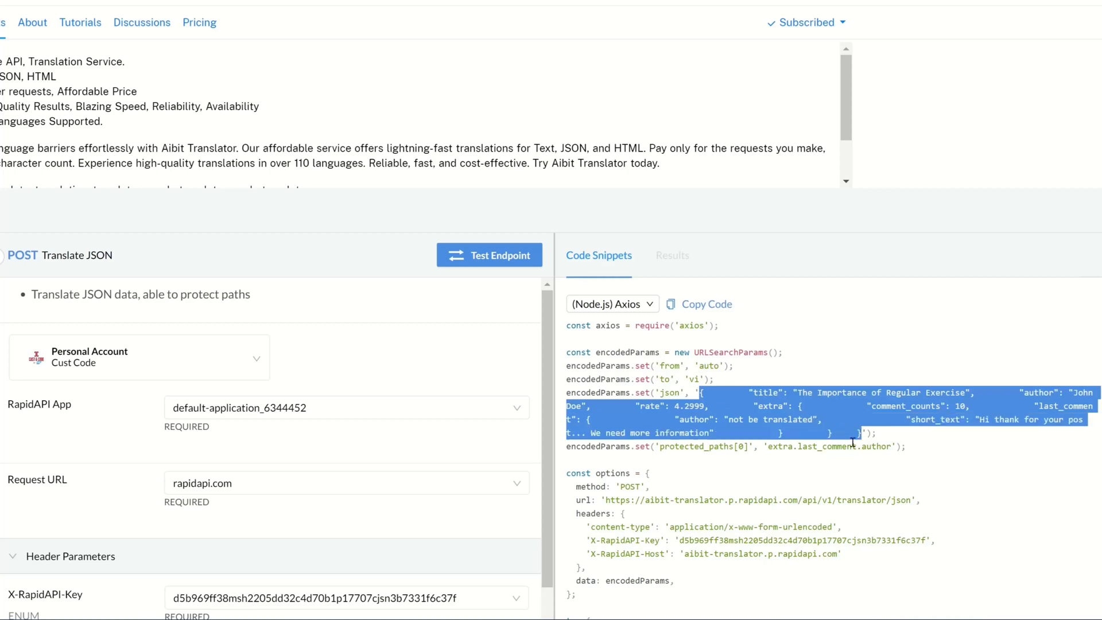
click(807, 366)
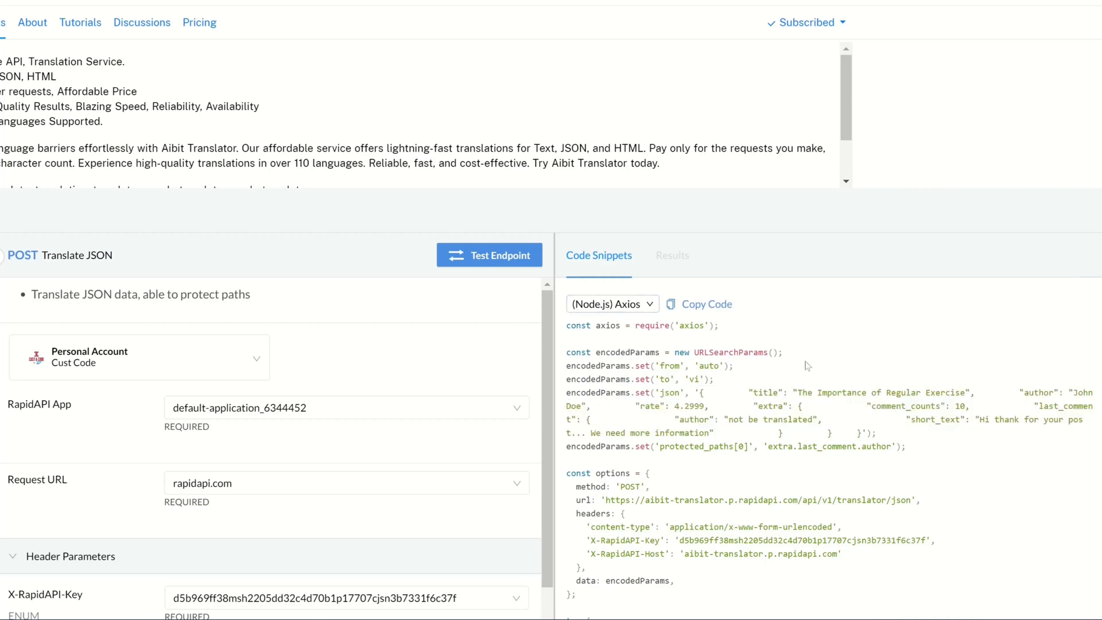
mouse_move(669, 352)
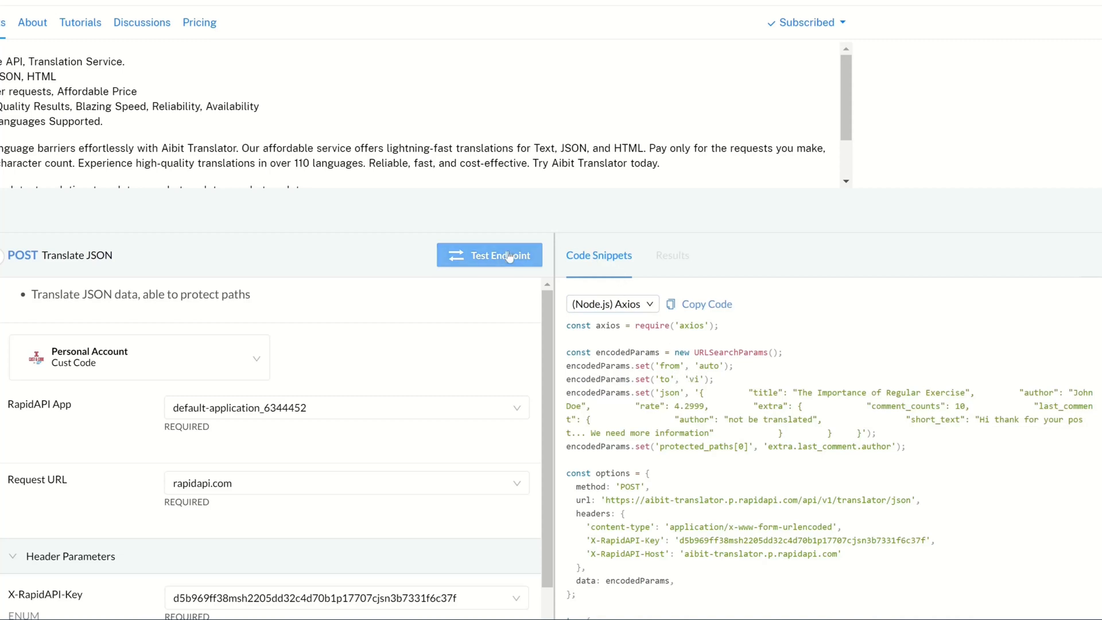
click(489, 255)
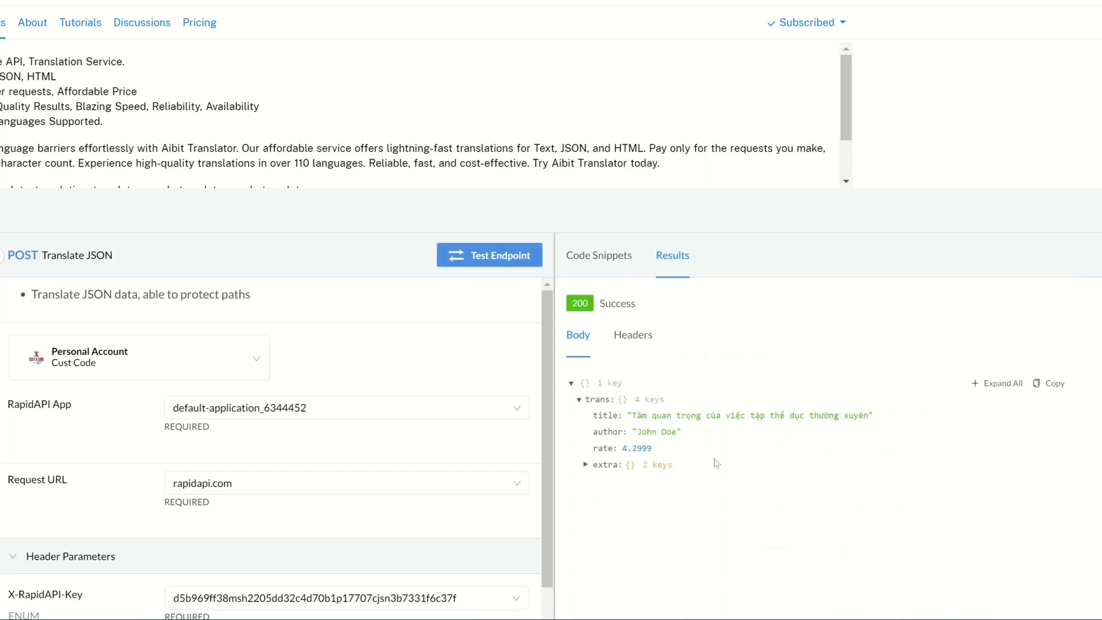
mouse_move(597, 308)
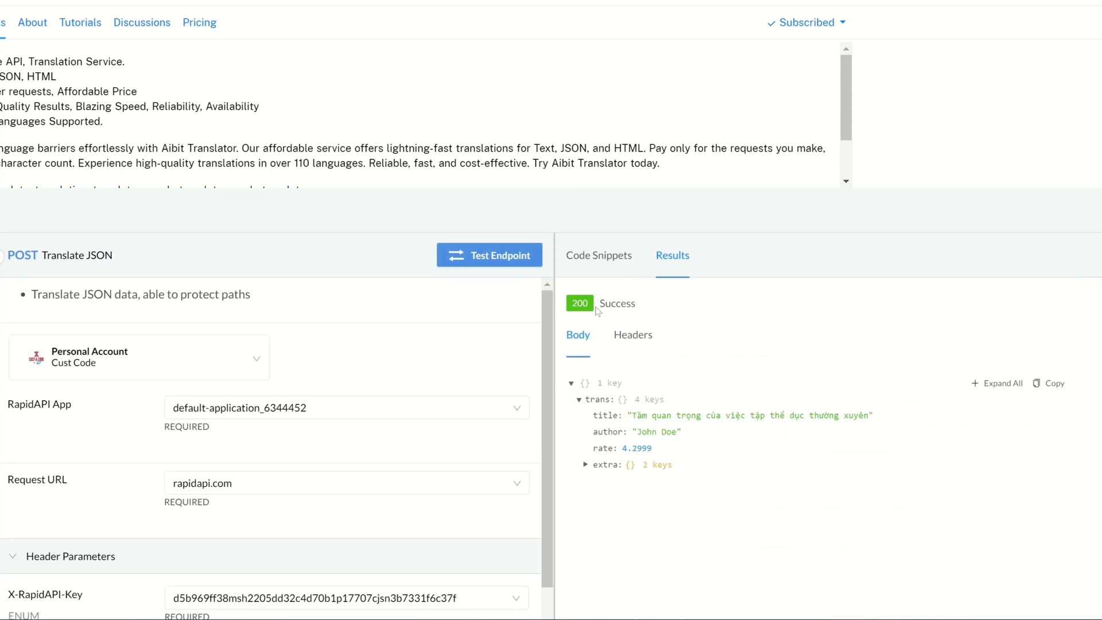
click(598, 255)
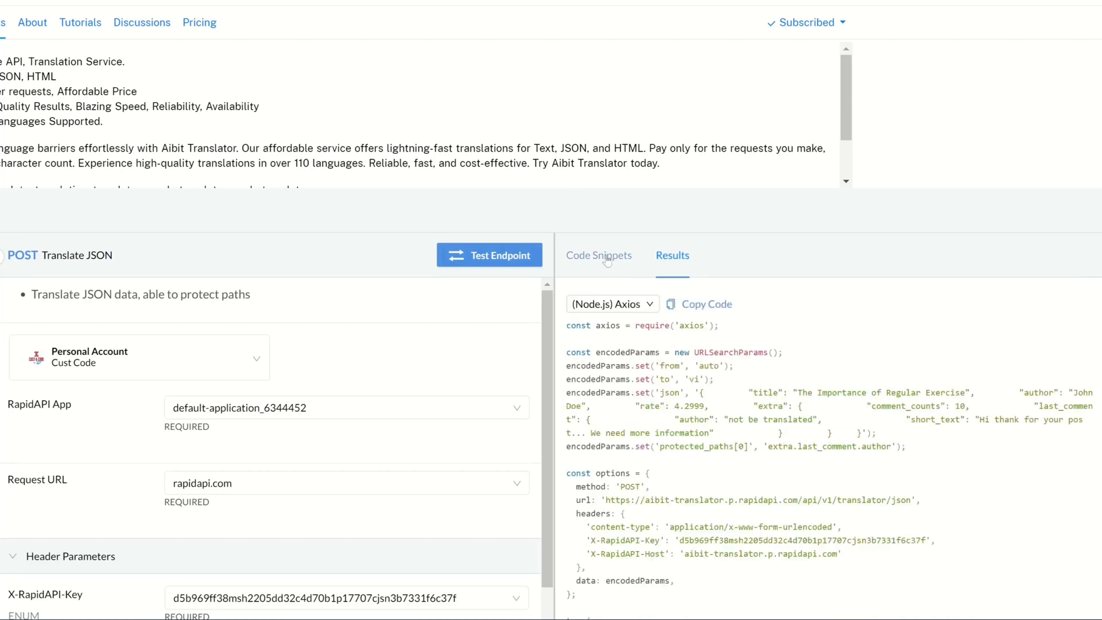
click(598, 255)
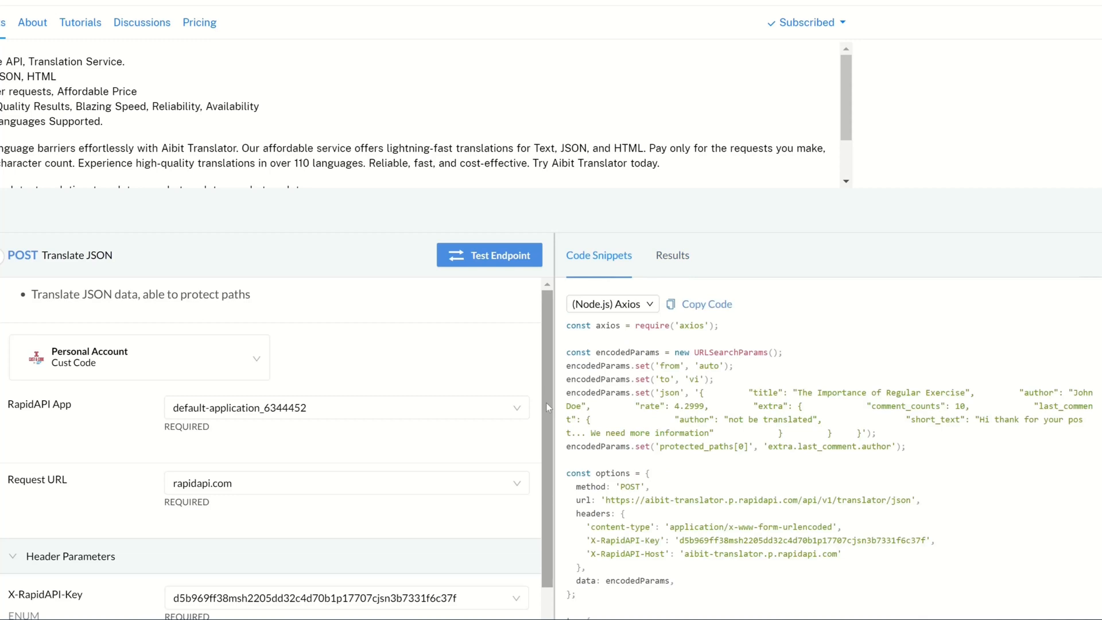
Step: Change the request body's target language from vi to de and retest for a German title
scroll(down, 3)
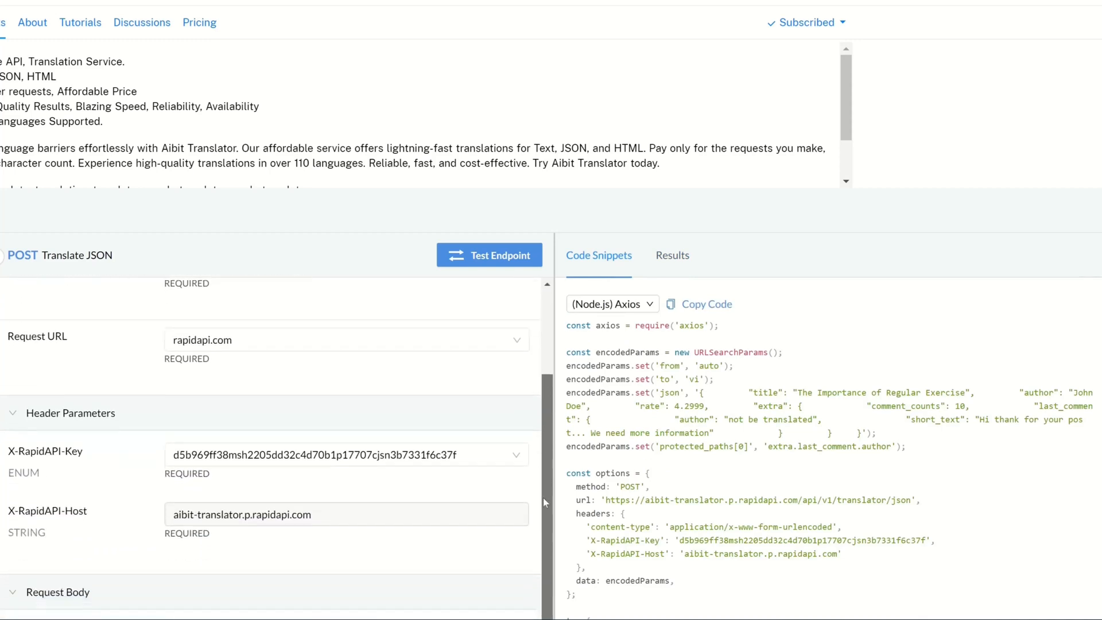
scroll(down, 3)
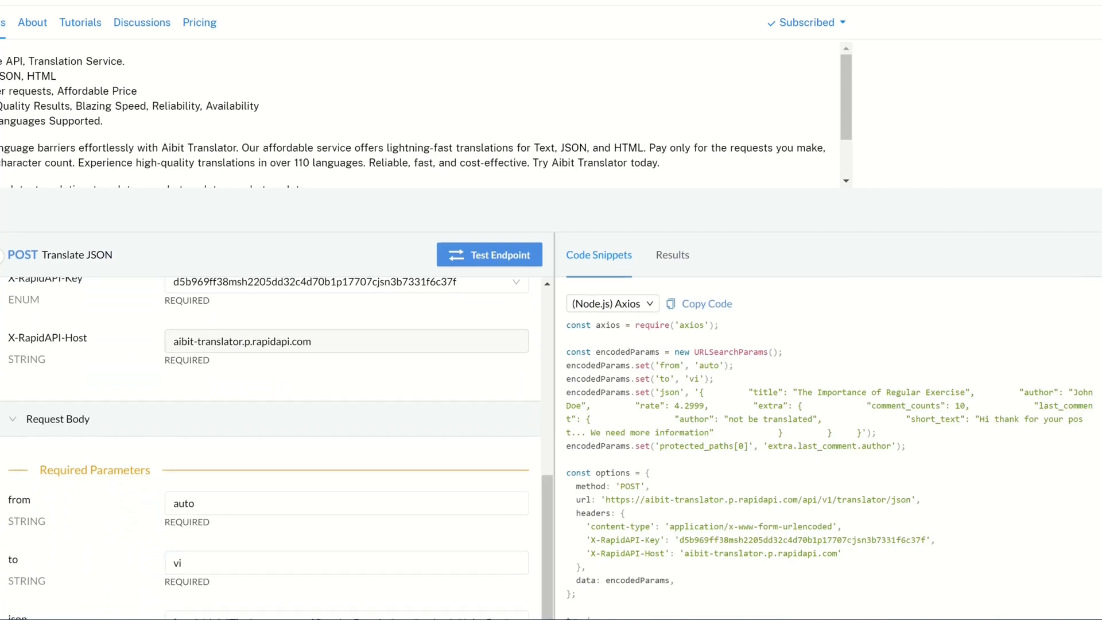
scroll(down, 3)
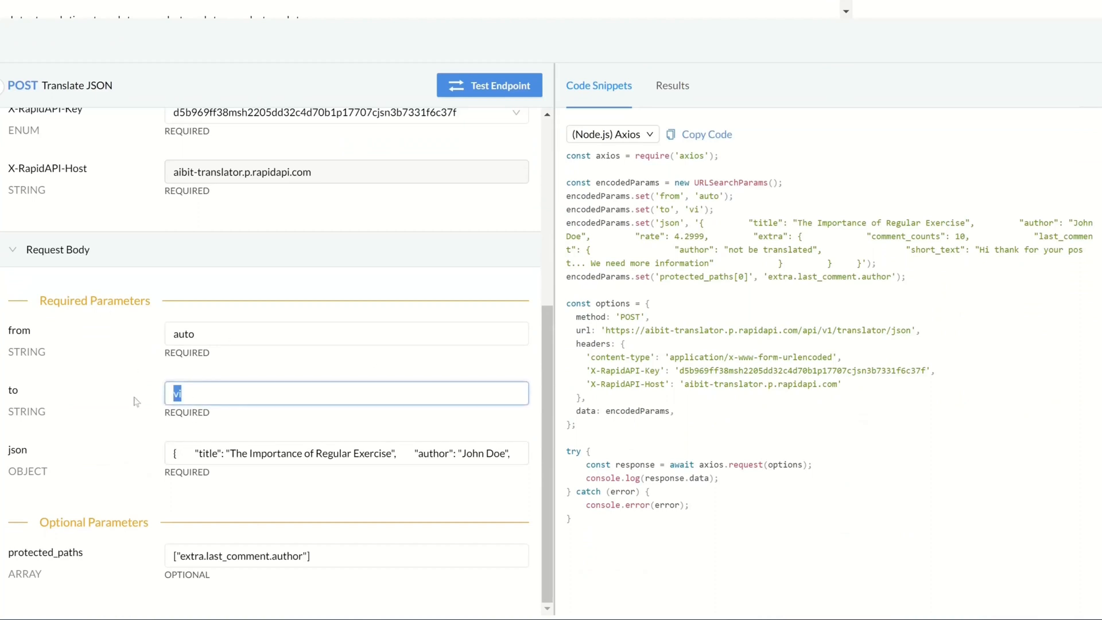
text(de)
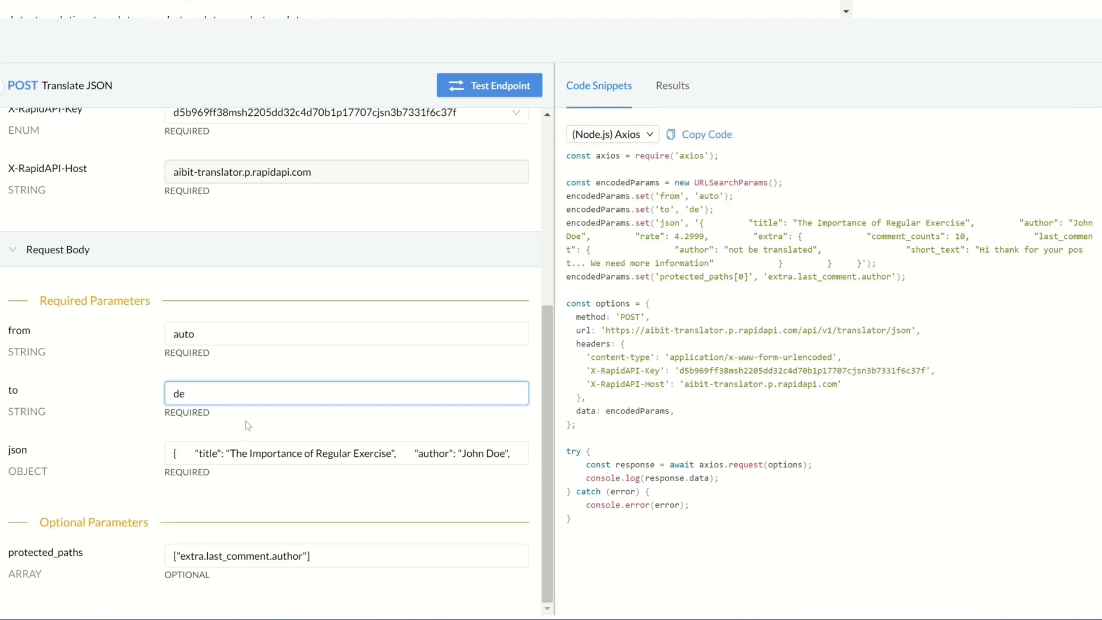
mouse_move(499, 89)
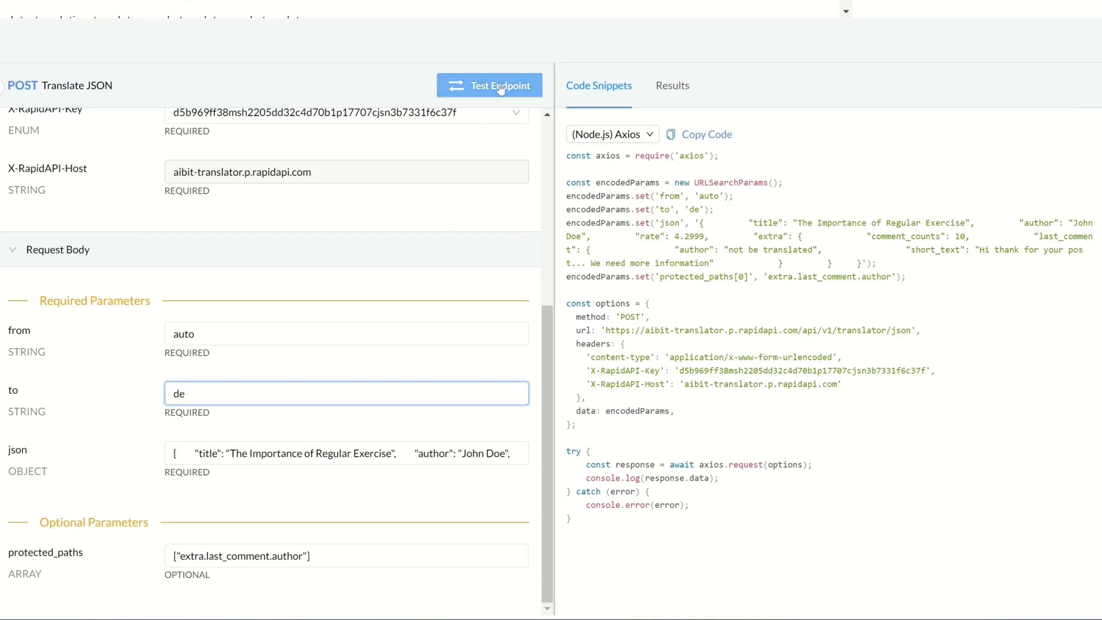
click(499, 85)
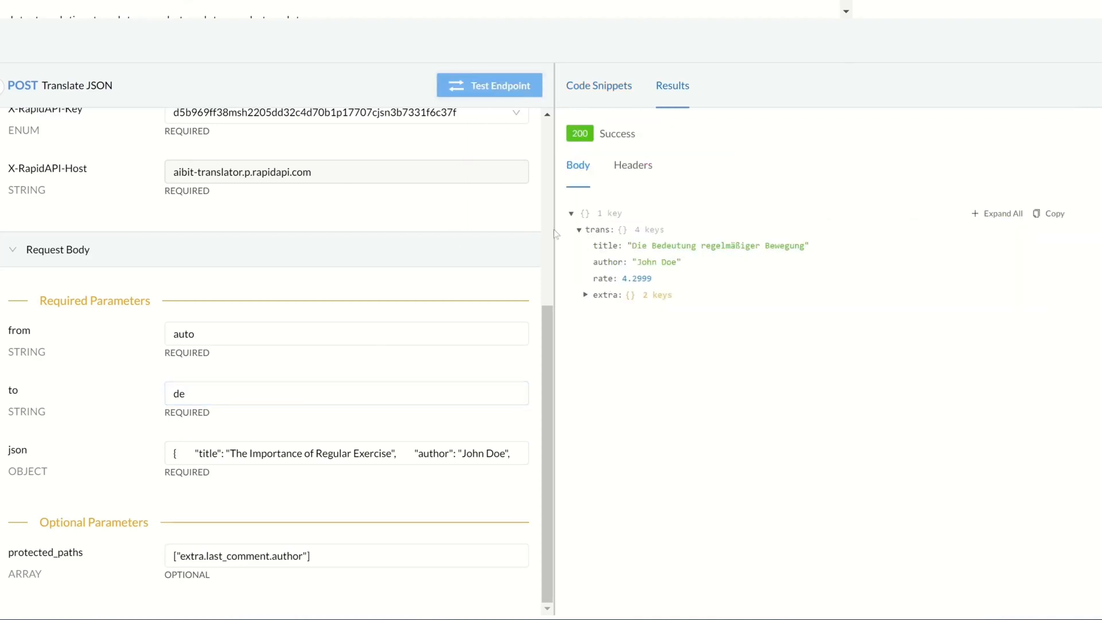
mouse_move(738, 255)
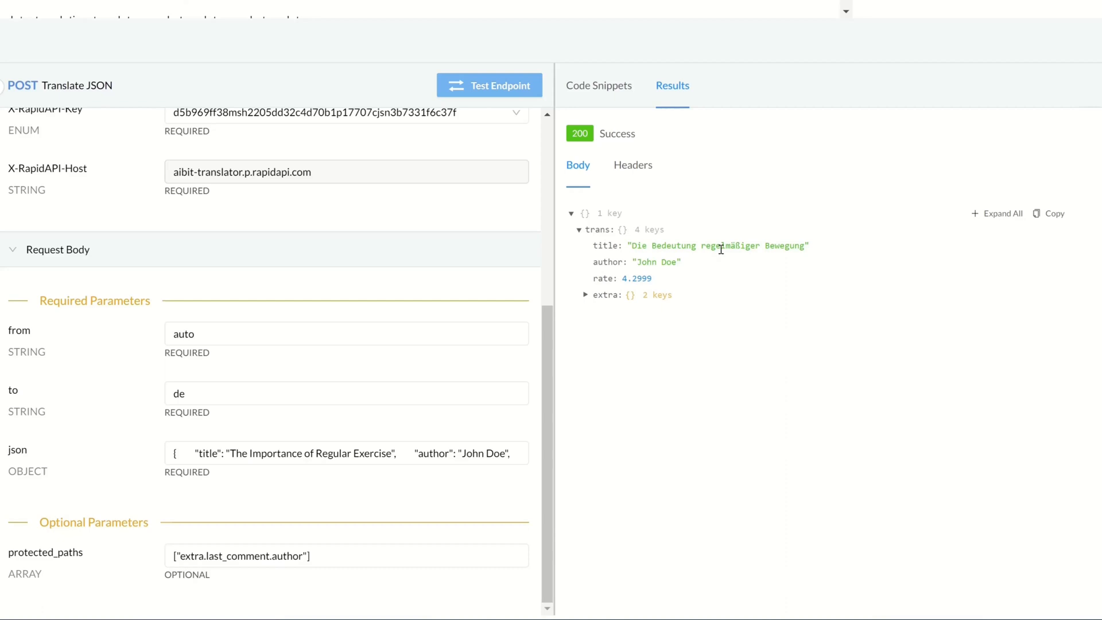
click(598, 85)
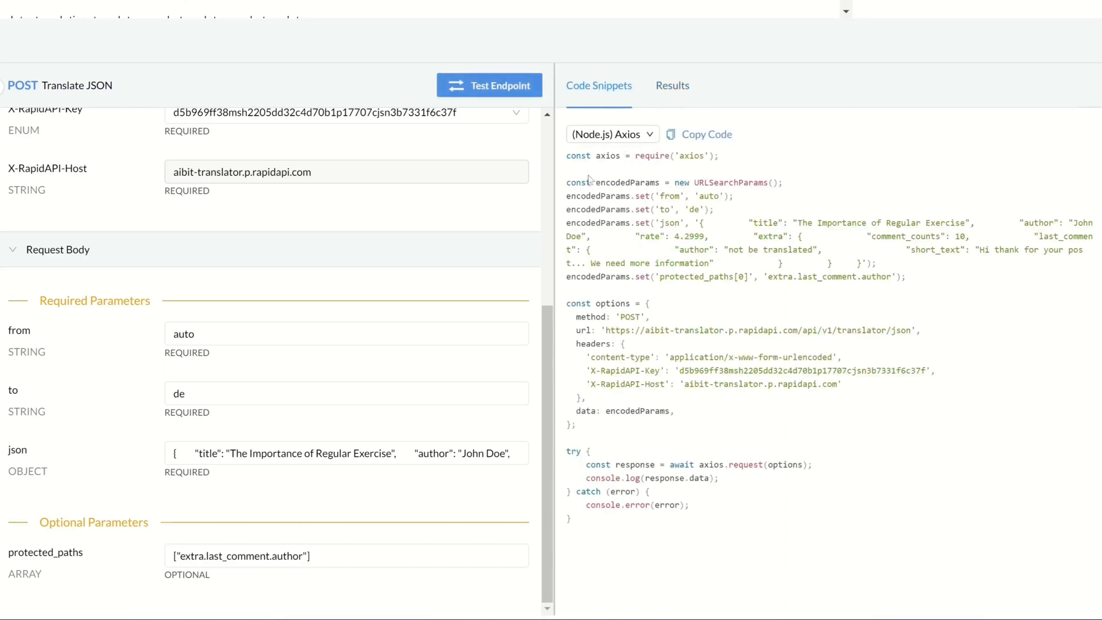
mouse_move(802, 356)
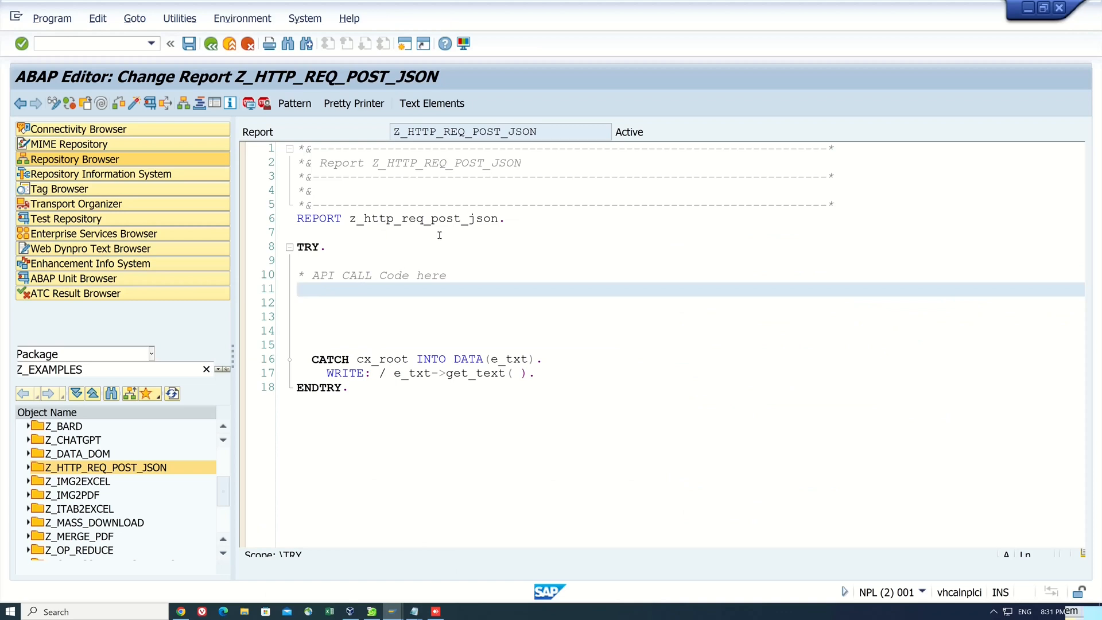
Step: Declare lv_url holding the aibit-translator /api/v1/translator/json URL
text(Data)
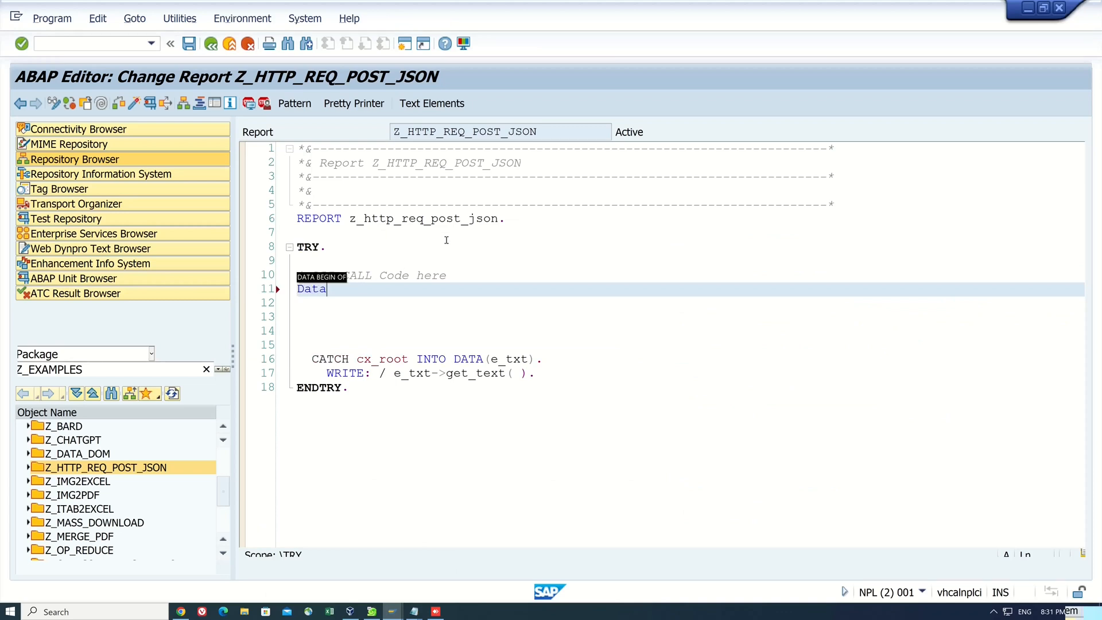
text((lv)
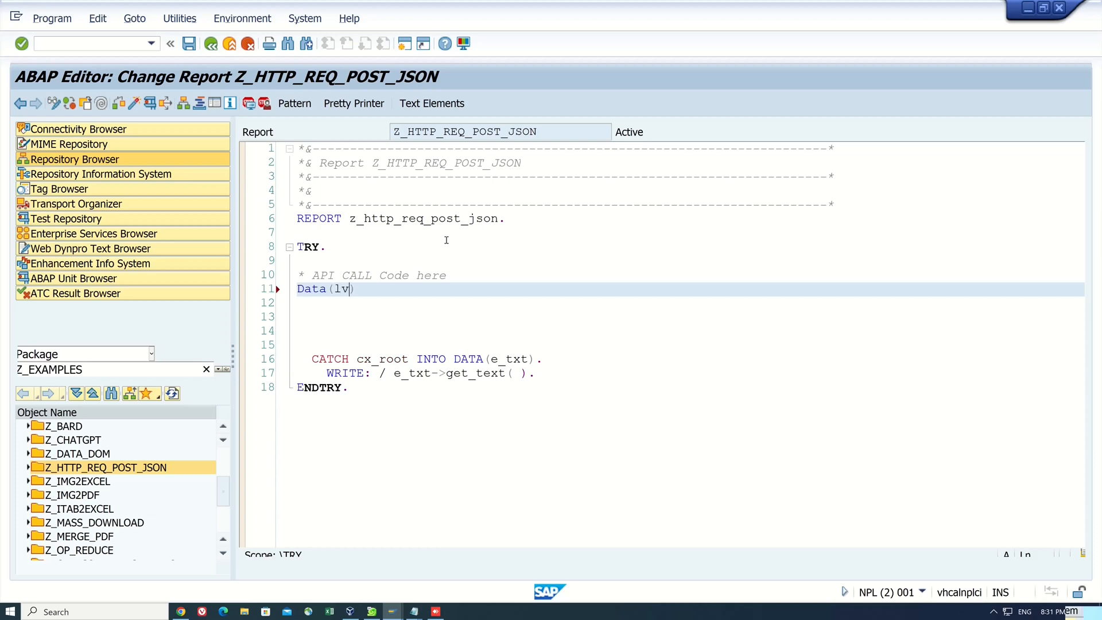
text(_url) =)
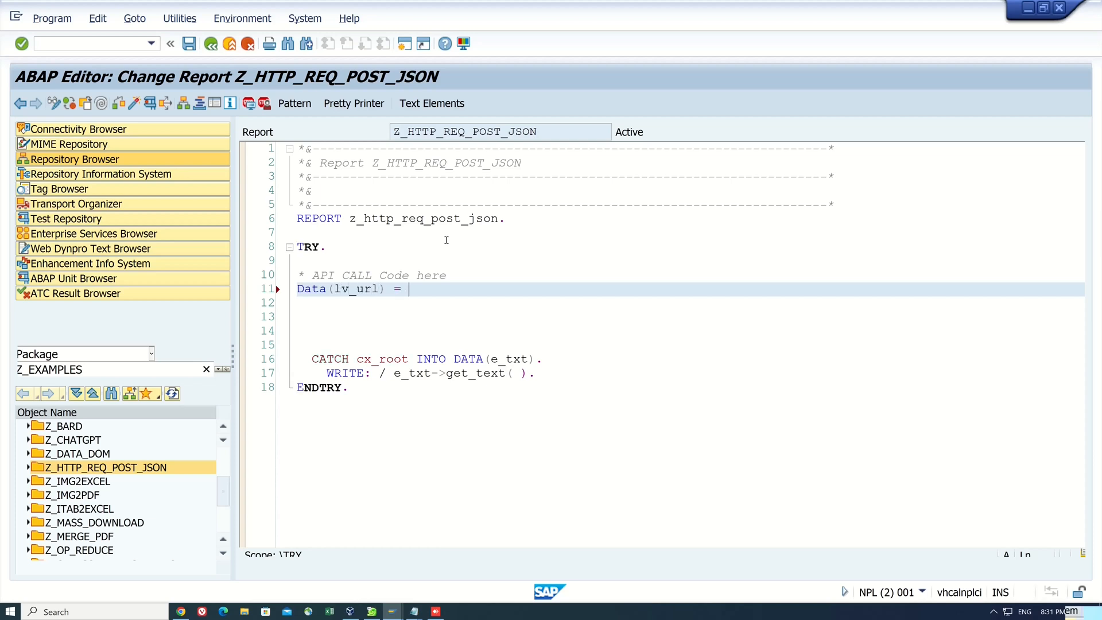
text(||.)
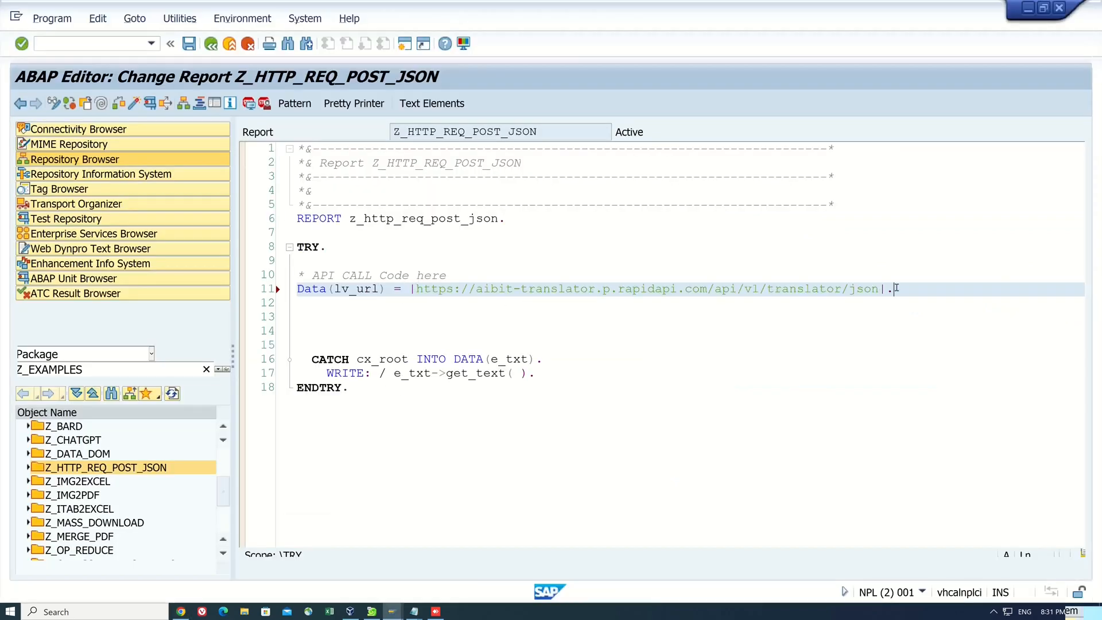
Step: Declare o_client as TYPE REF TO if_http_client and begin a cl_http_client=> call
text(Data:)
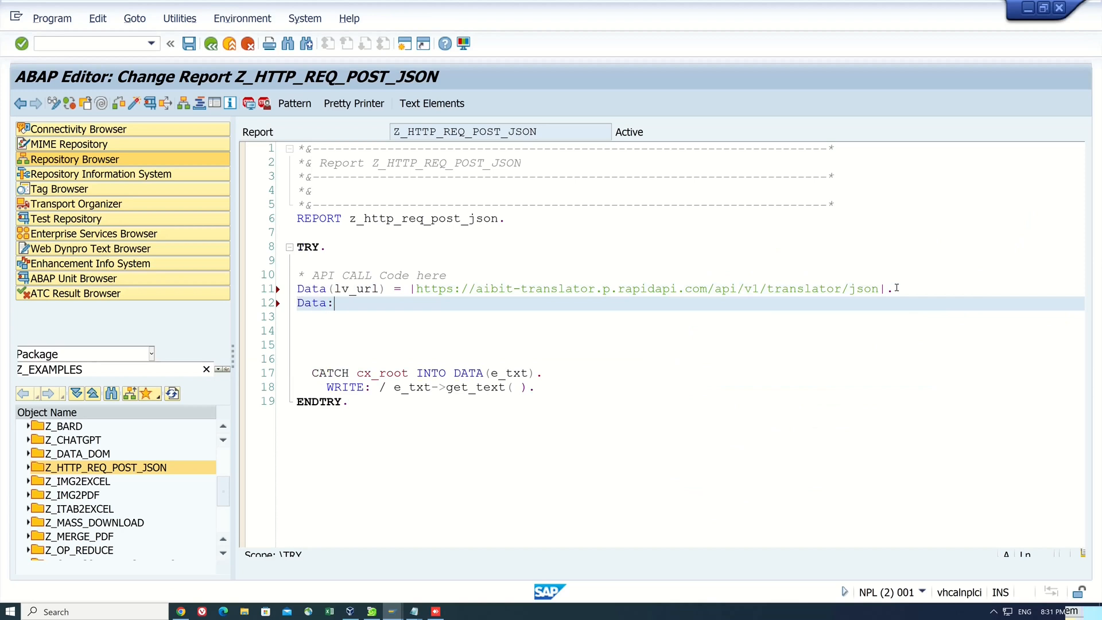
text(o_client)
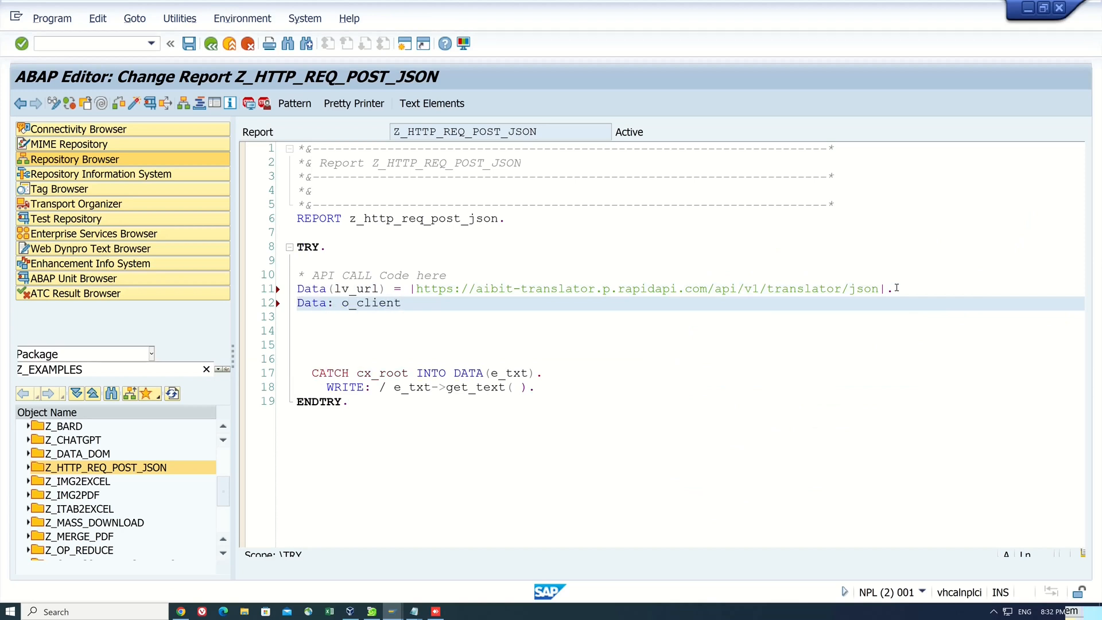
text(TYPE REF TO)
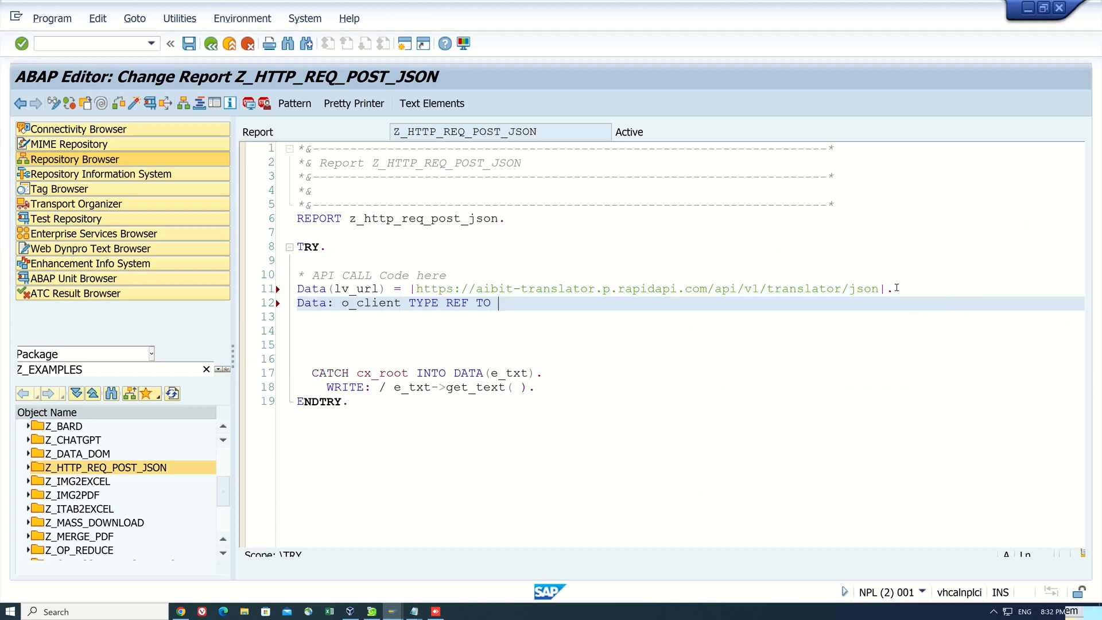
text(if_http_cl)
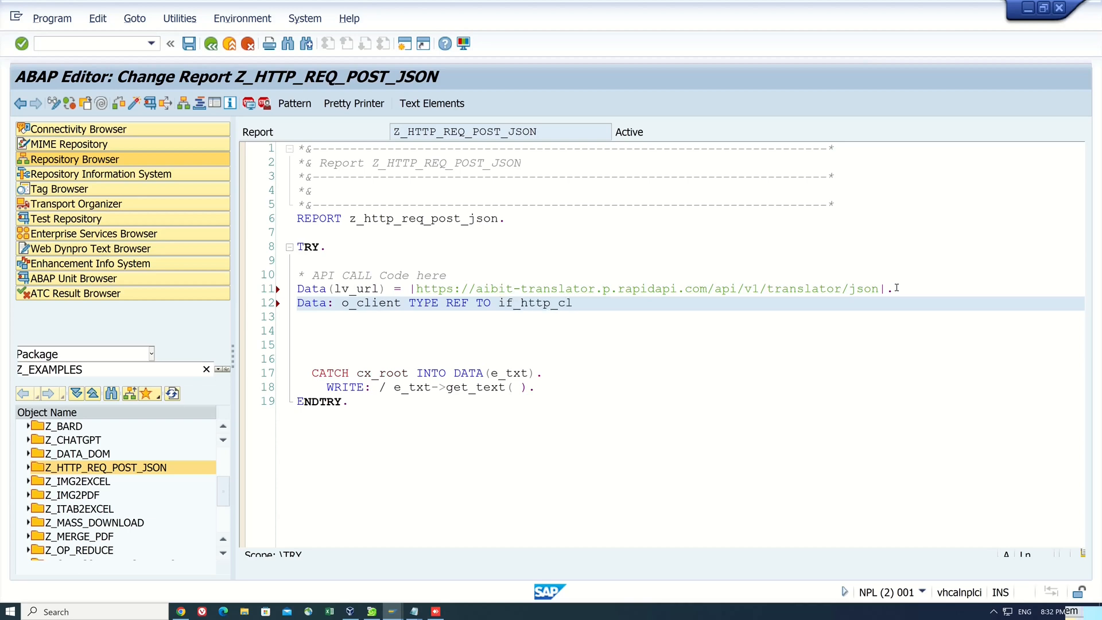
text(cl)
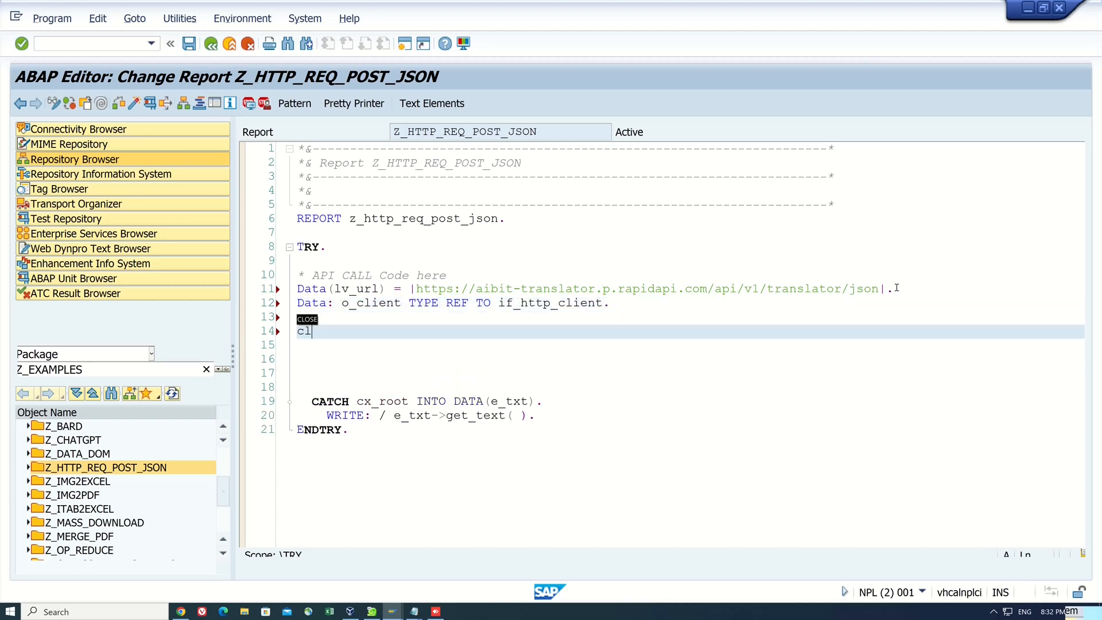
text(_http_client)
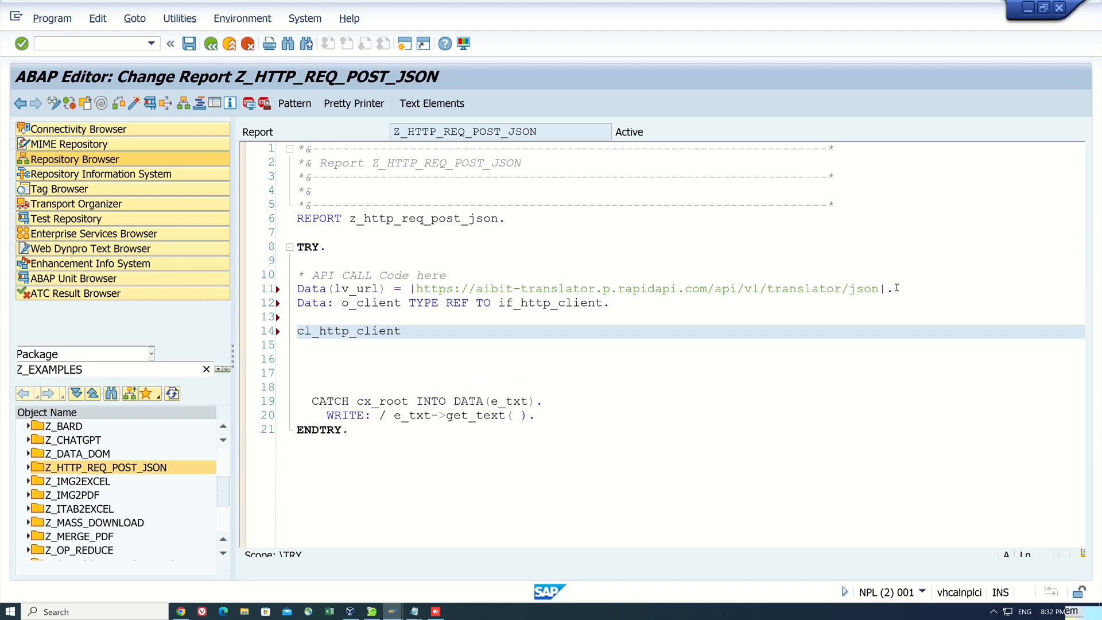
text(=>)
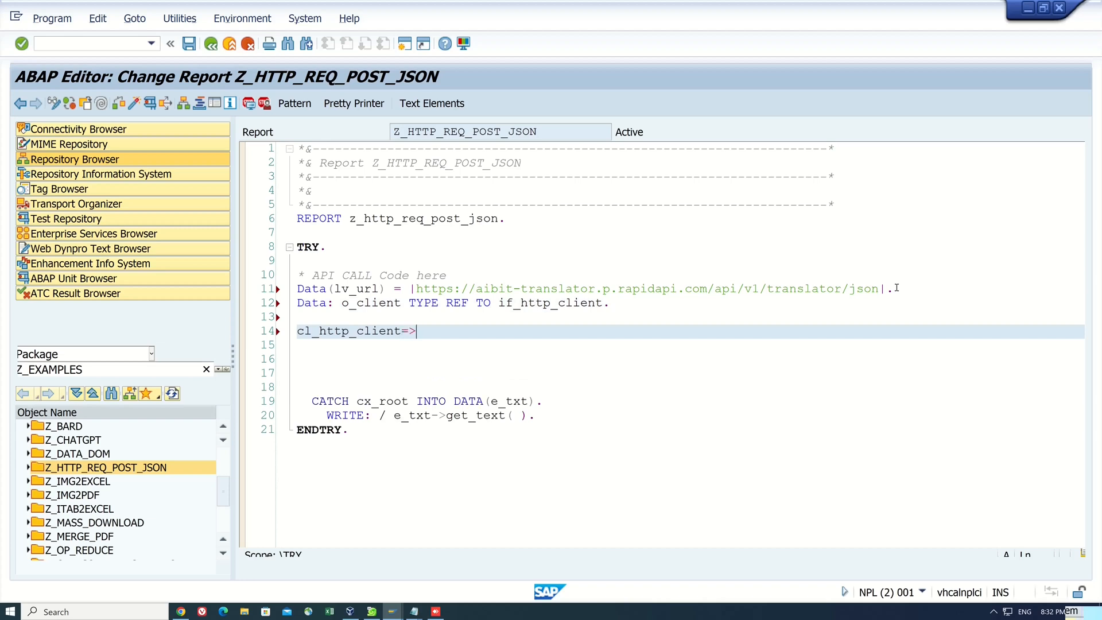
Step: Call cl_http_client=>create_by_url, exporting url = lv_url and importing client into o_client
text(create_)
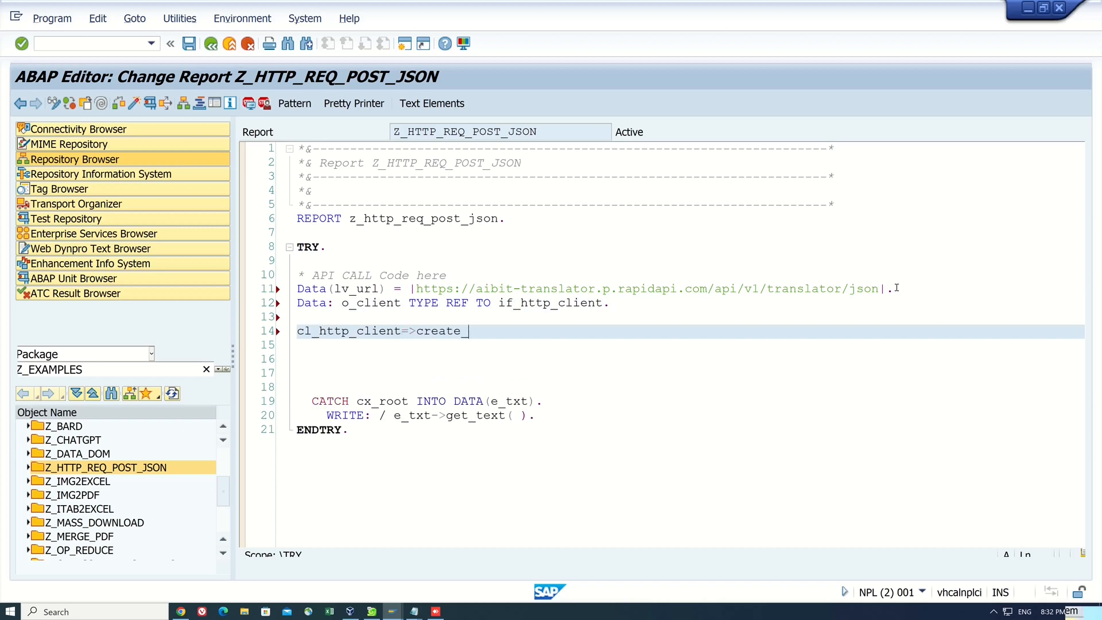
text(by_url()
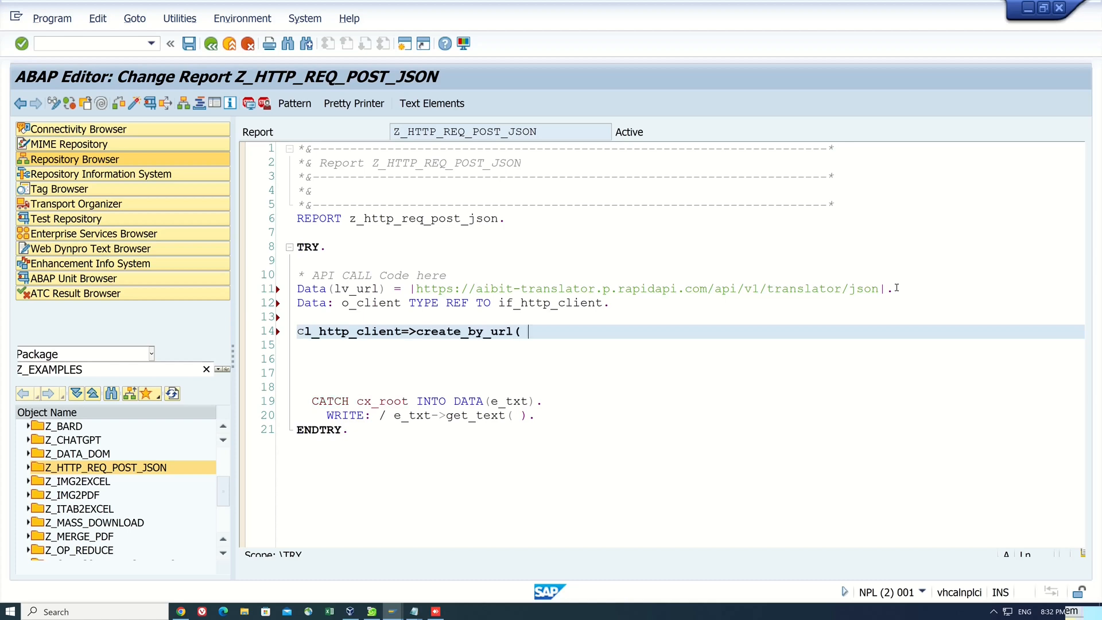
text(EXPORTING)
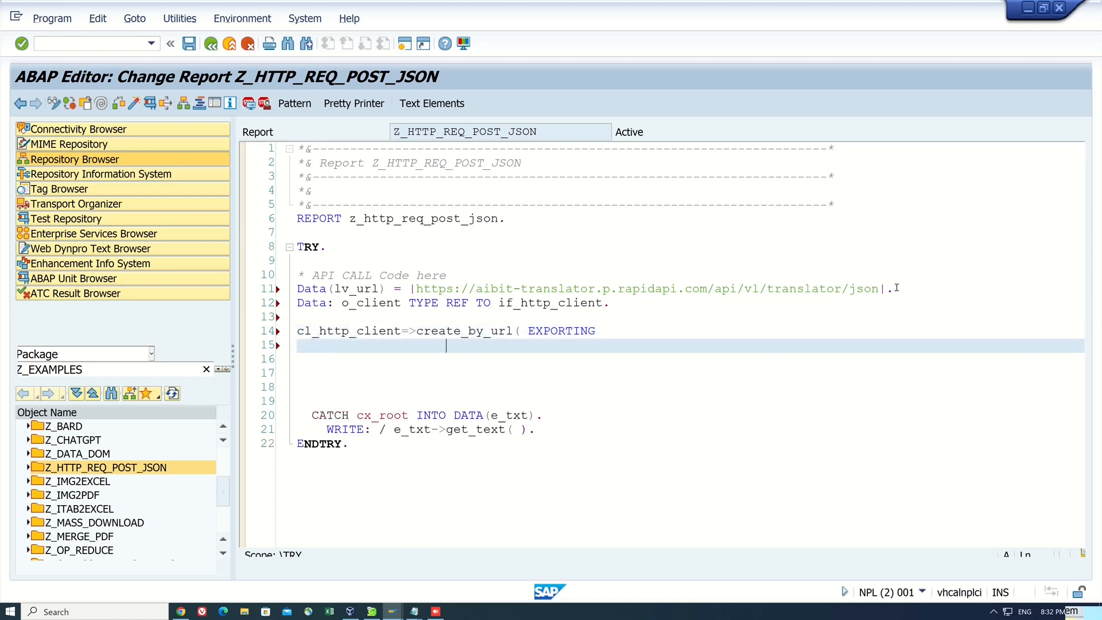
text(url)
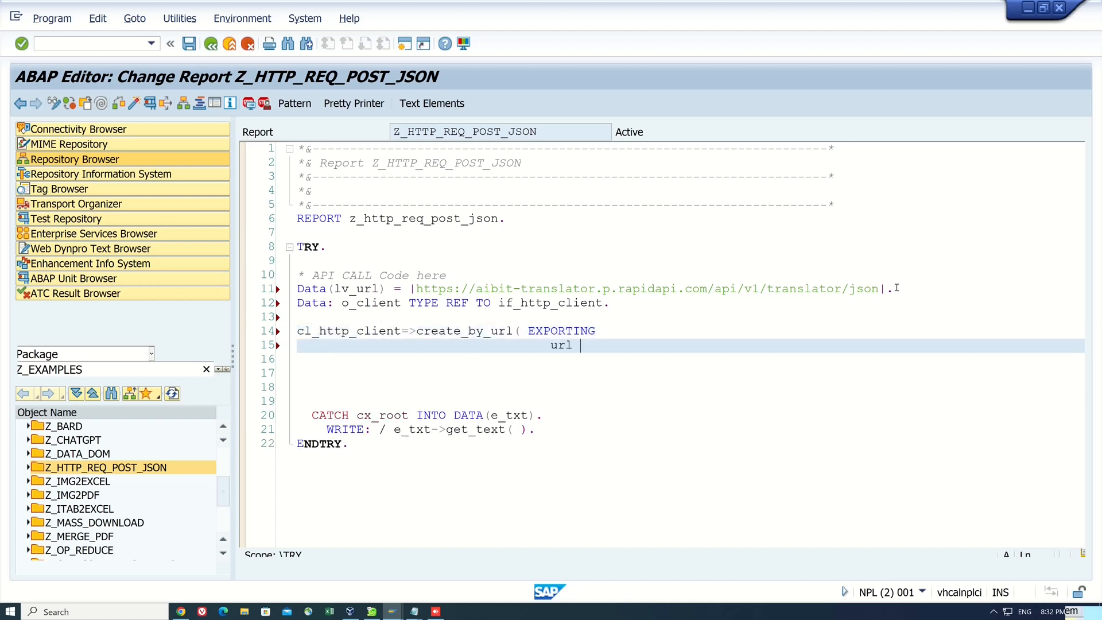
text(= lv_url)
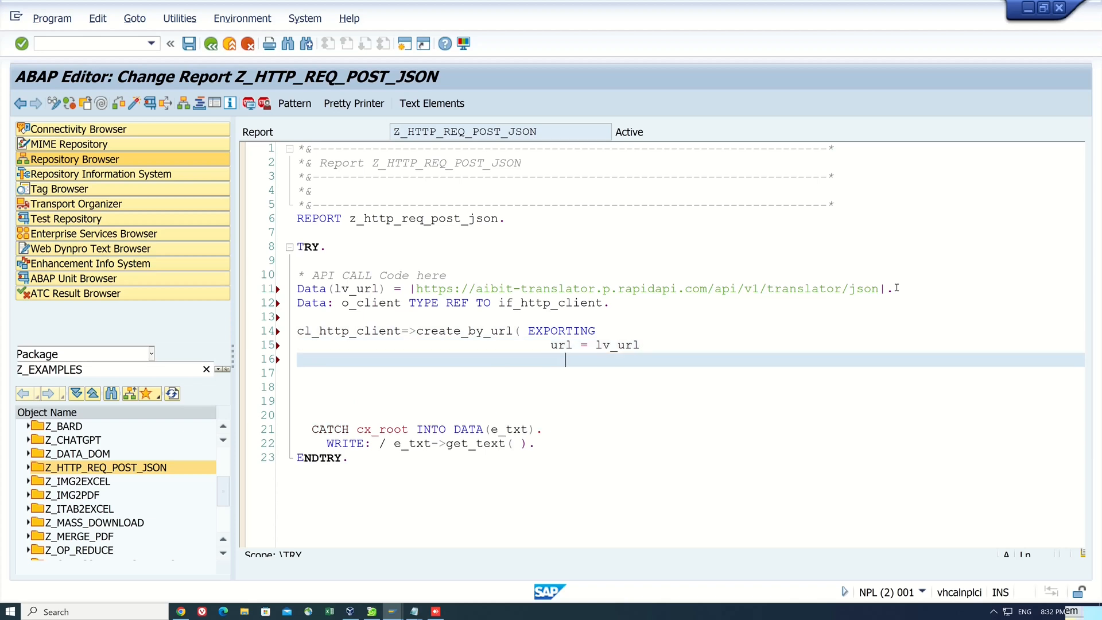
text(IMPORTING)
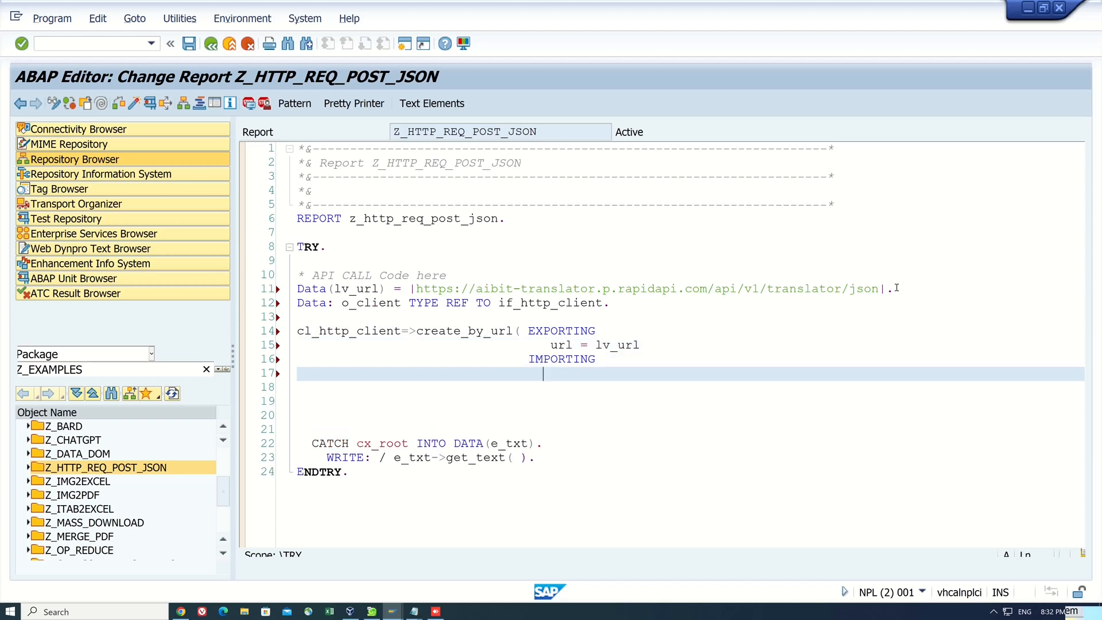
text(client = o_client)
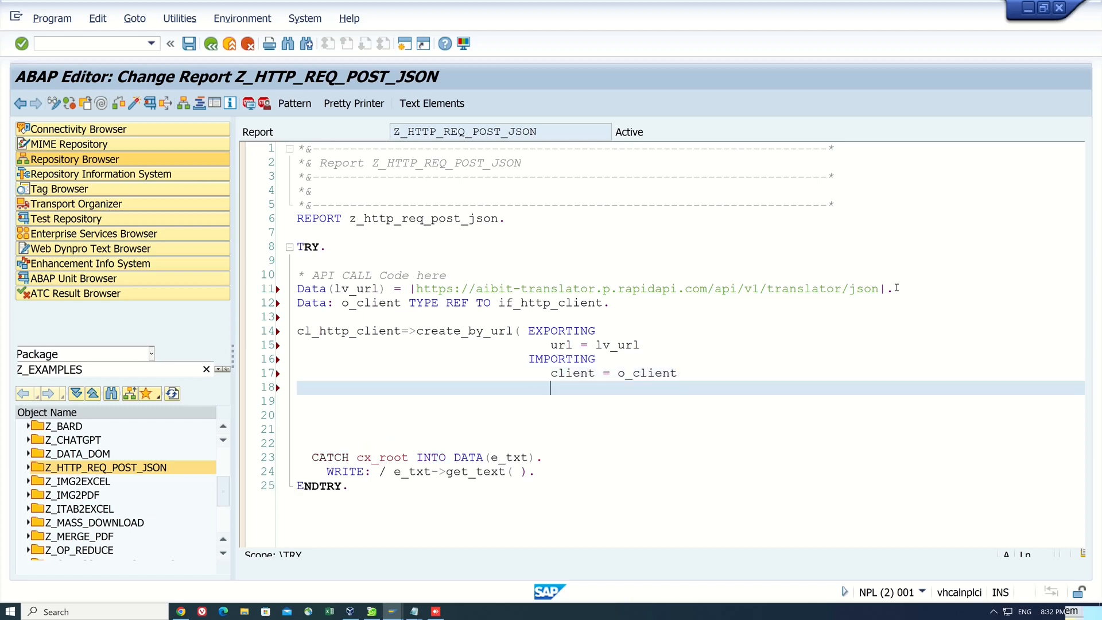
Step: Map exceptions argument_not_found, plugin_not_active, internal_error and OTHERS to return codes 1–4
text(EXCEPTIONS)
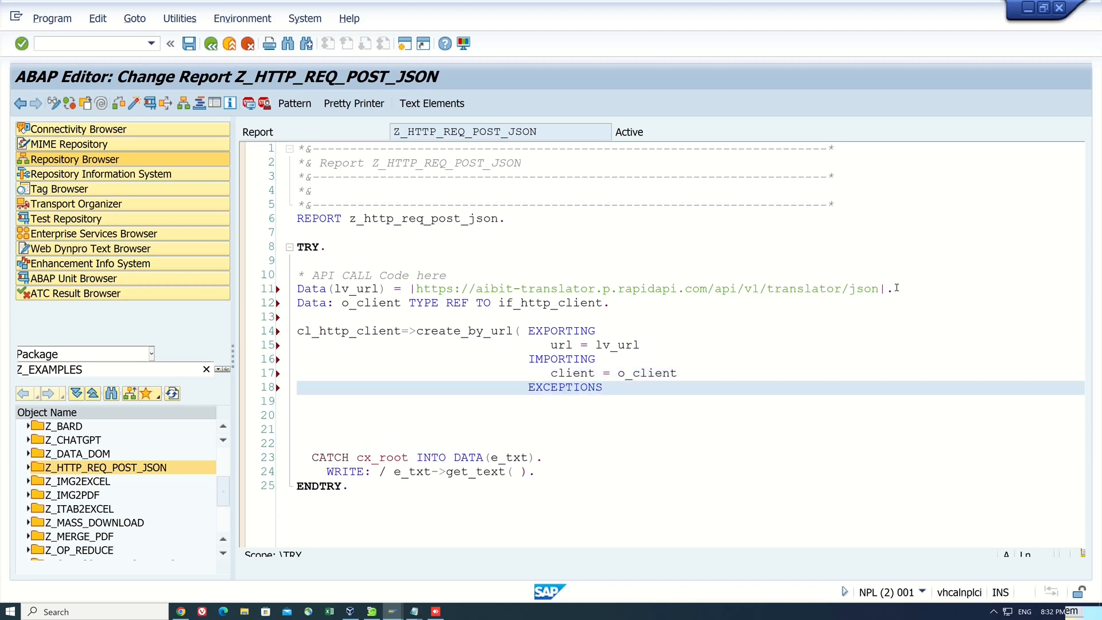
text(argument)
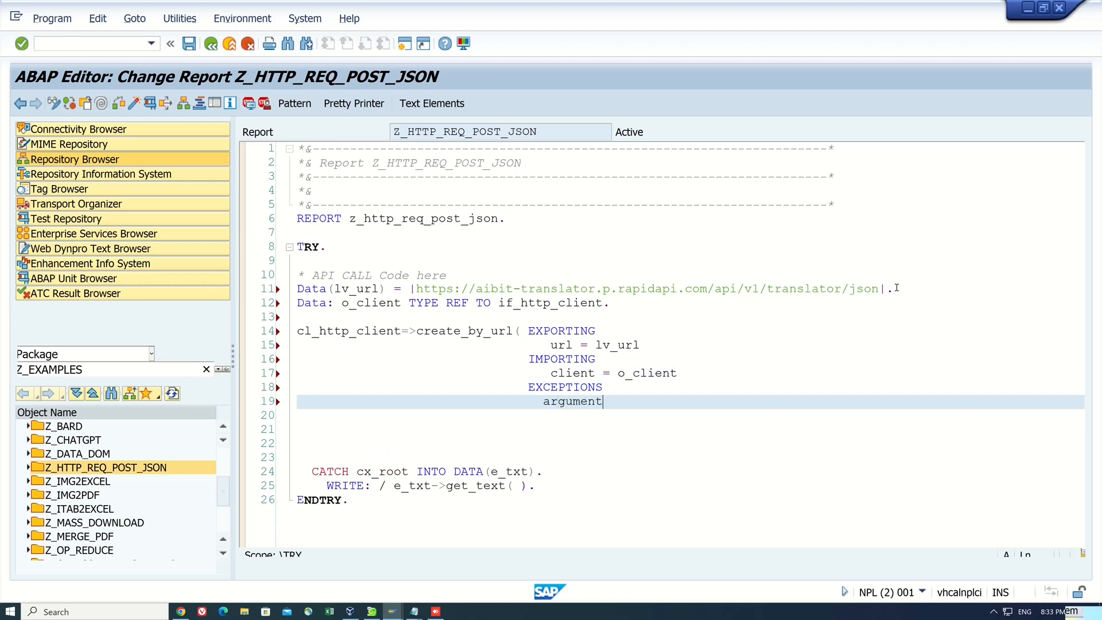
text(_not_found)
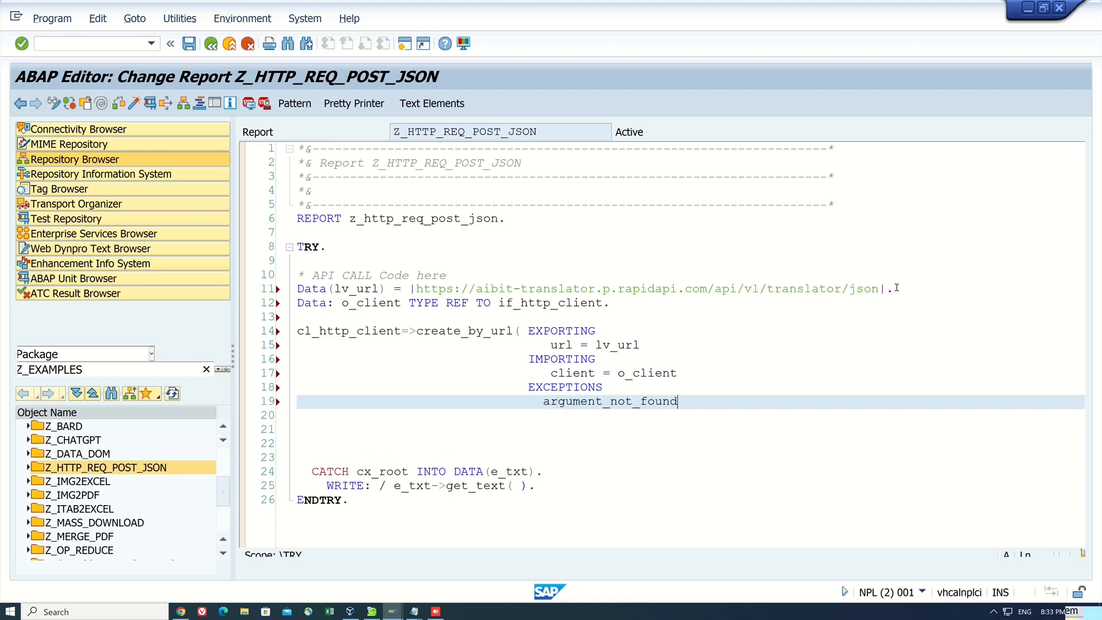
text(= 1)
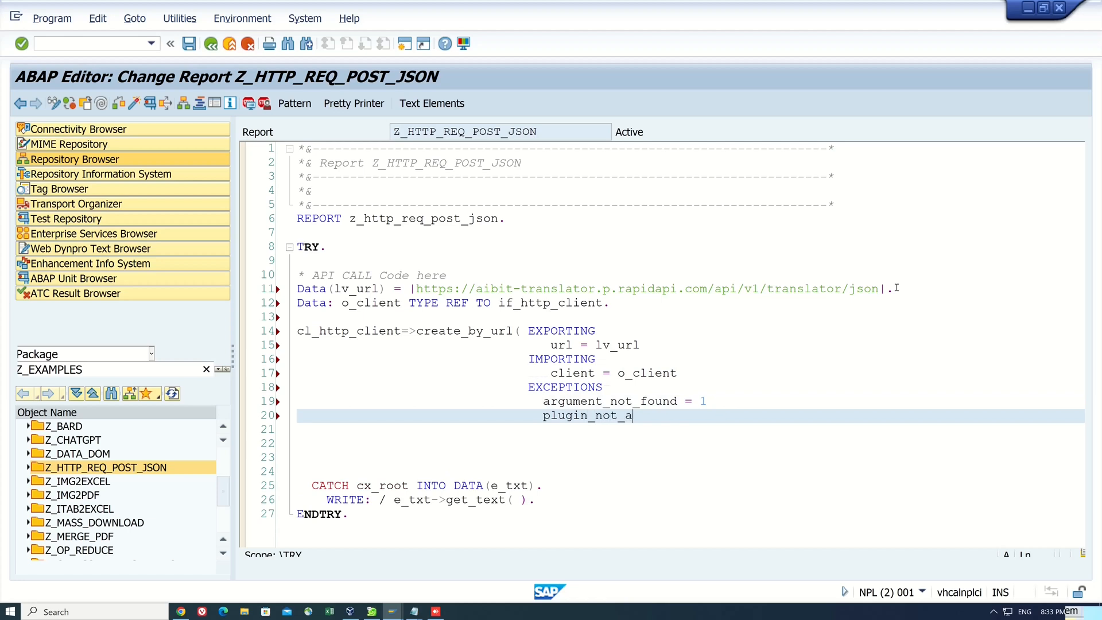
text(ctive = 2)
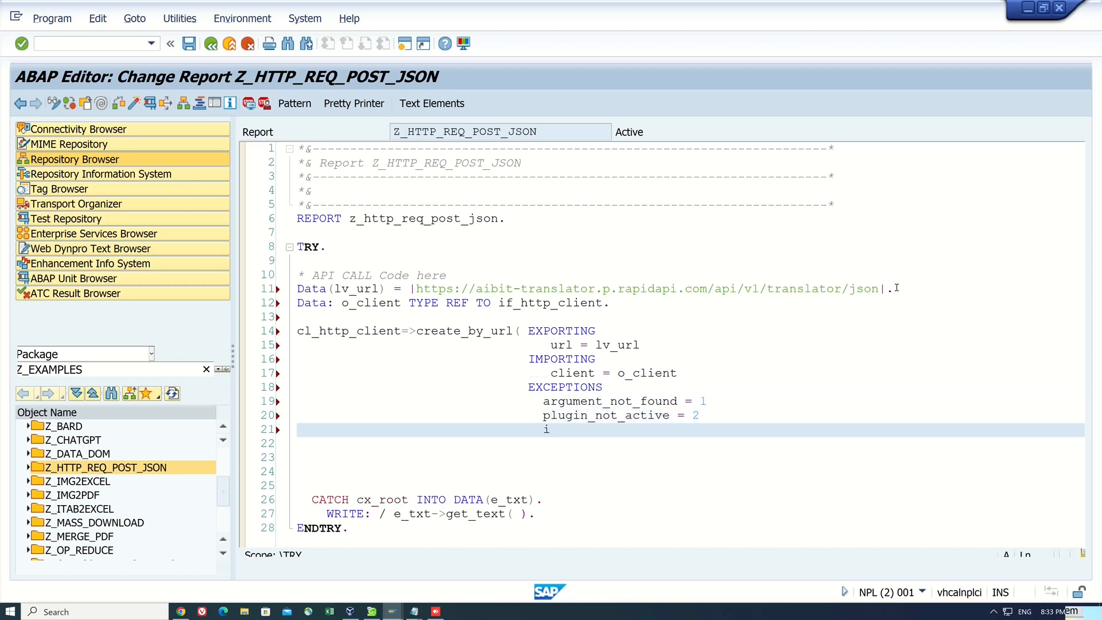
text(nternal_error = 3)
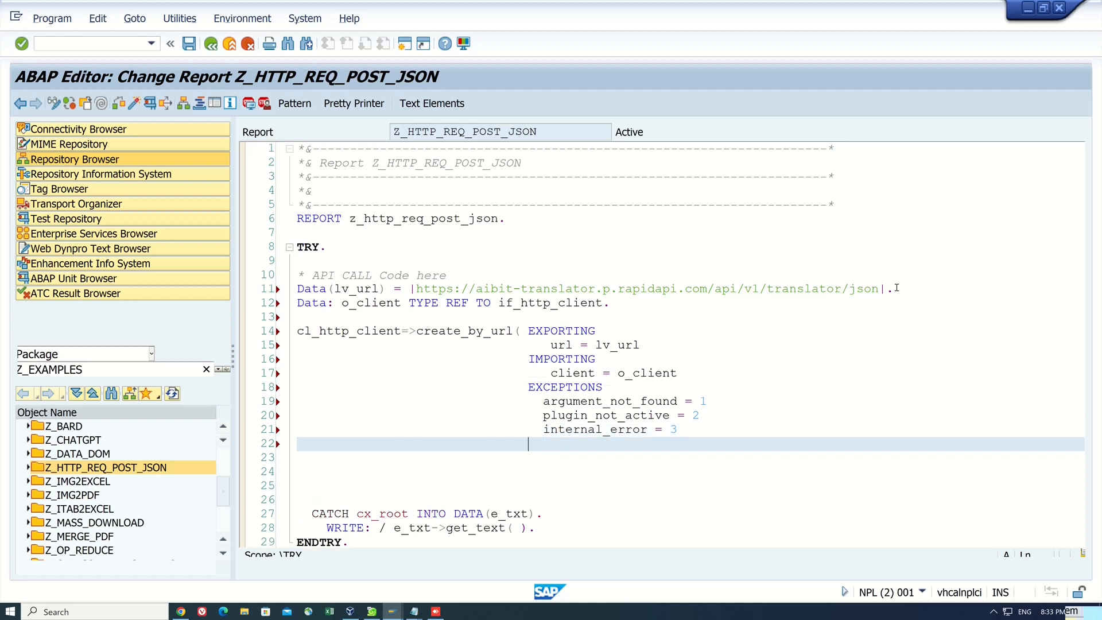
text(OTHERS =)
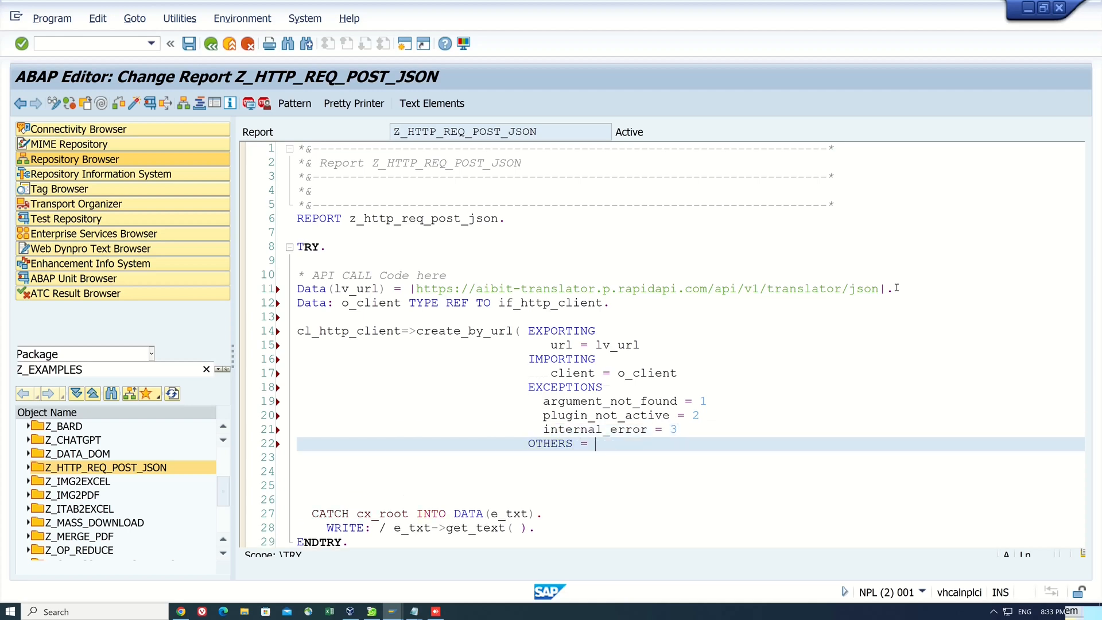
text(4 ).)
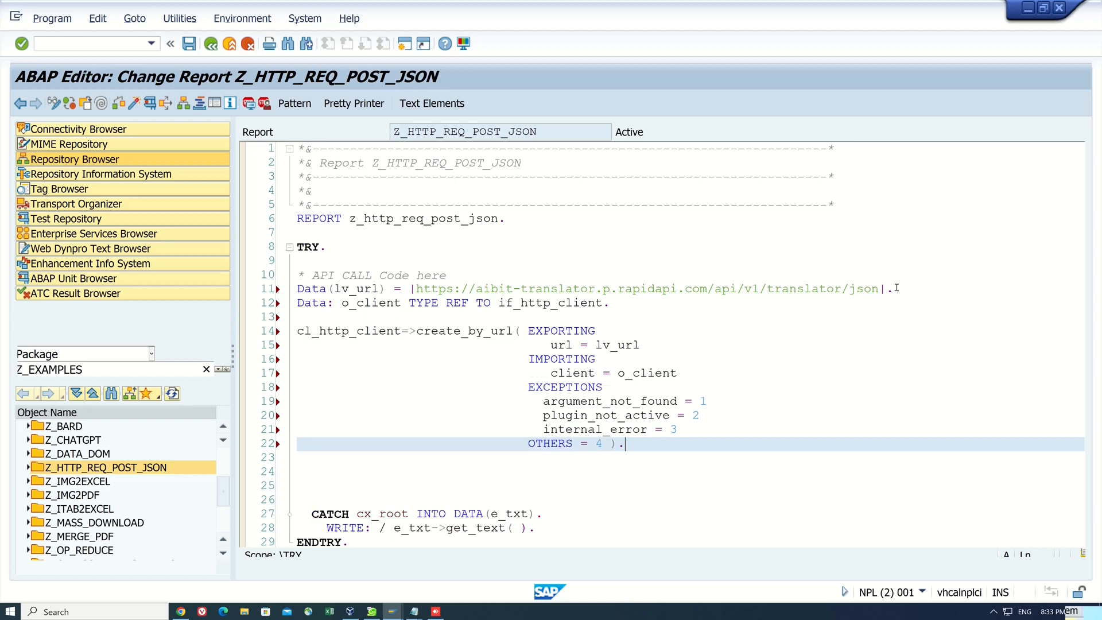
Step: Add IF sy-subrc <> 0 calling o_client->close( ), closed with ENDIF
text(if sy-)
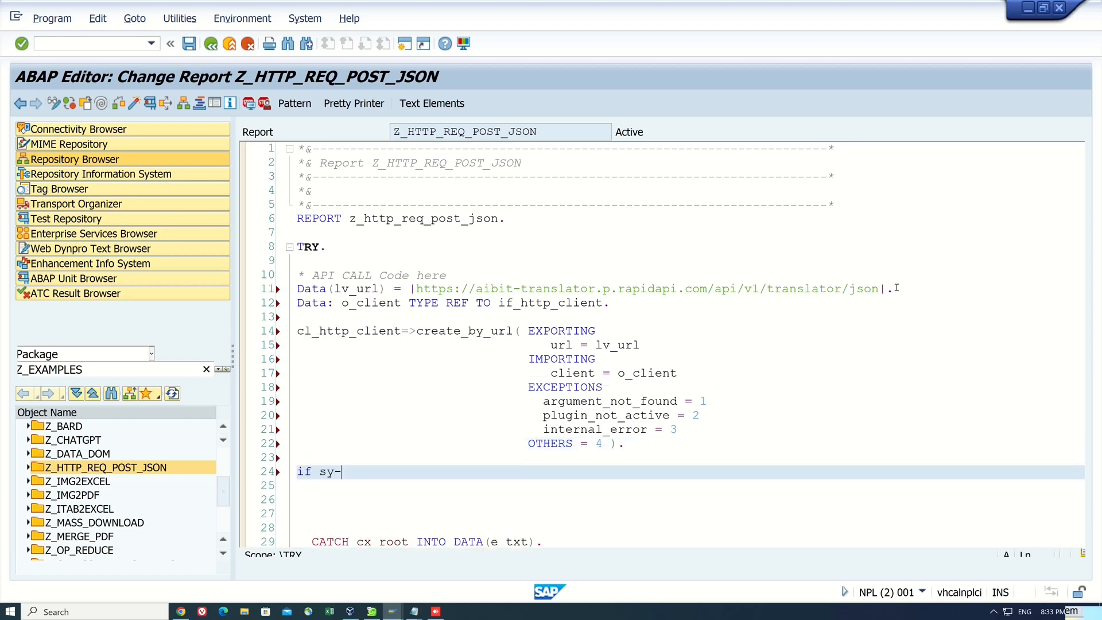
text(subrc <>)
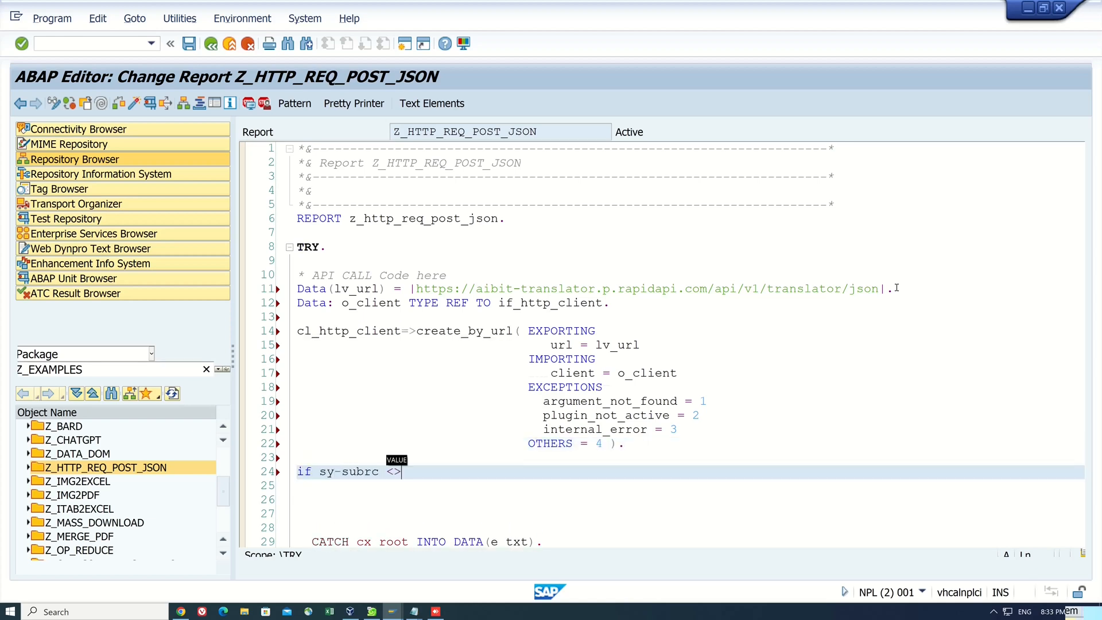
text(0.)
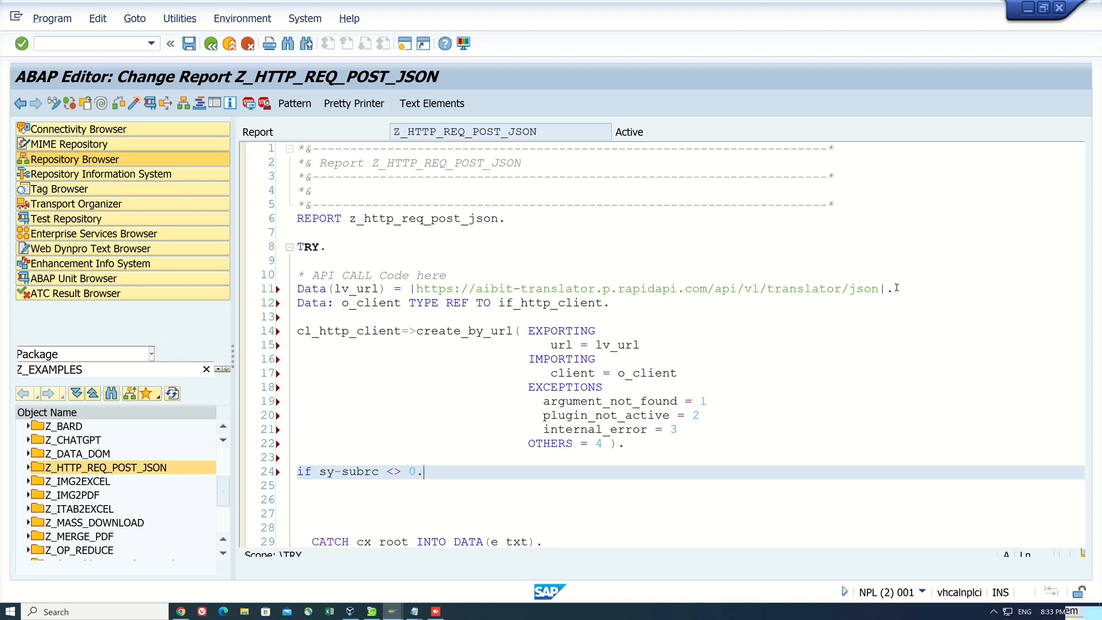
text(o_client)
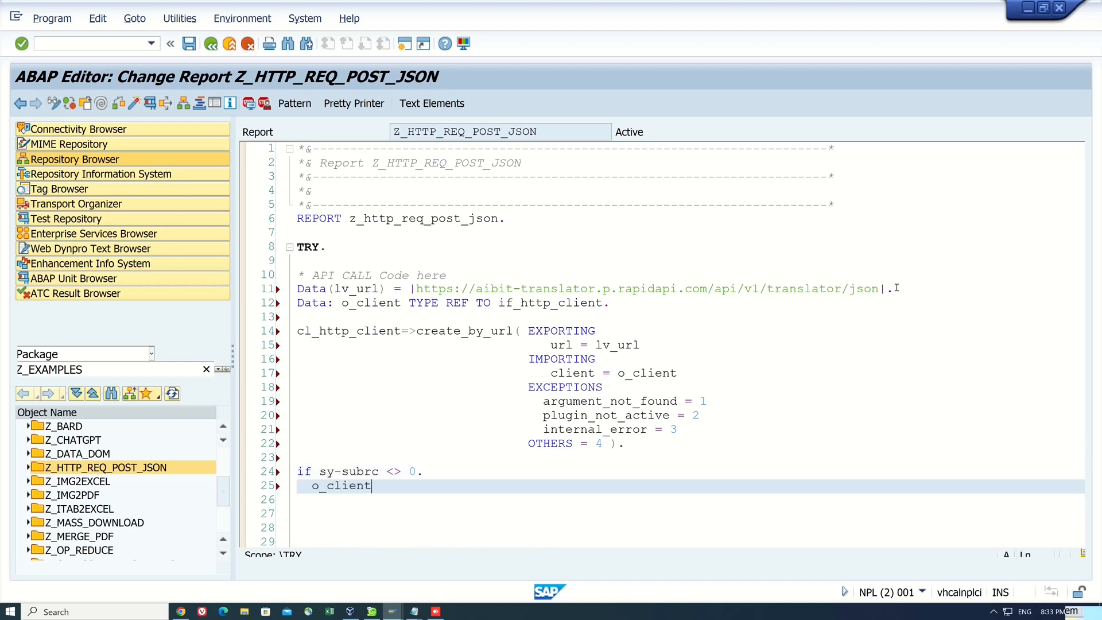
text(->close)
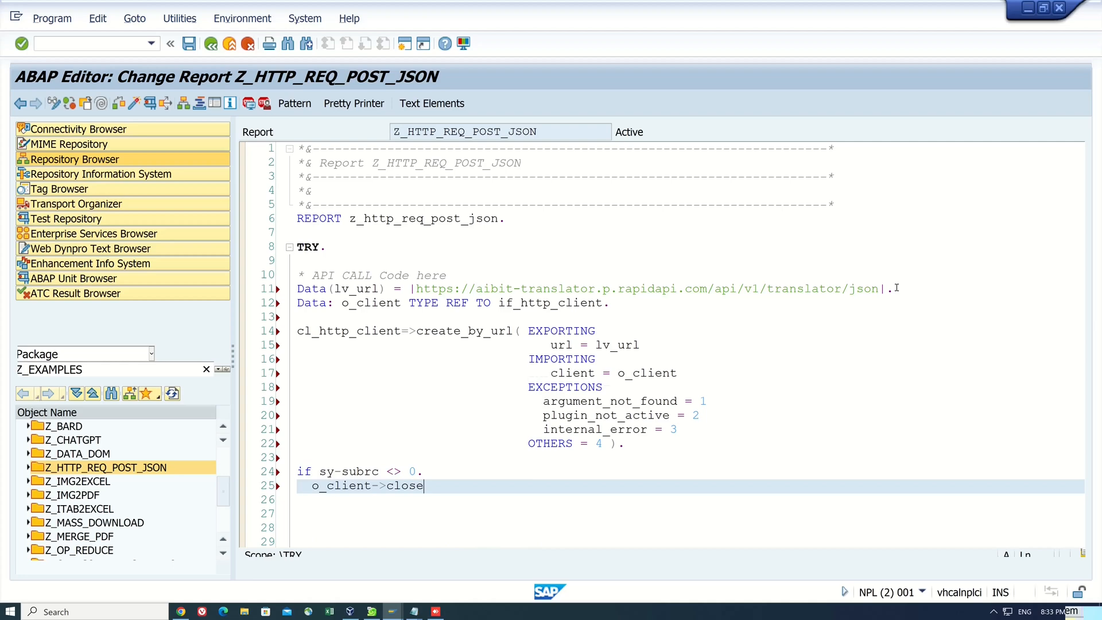
text(( ).)
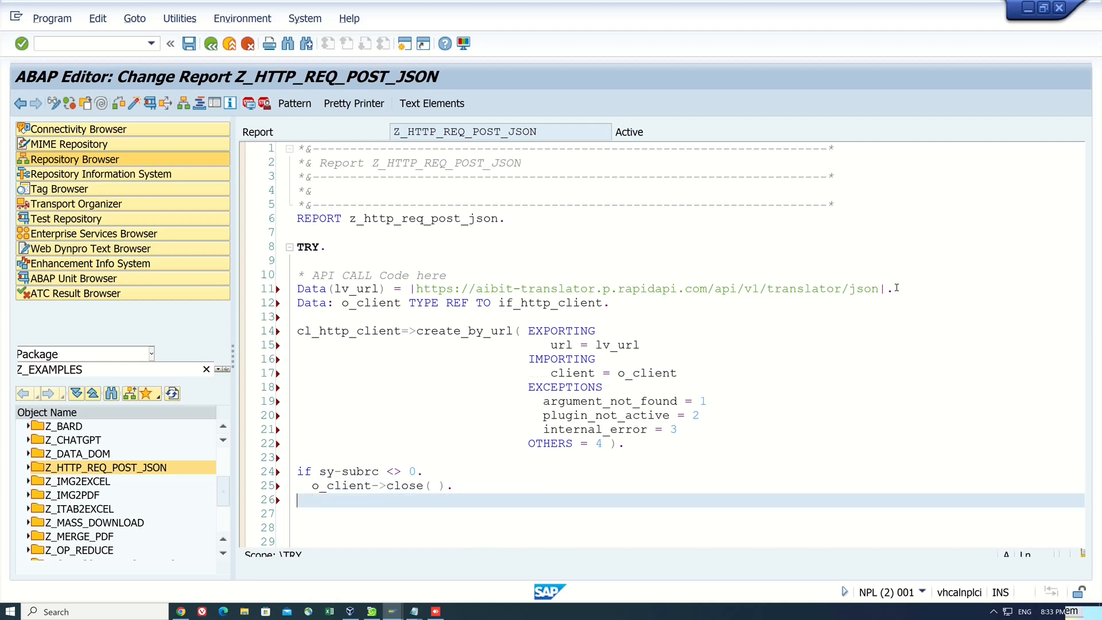
text(endif.)
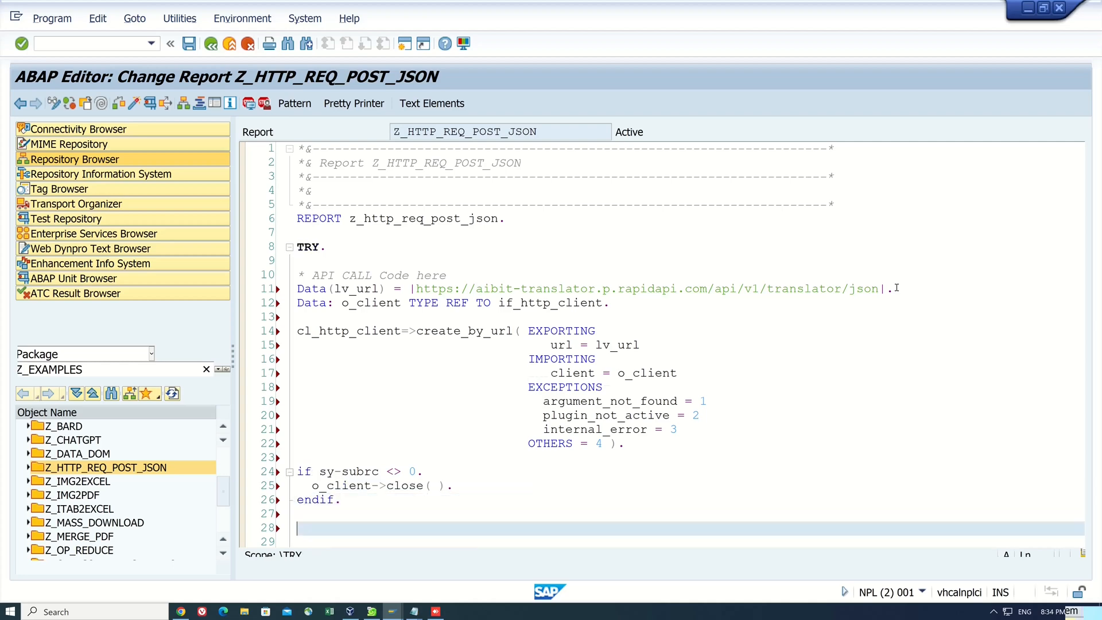
Step: Open an IF o_client IS BOUND block setting the method to if_http_request=>co_request_method_post
scroll(down, 3)
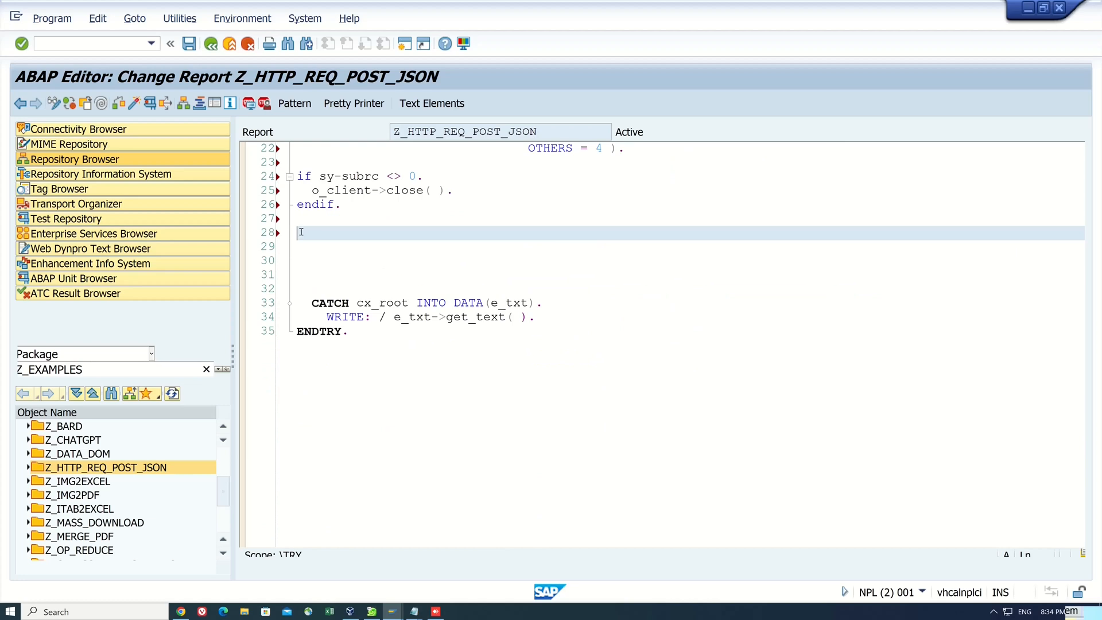
text(if)
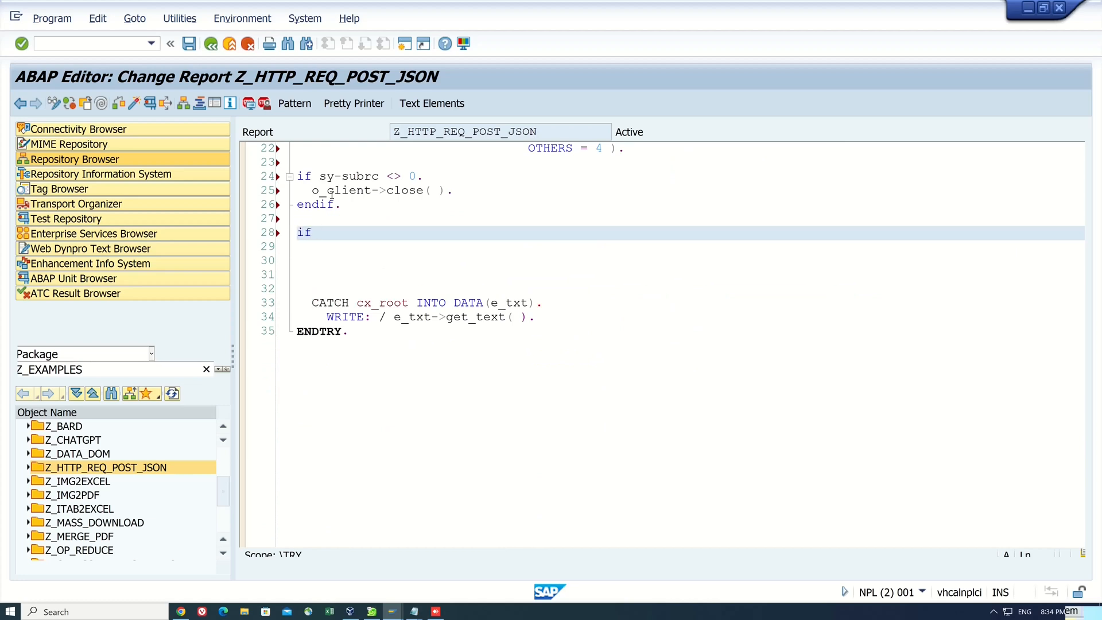
text(o_client)
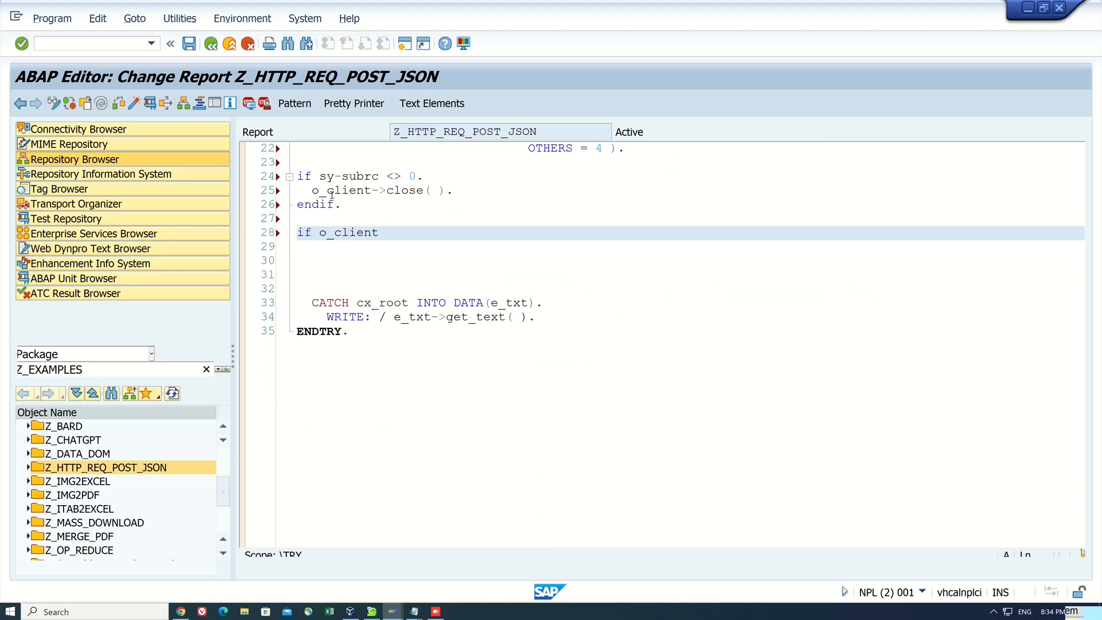
text(is BOUND)
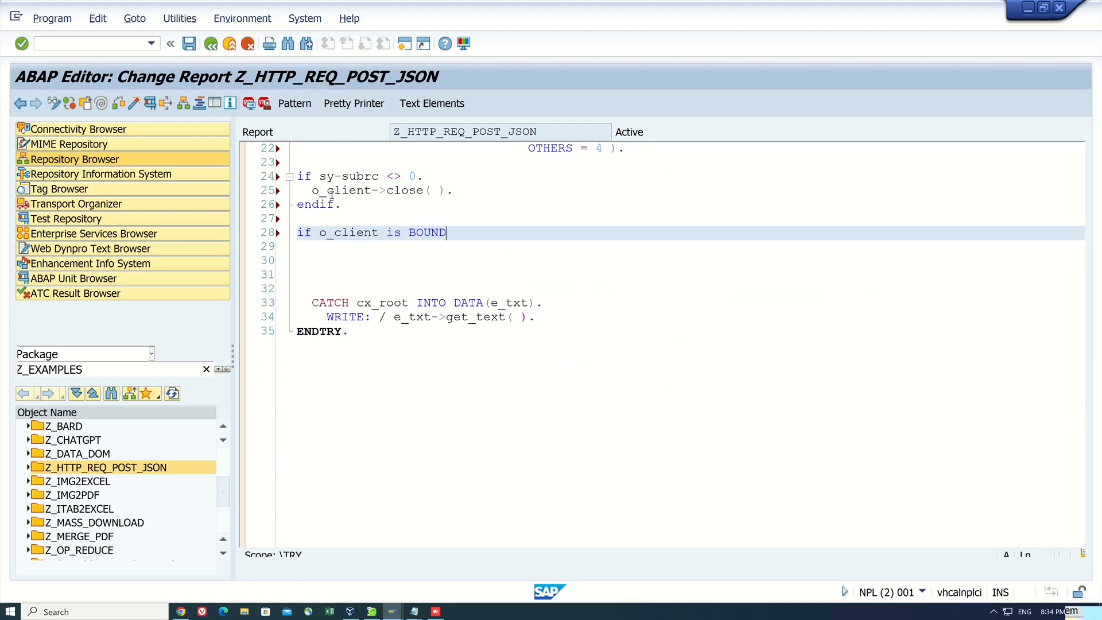
text(.)
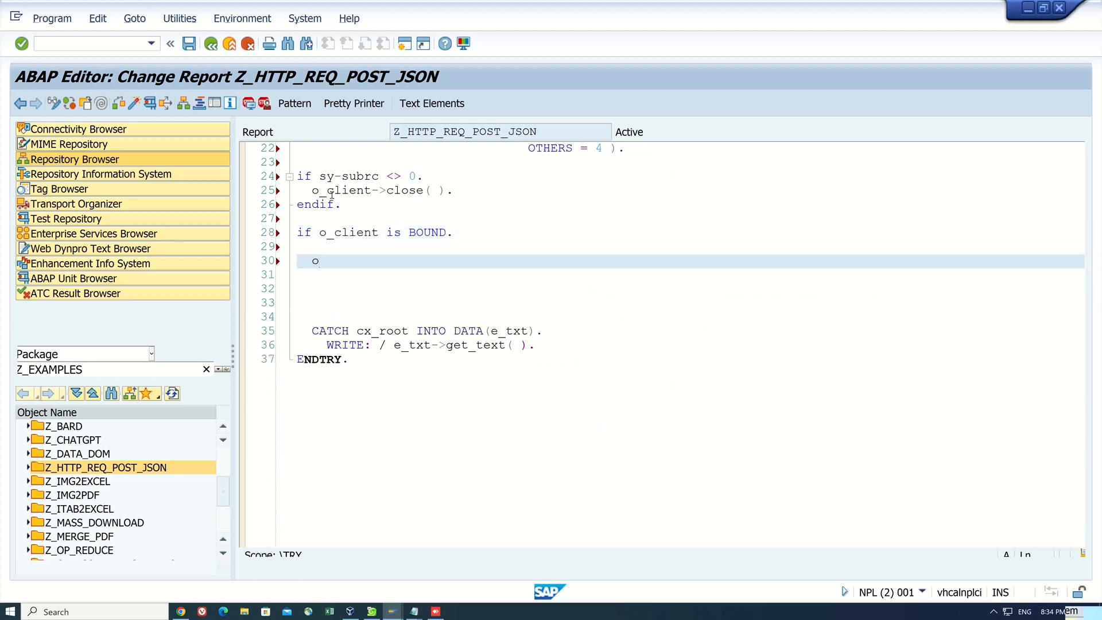
text(_client->re)
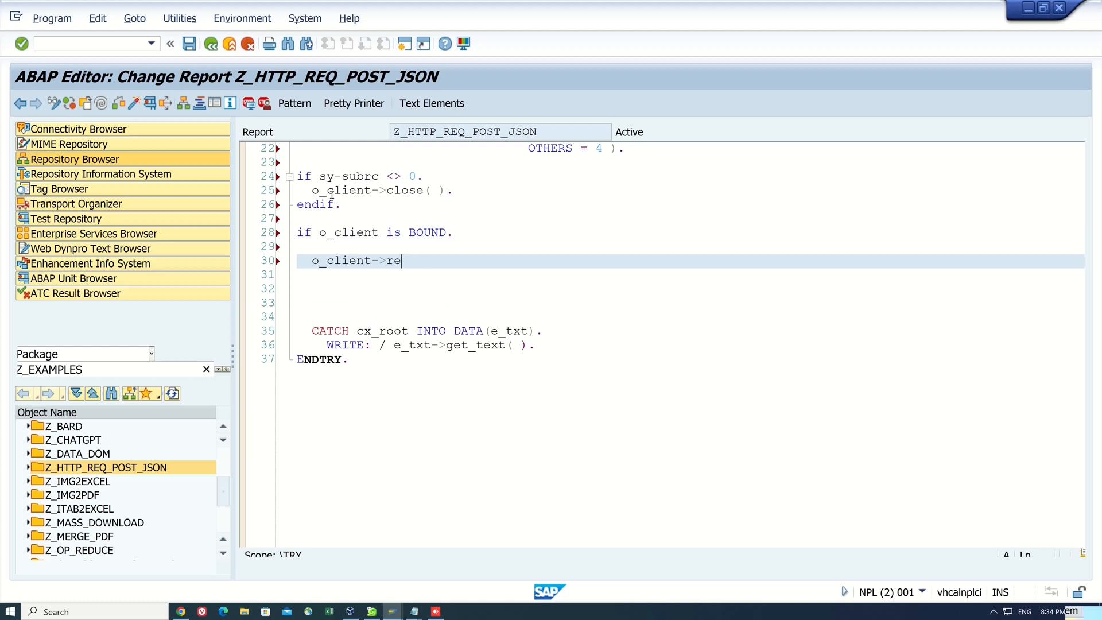
text(quest)
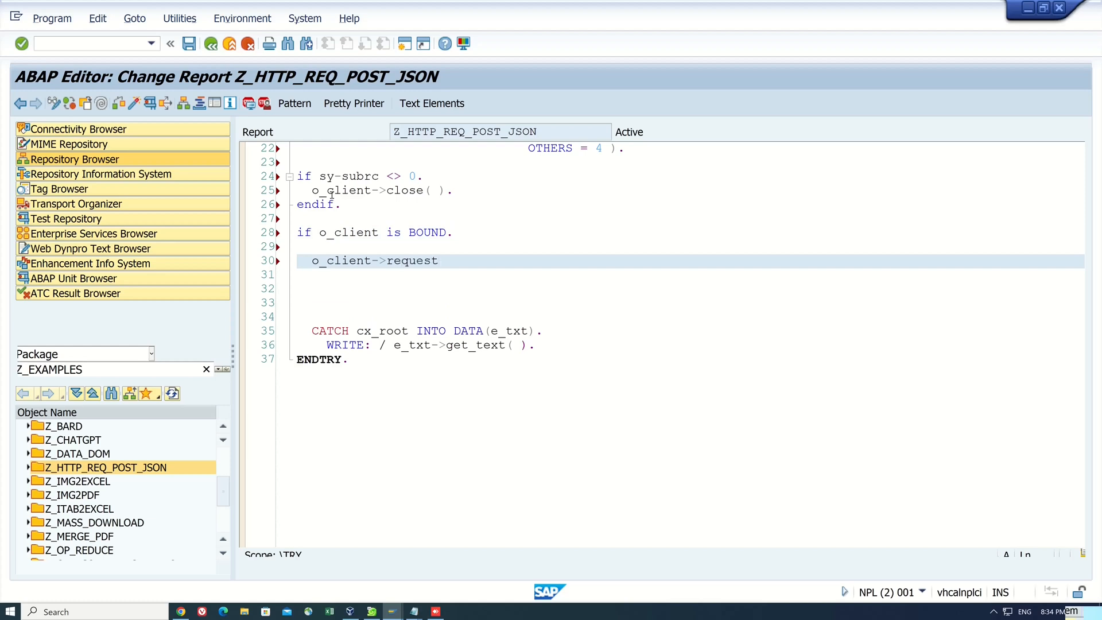
text(->)
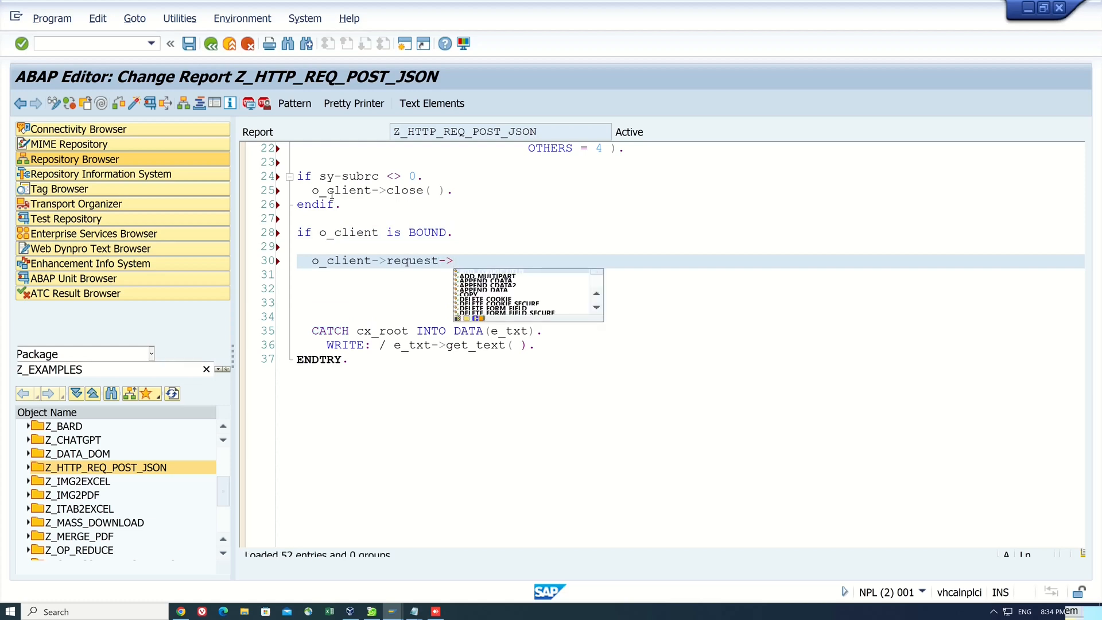
text(set_method()
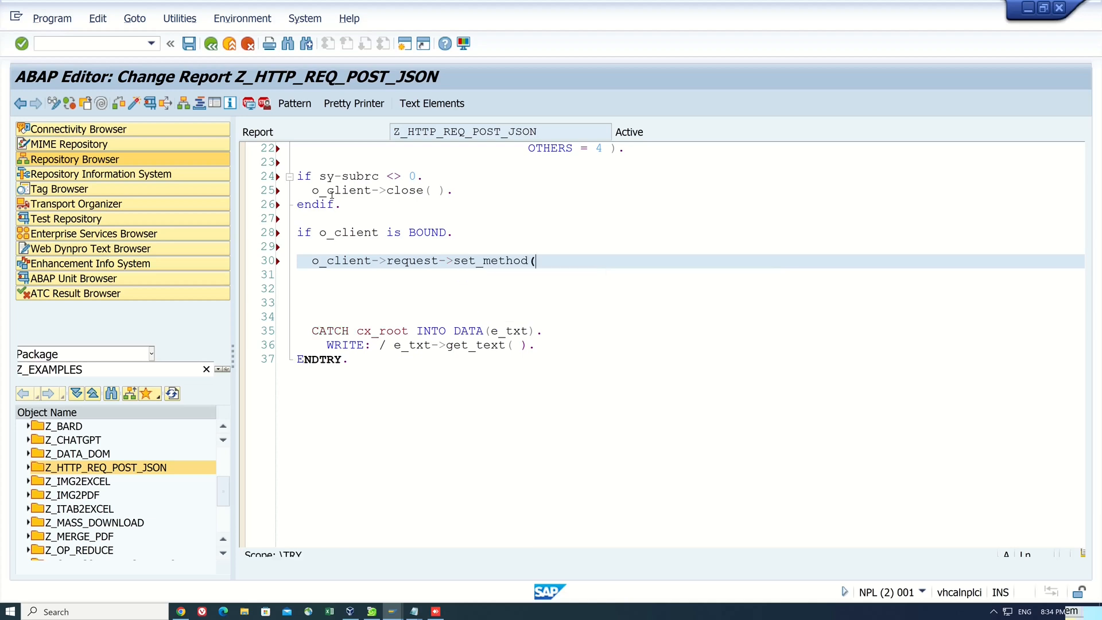
text(if_http)
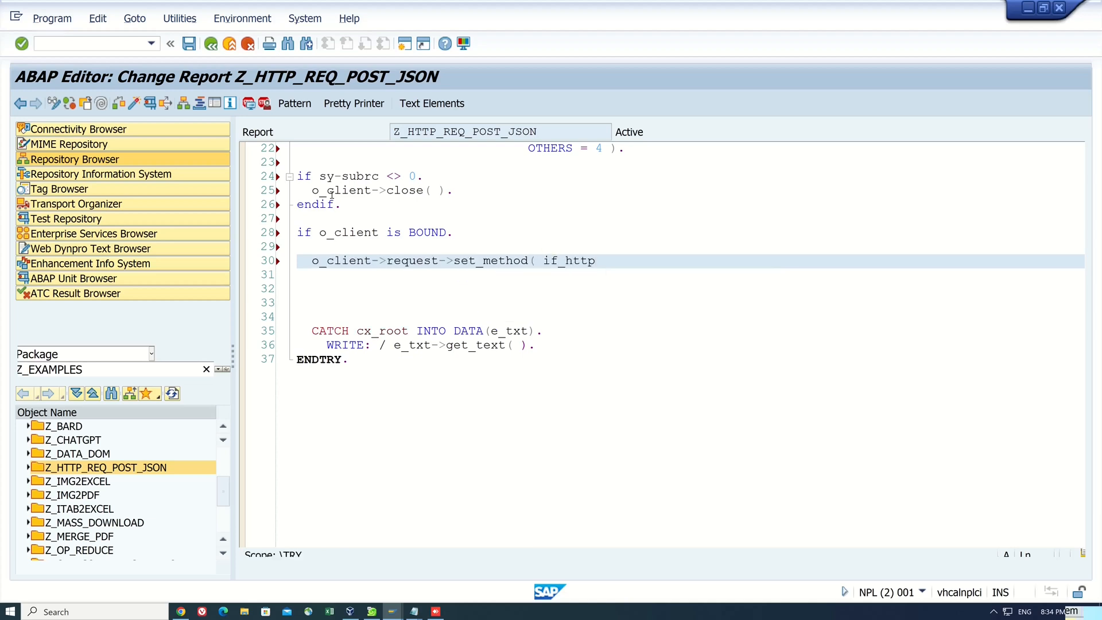
text(_request=>)
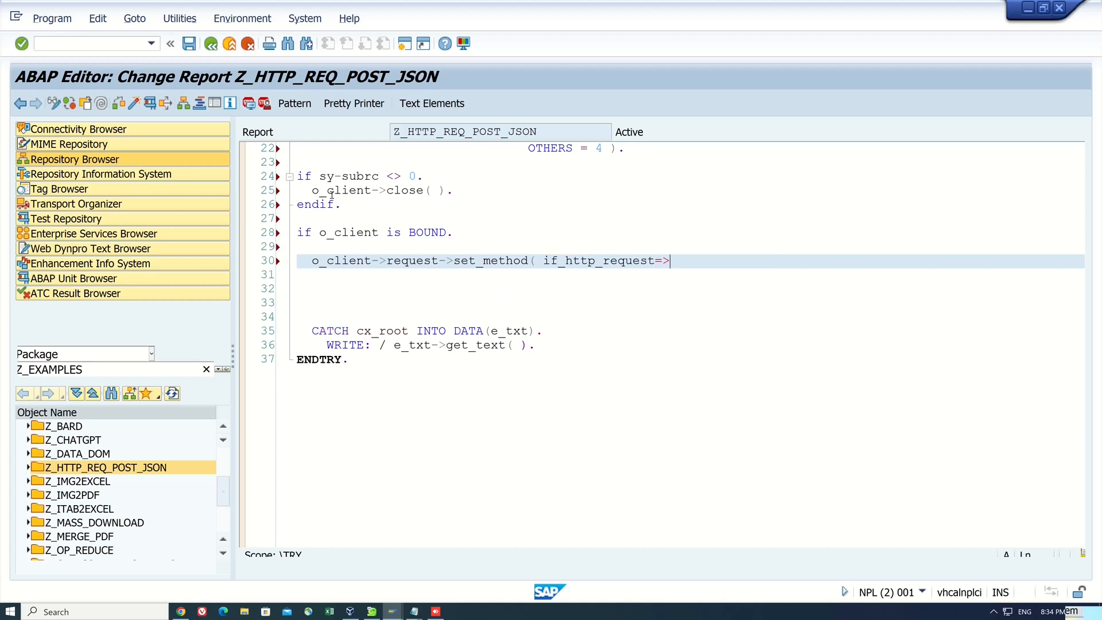
text(co_request_method_post ).)
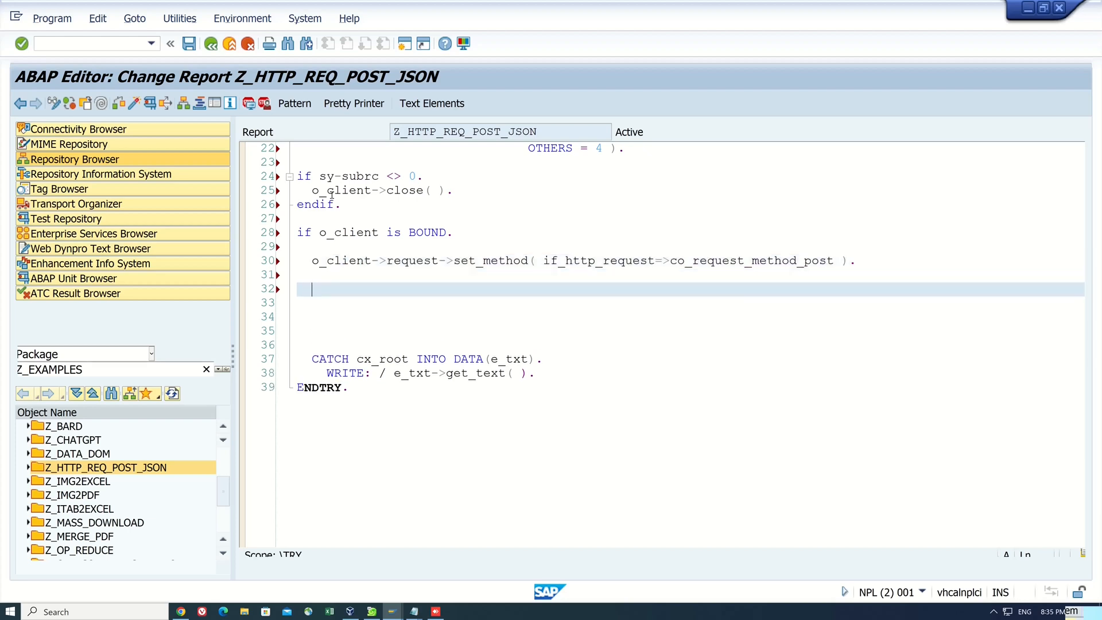
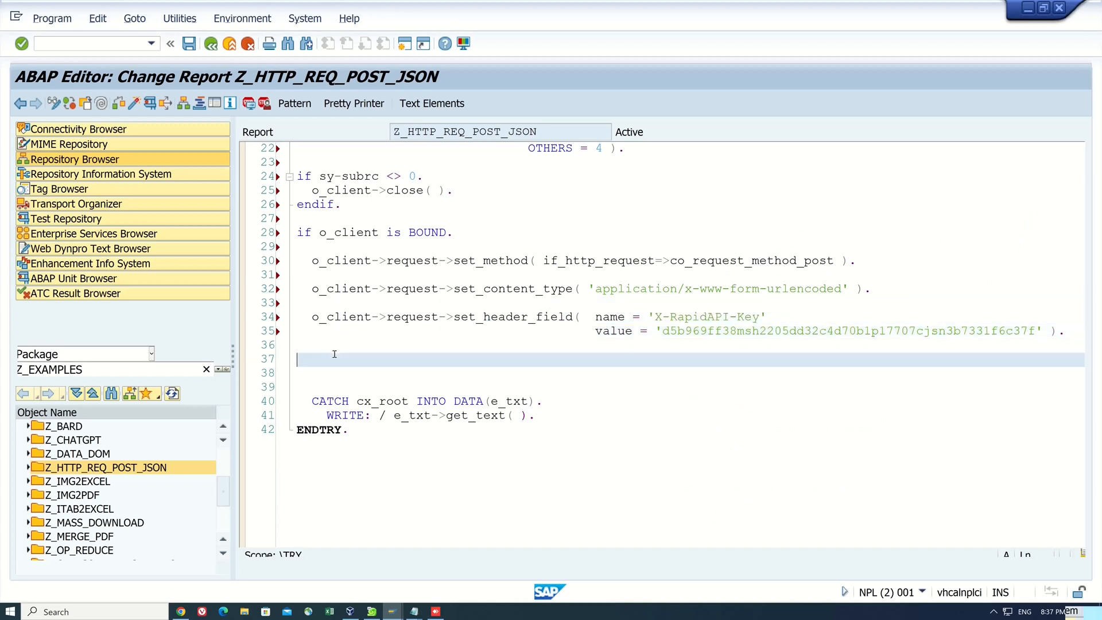
Step: Add a set_header_field named 'X-RapidAPI-Host' with value aibit-translator.p.rapidapi.com
text(o_client->request->set_header_field(  name = 'X-RapidAPI-Key')
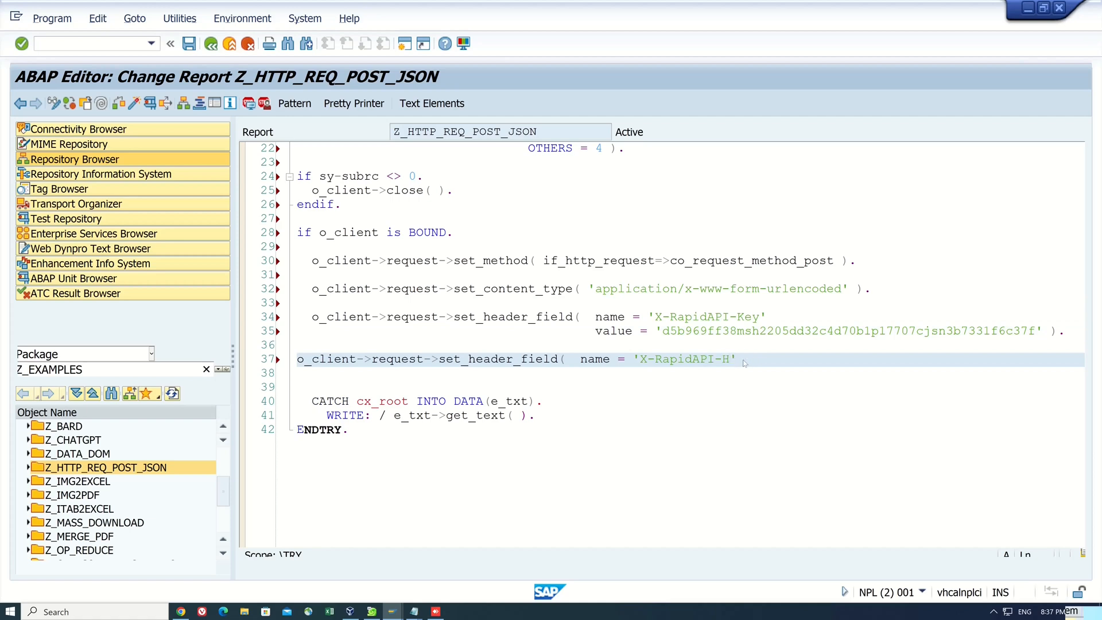
text(ost)
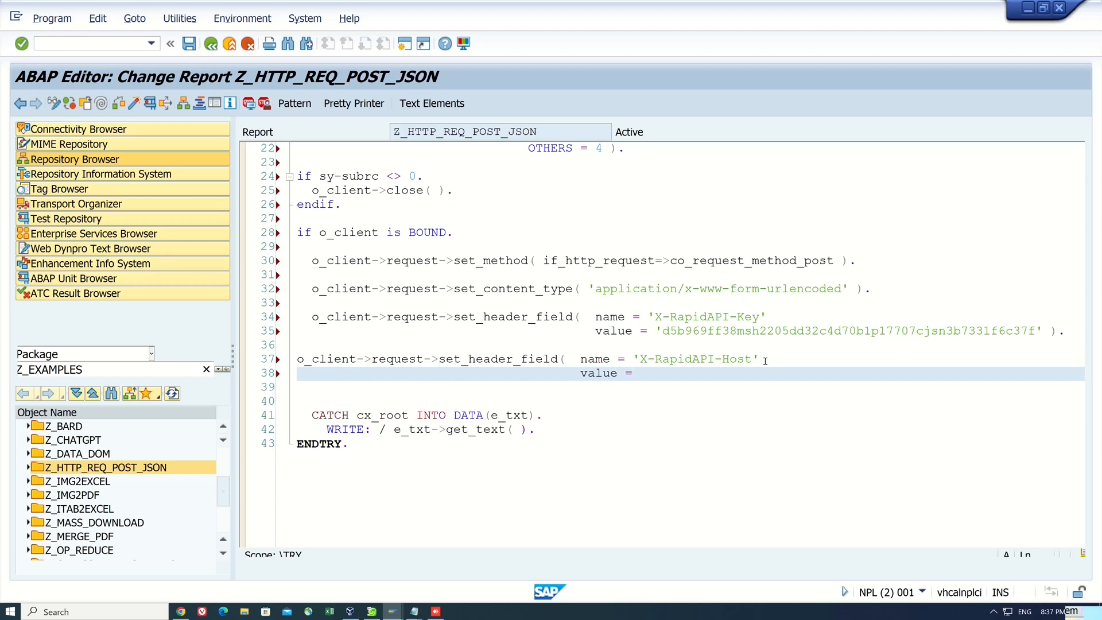
click(640, 373)
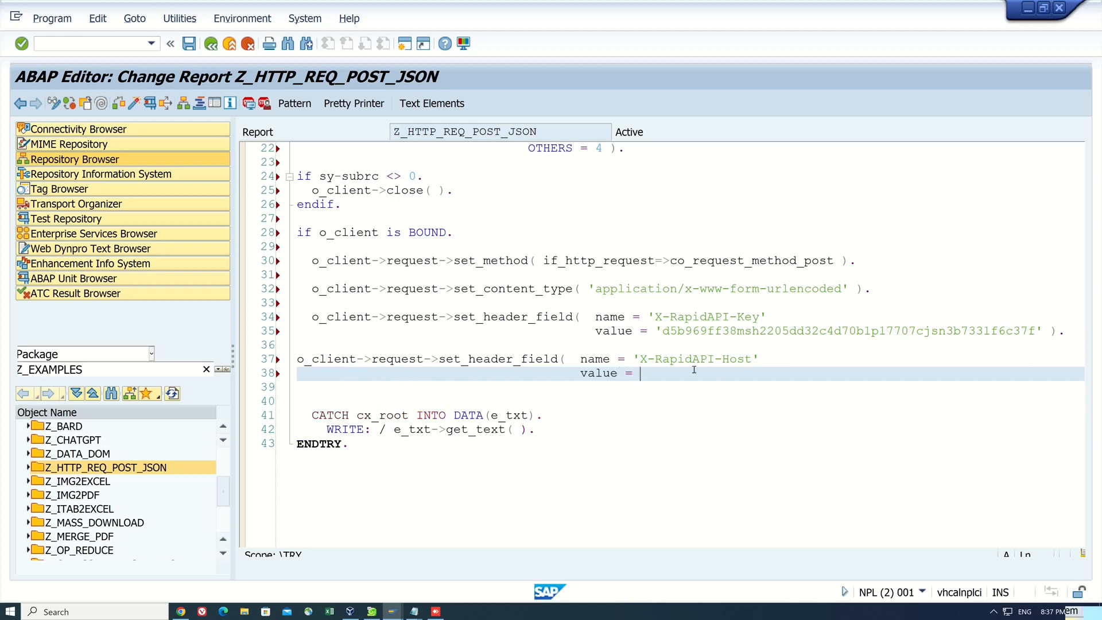
text('')
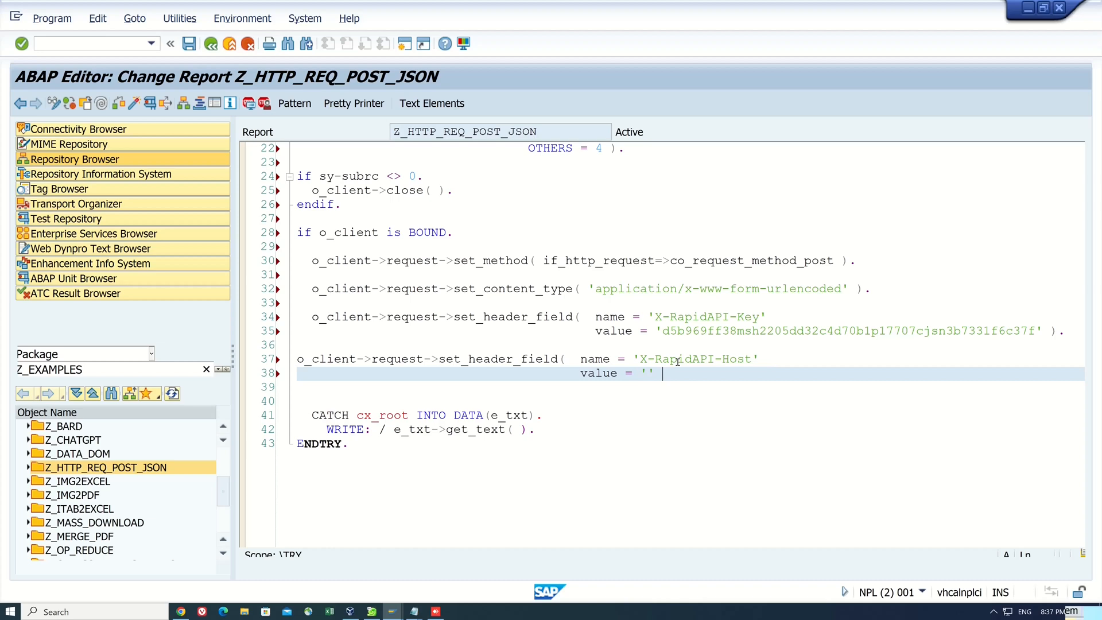
text().)
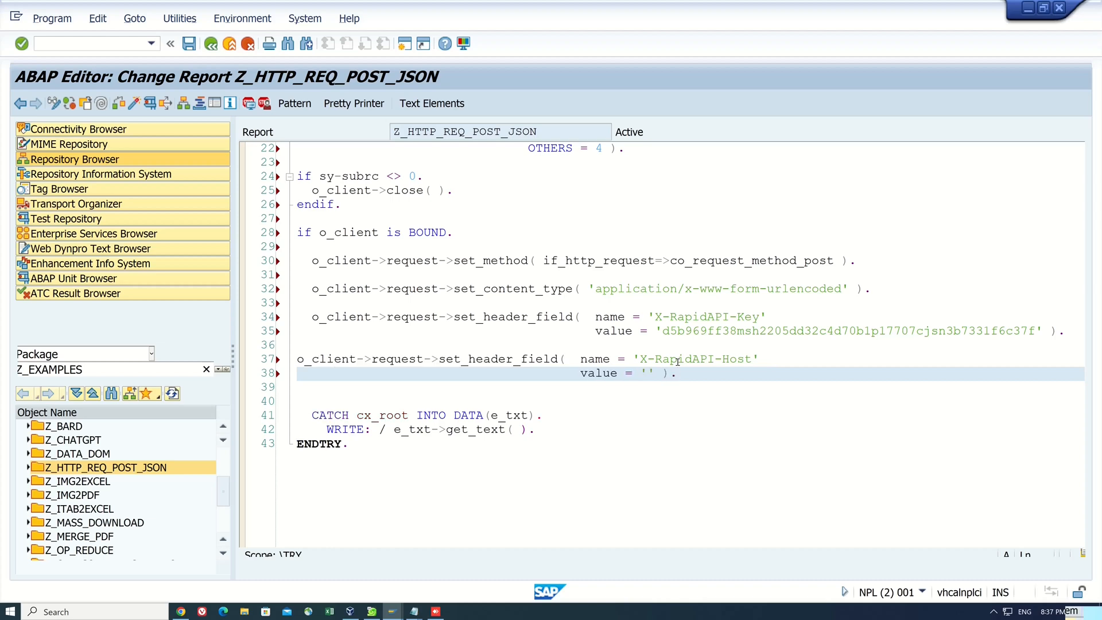
click(678, 373)
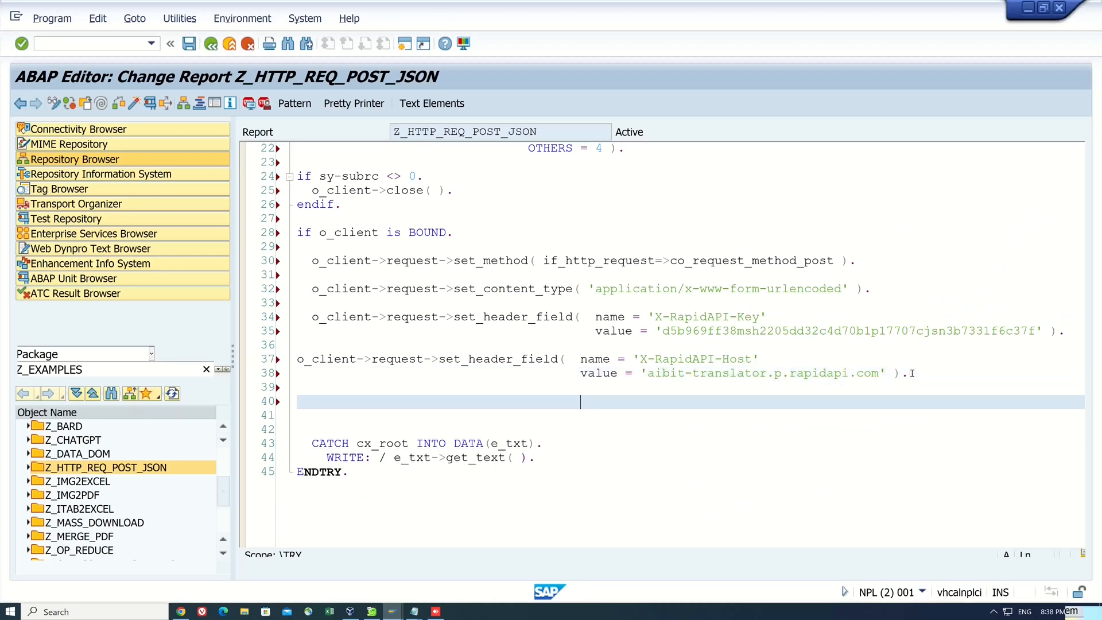
Step: Enter the statement start o_client->request->set_cdata on line 40 of the report
text(o_client)
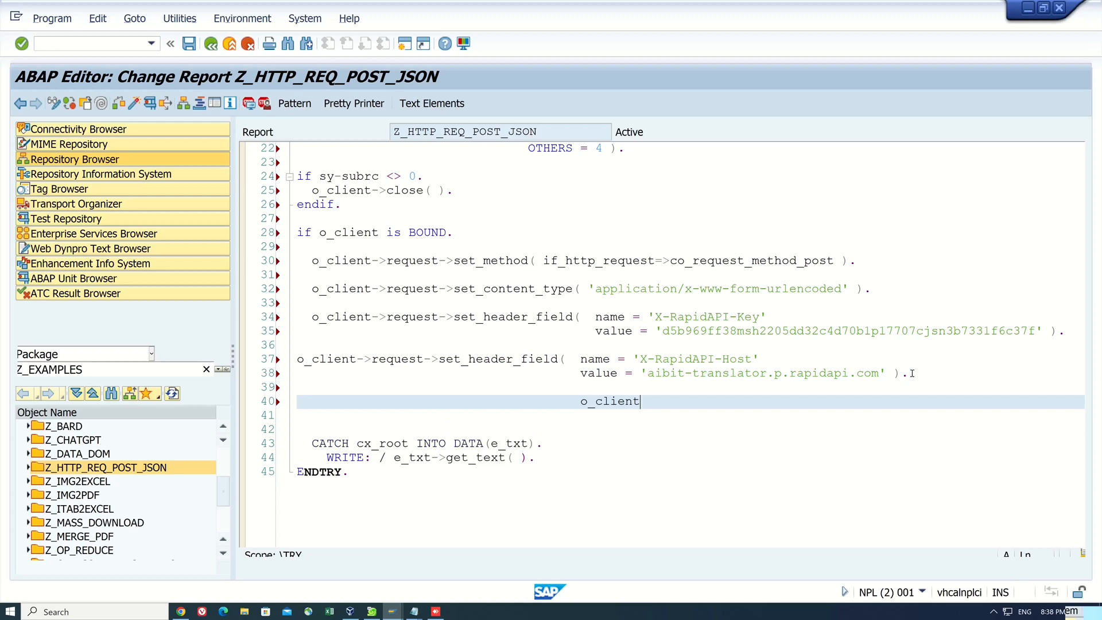
key(Backspace)
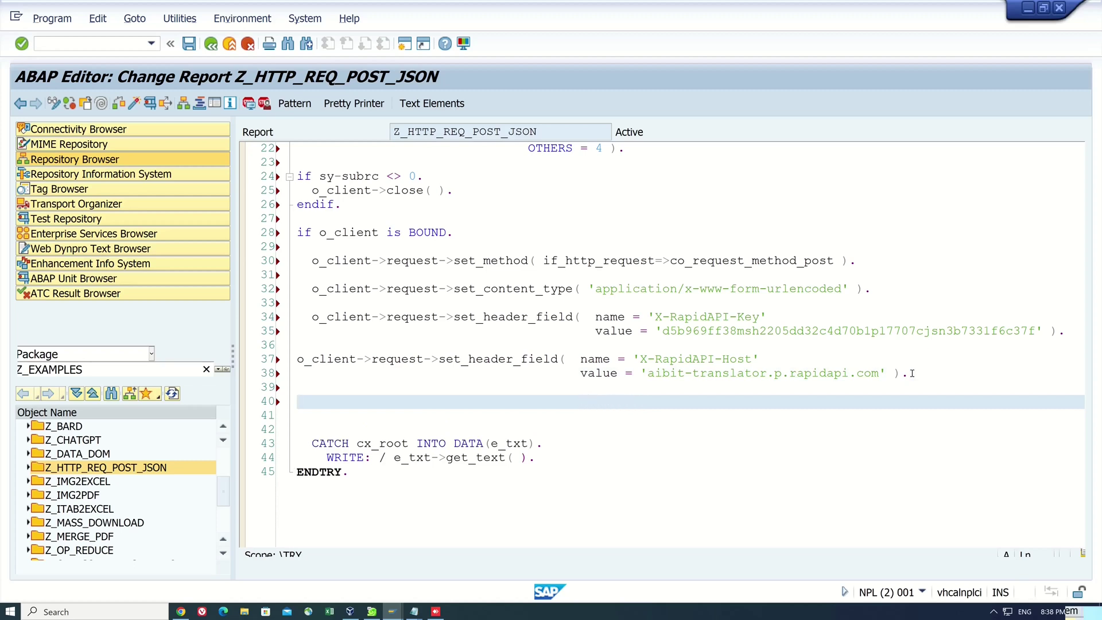
text(o_client-)
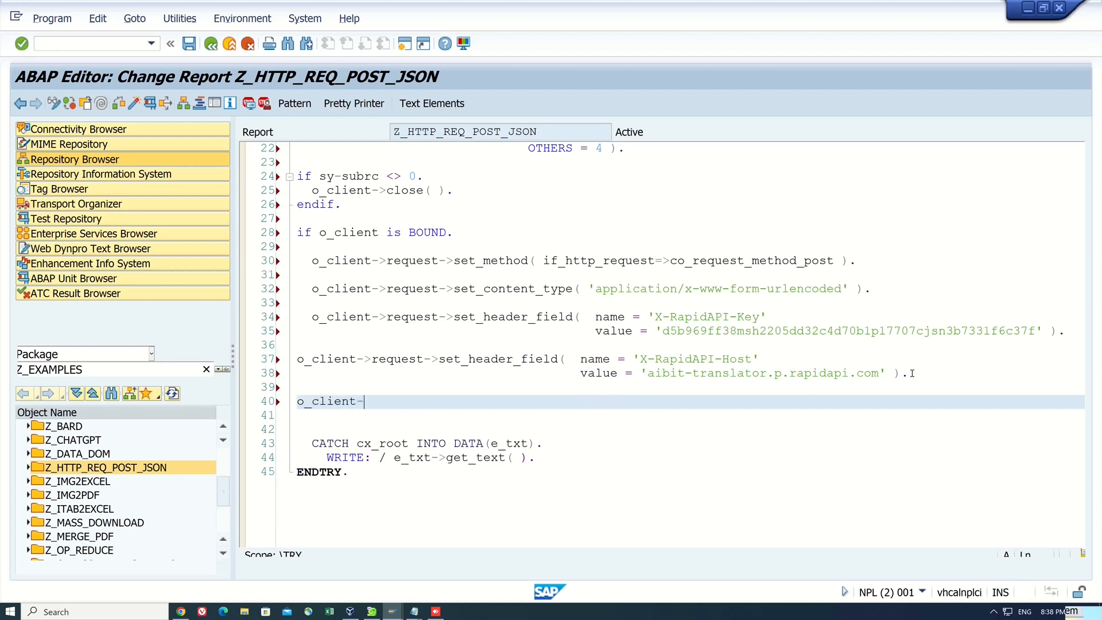
text(>request)
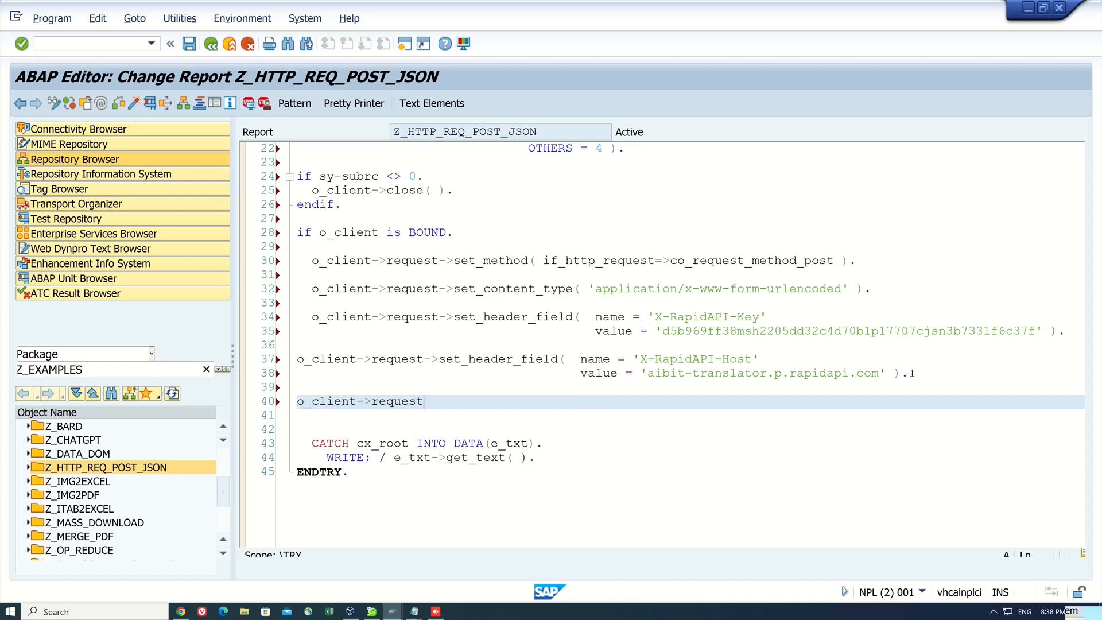
text(->set_)
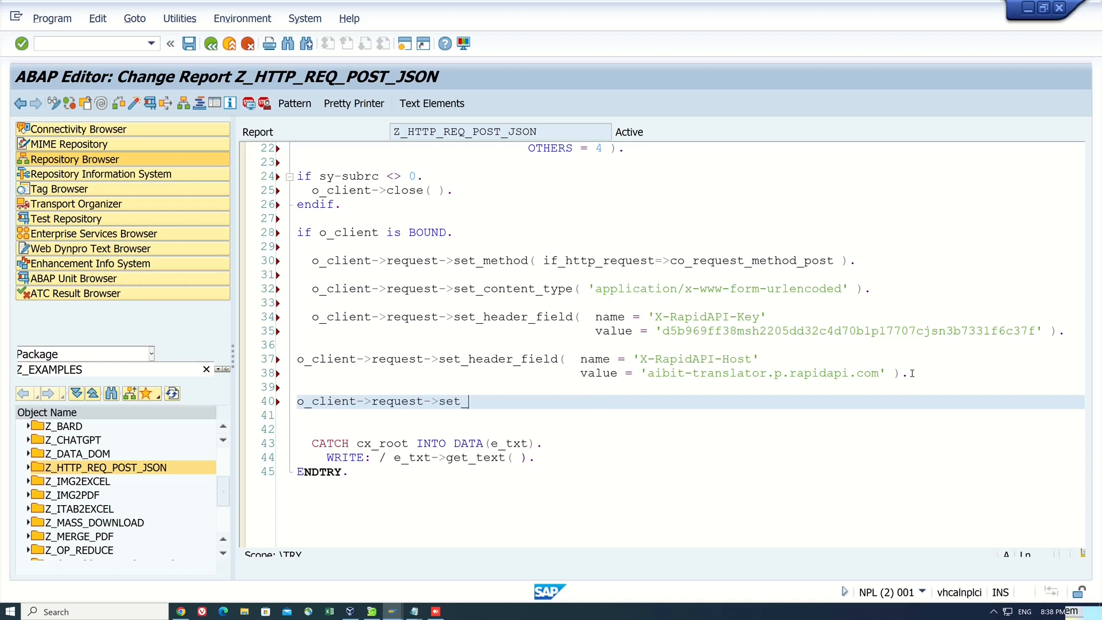
text(cdata)
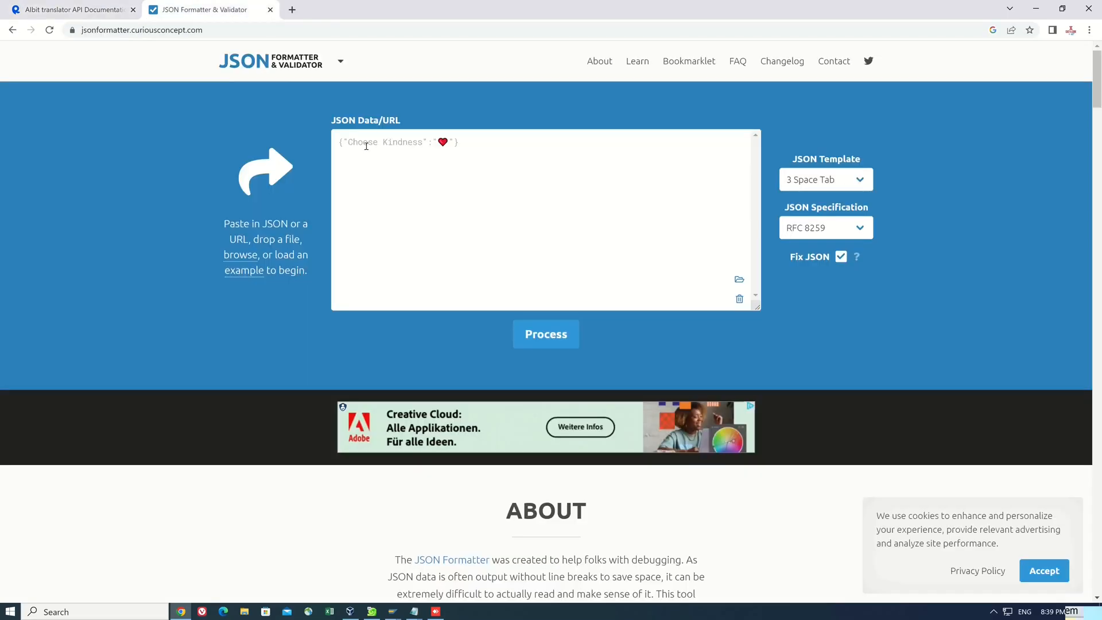
Step: Validate the shortened title/author JSON in JSON Formatter, then return to the ABAP report
click(545, 334)
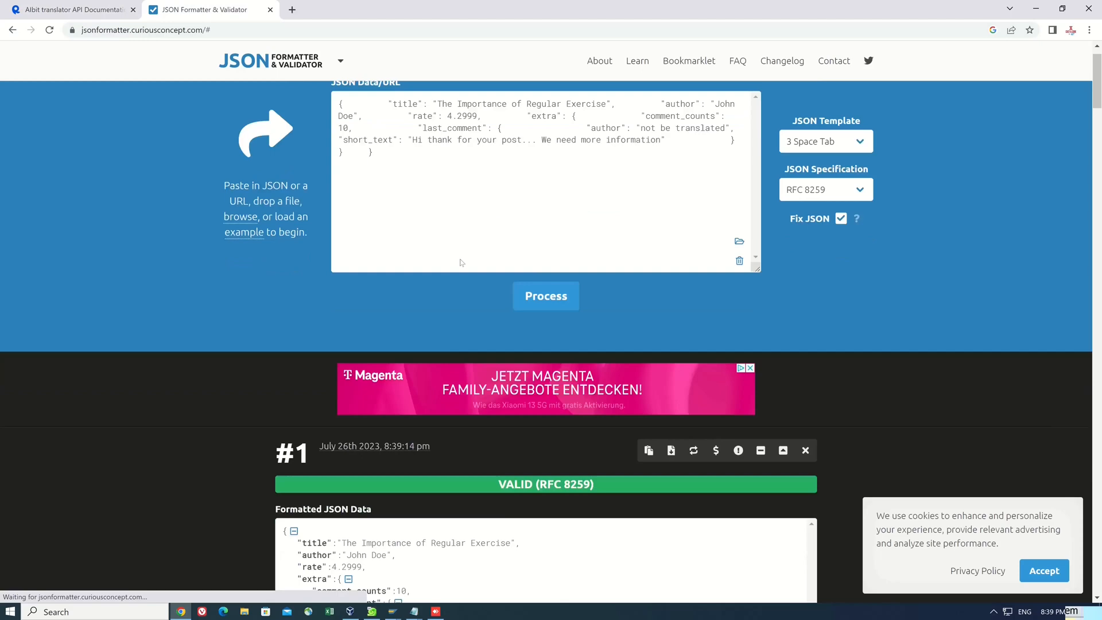
scroll(down, 3)
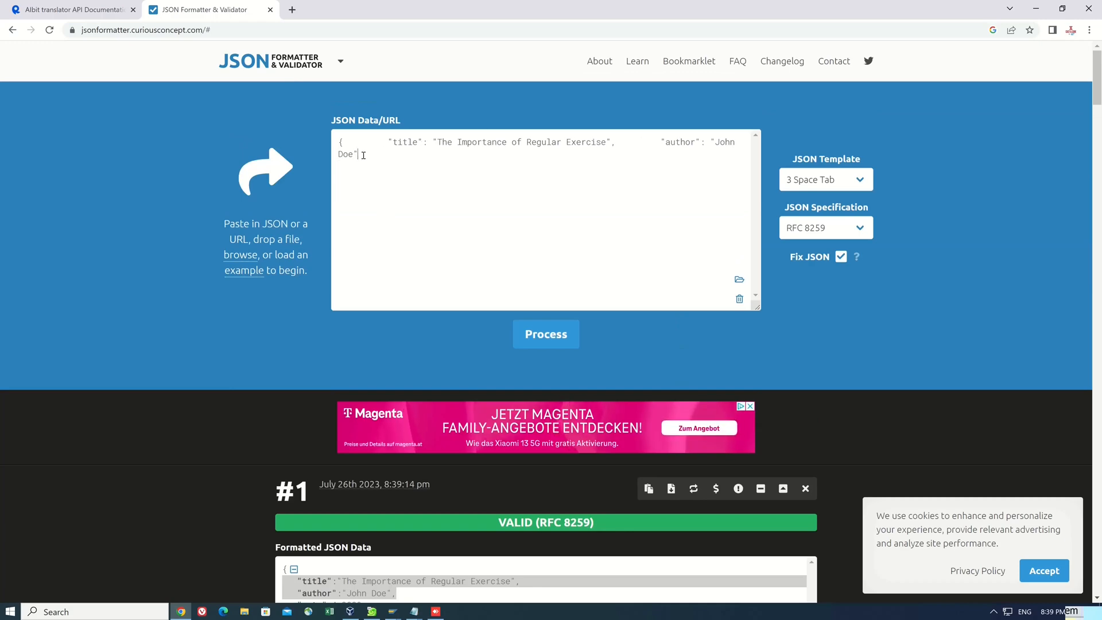
click(546, 334)
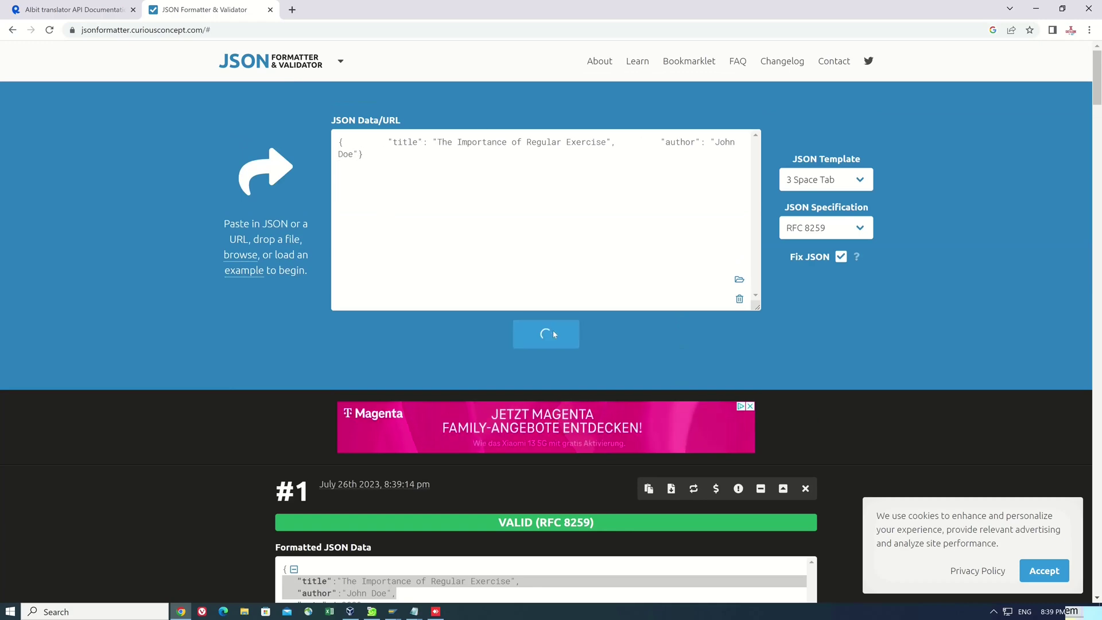
click(546, 334)
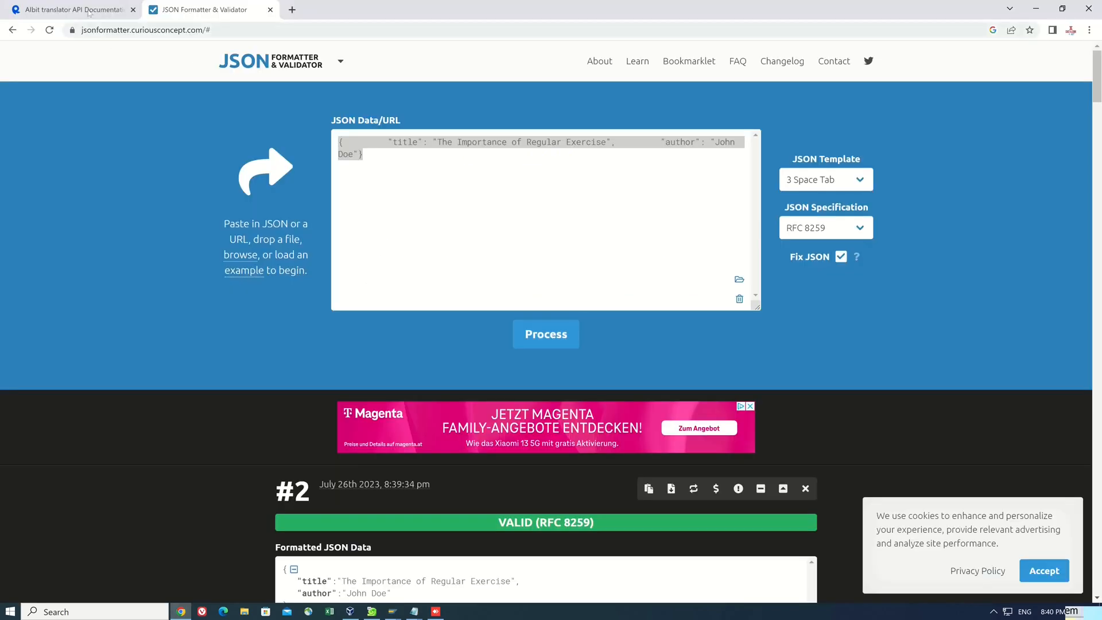
click(74, 10)
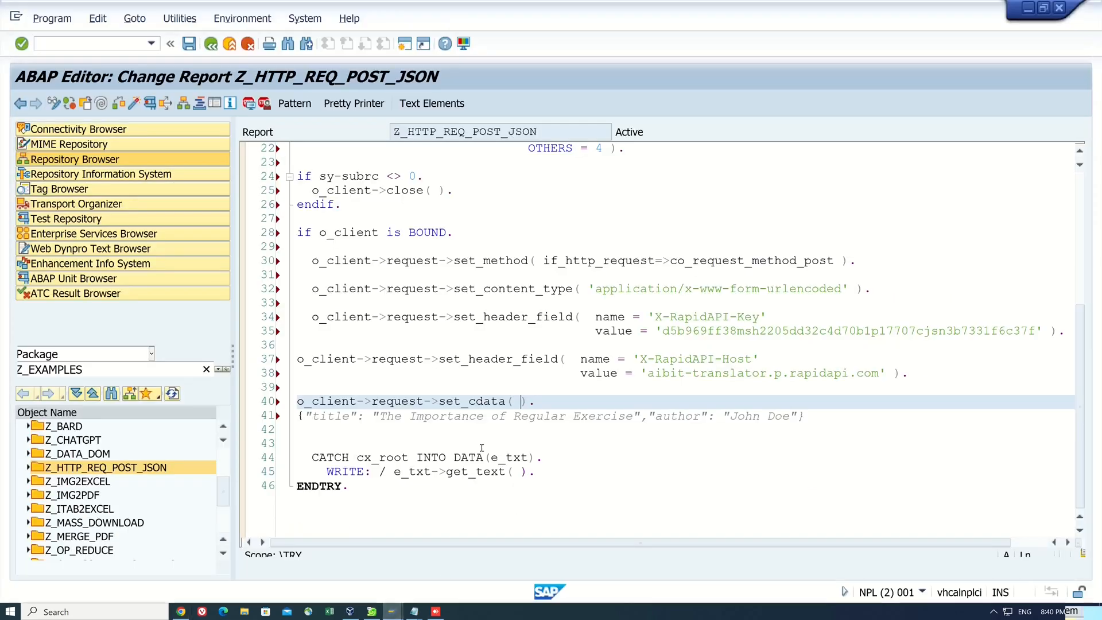
Step: Fill set_cdata with 'from=auto&to=de&json=' and the title 'Welcome to my YouTube channel!'
text('')
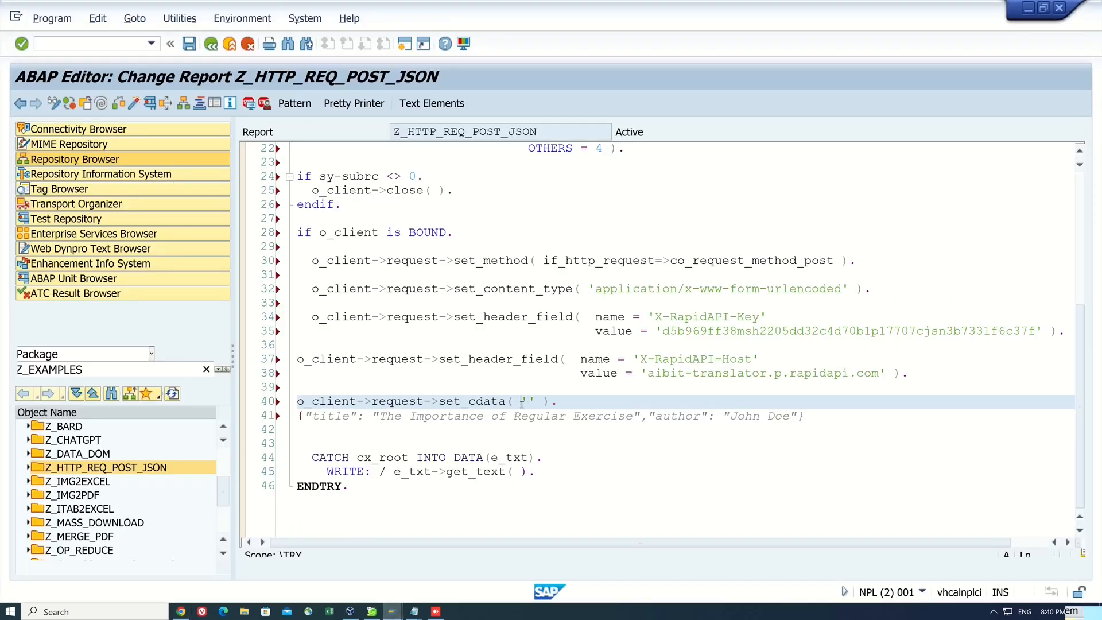
scroll(down, 3)
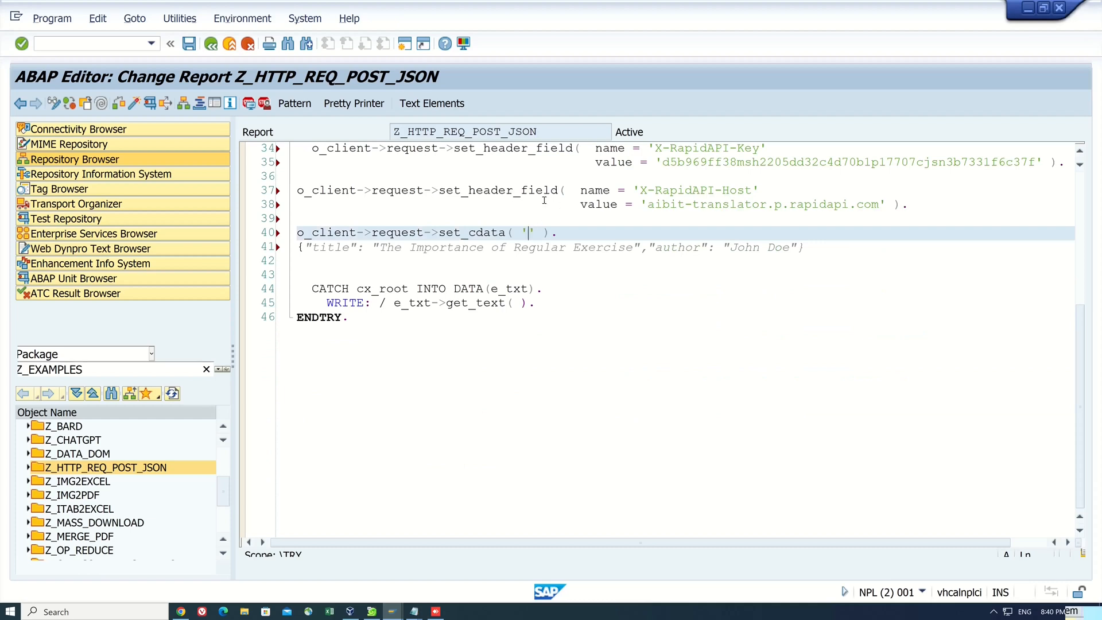
text(from=)
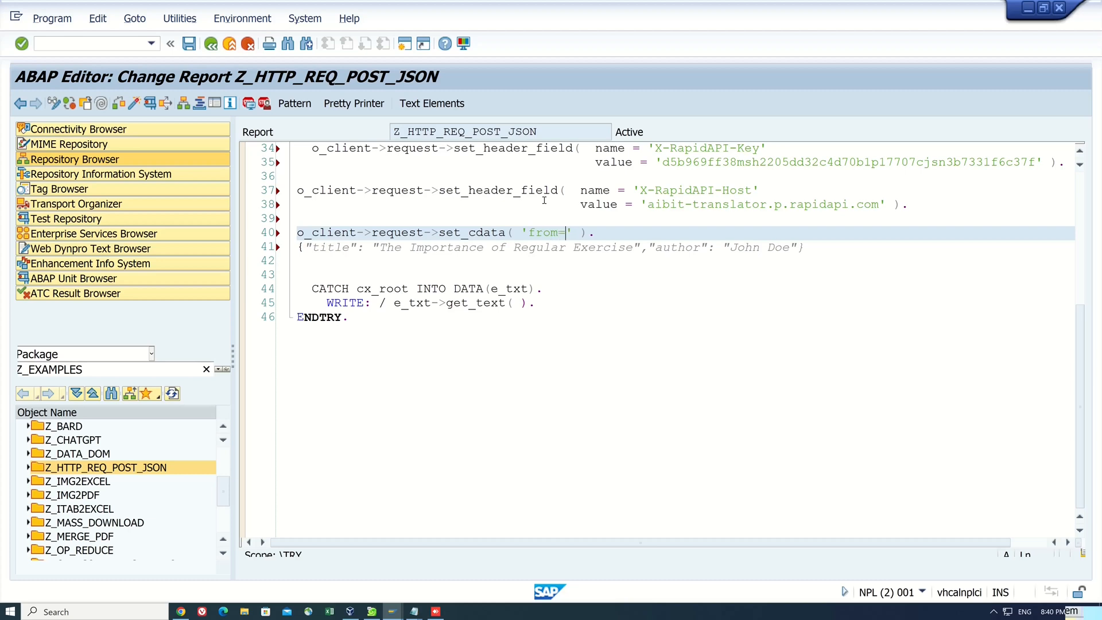
text(auto)
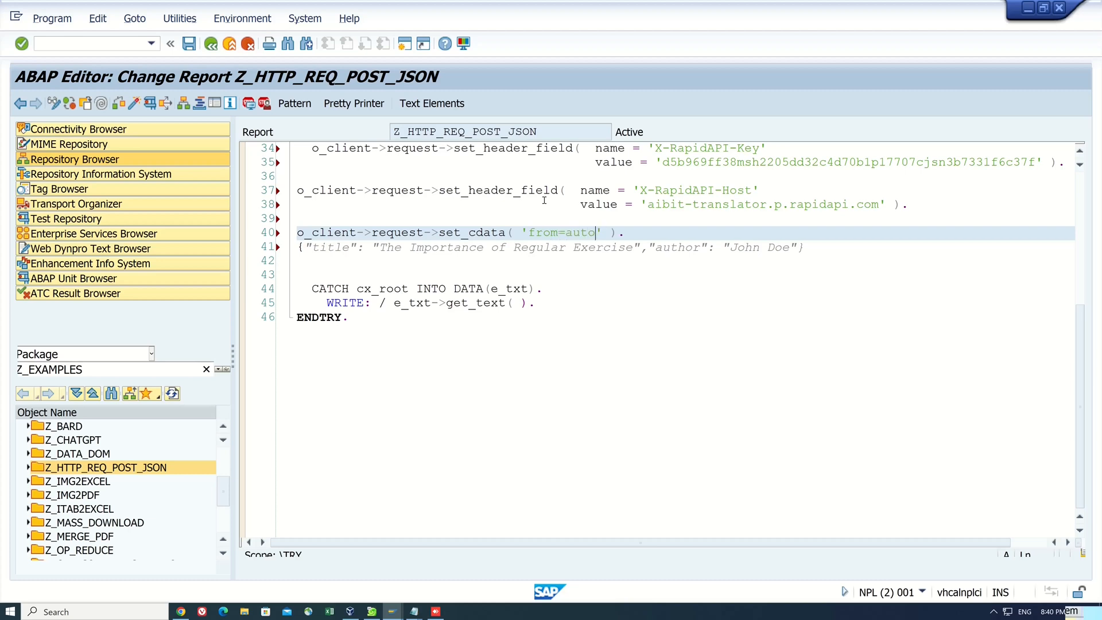
text(&to)
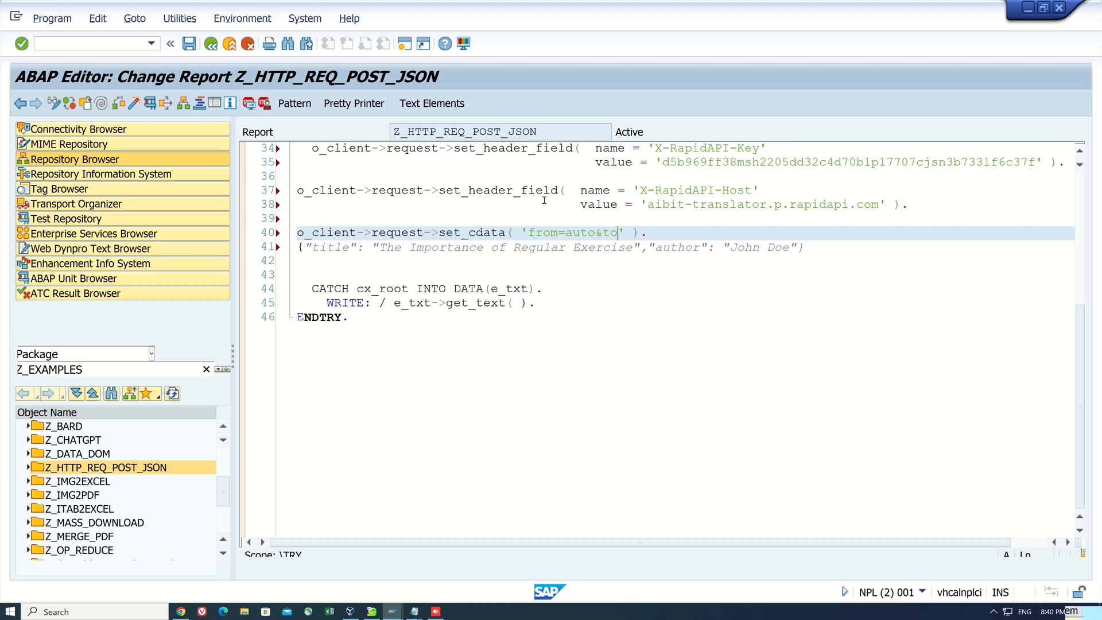
text(=de)
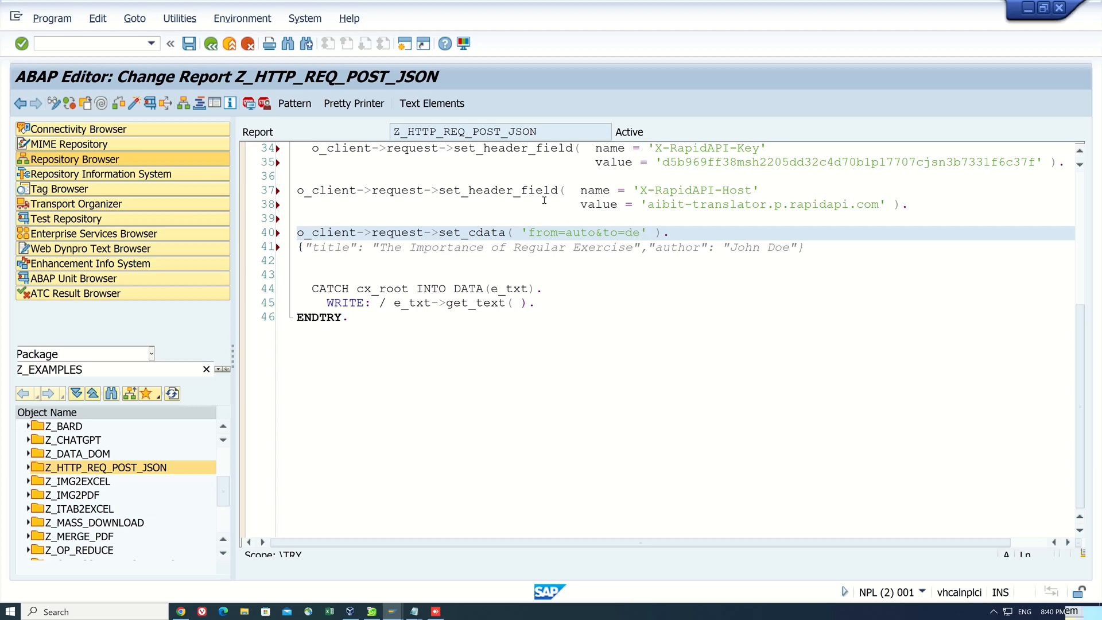
text(&json)
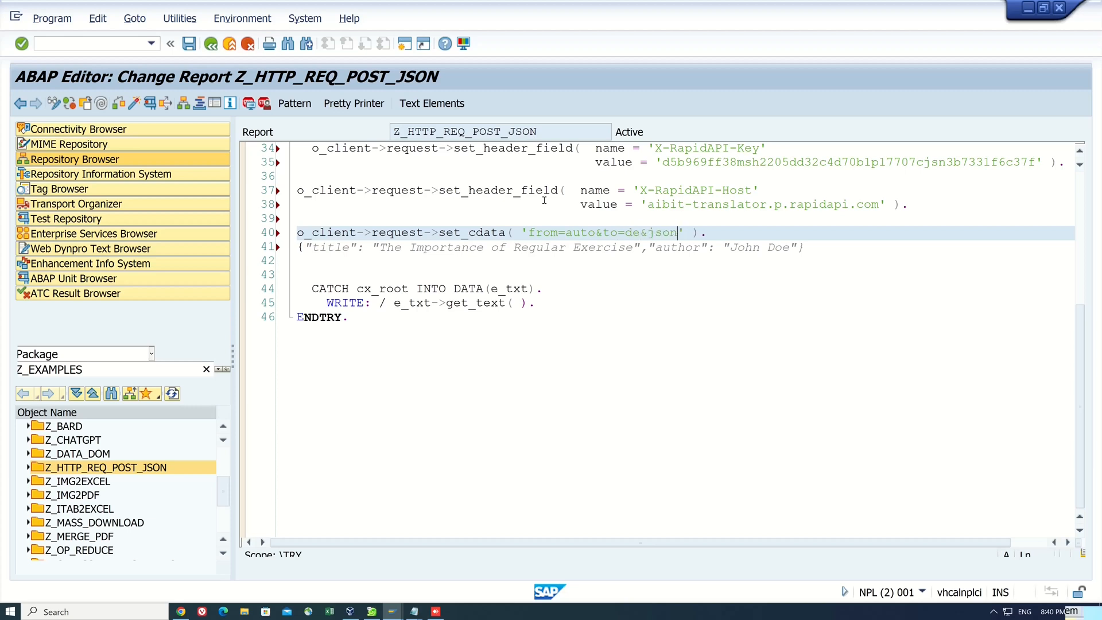
text(={"title":)
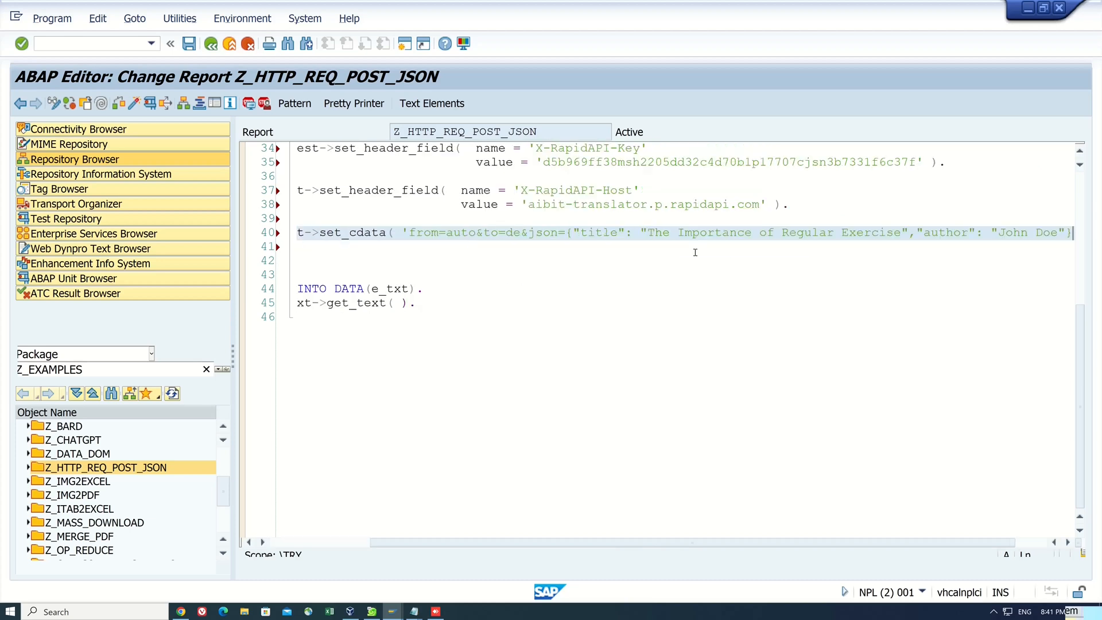
mouse_move(650, 233)
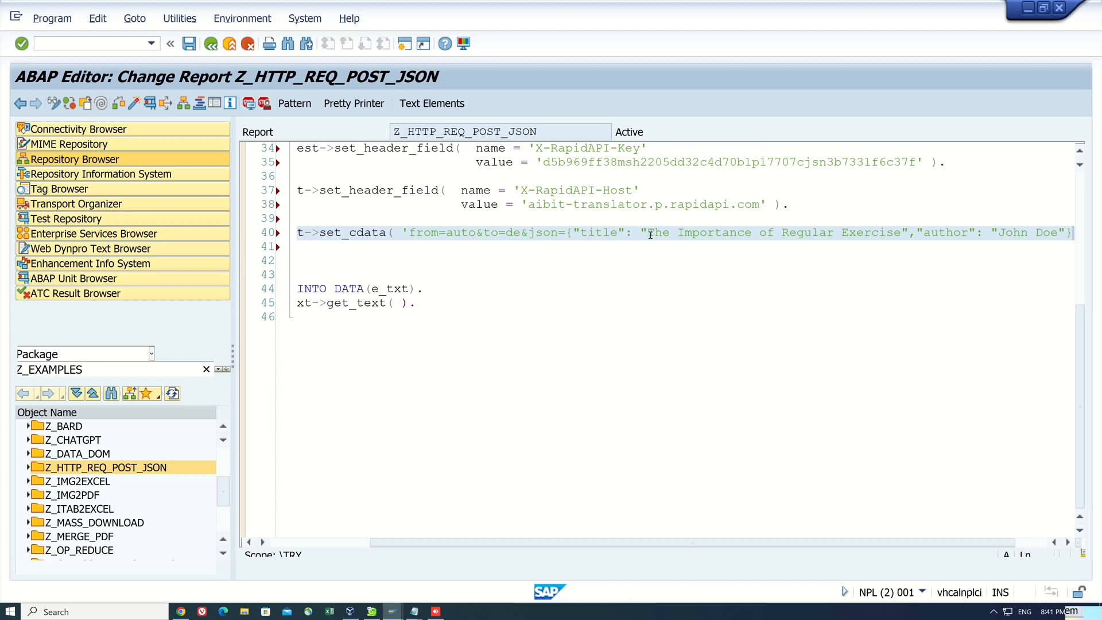
text(We)
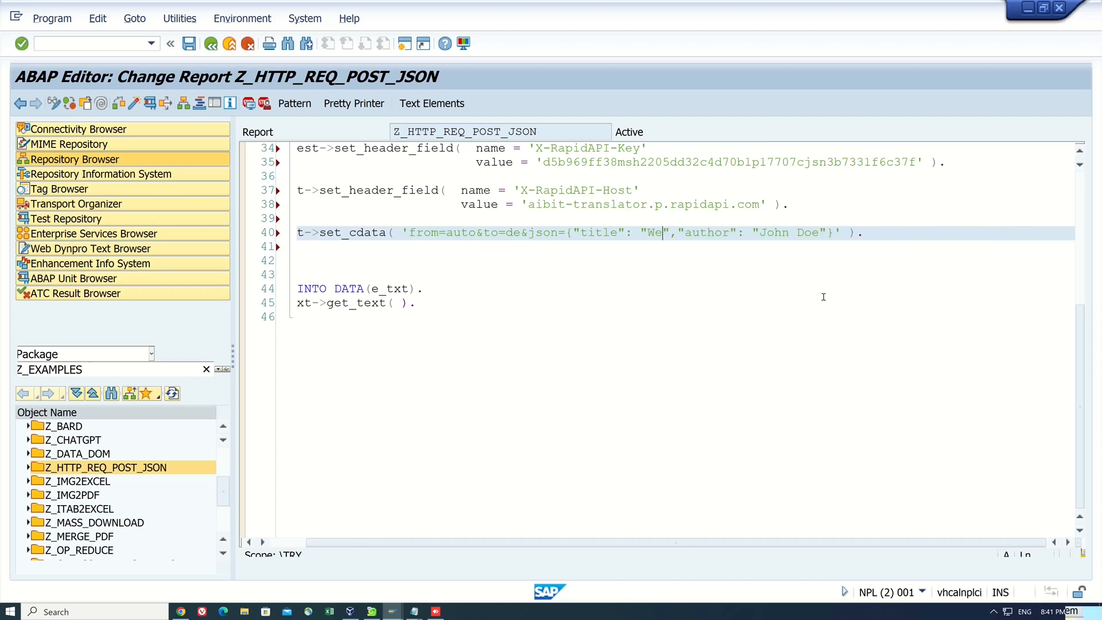
text(lcome to my)
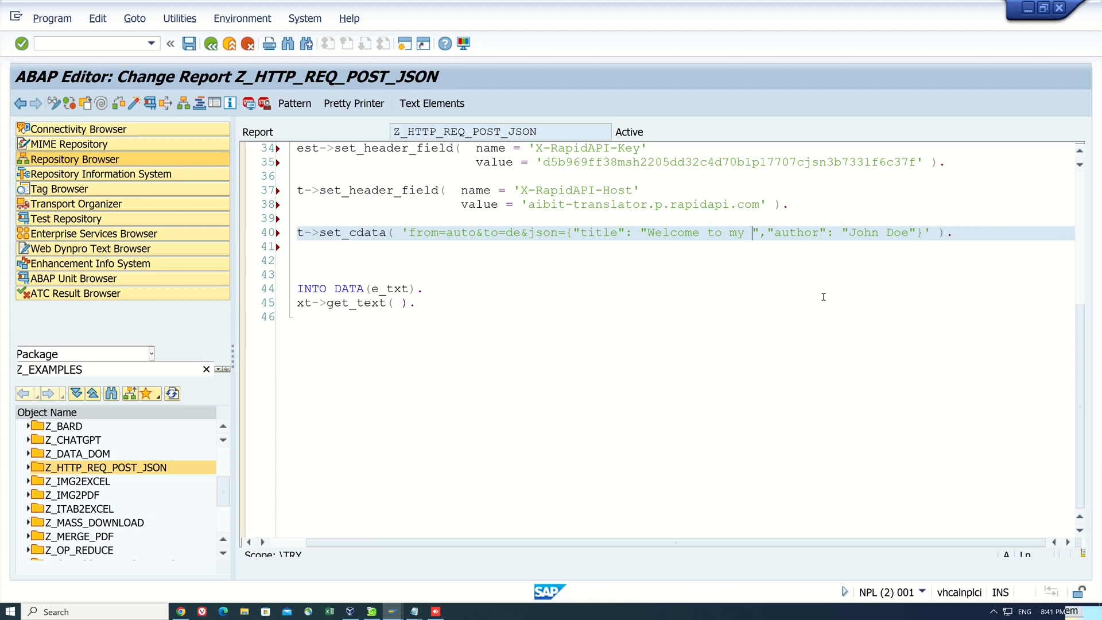
text(YouTube channel!)
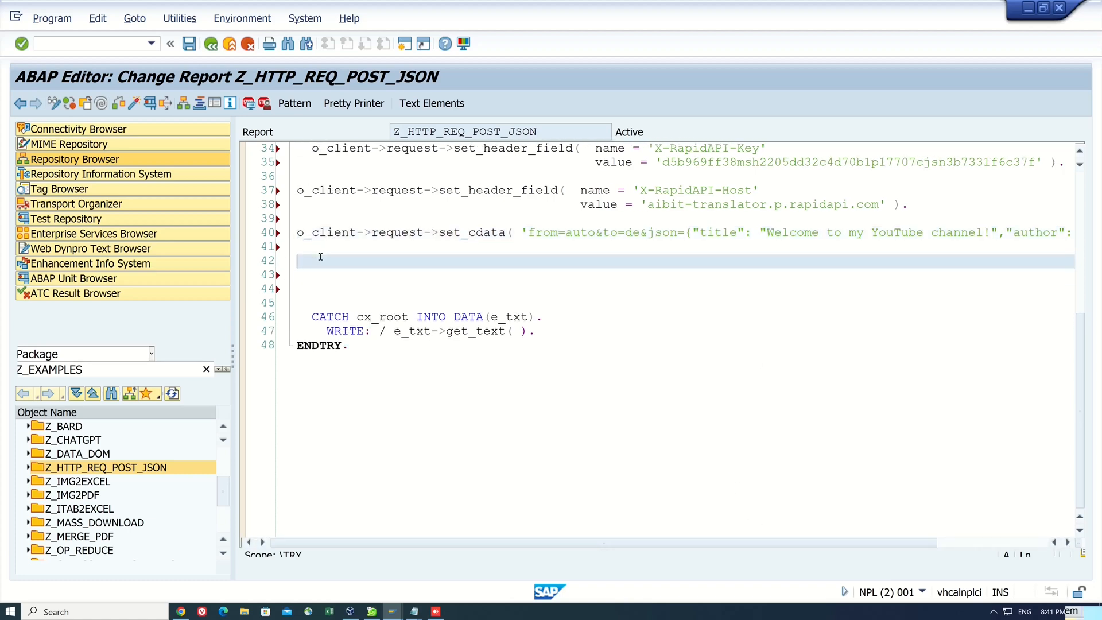
Step: Add o_client->send( timeout = if_http_client=>co_timeout_default )
text(o)
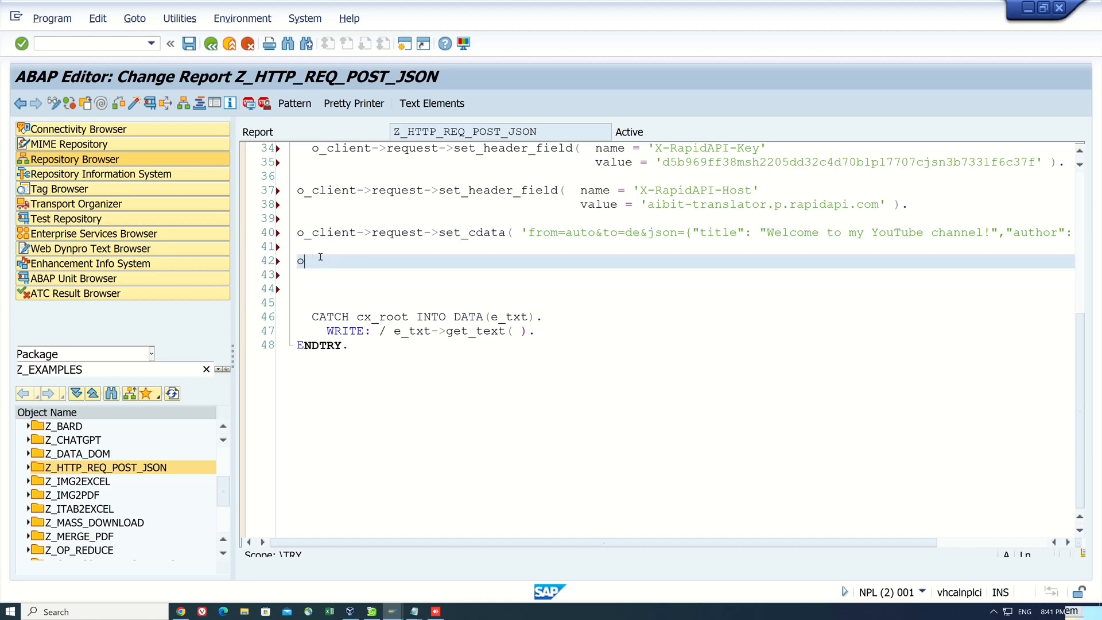
text(_client)
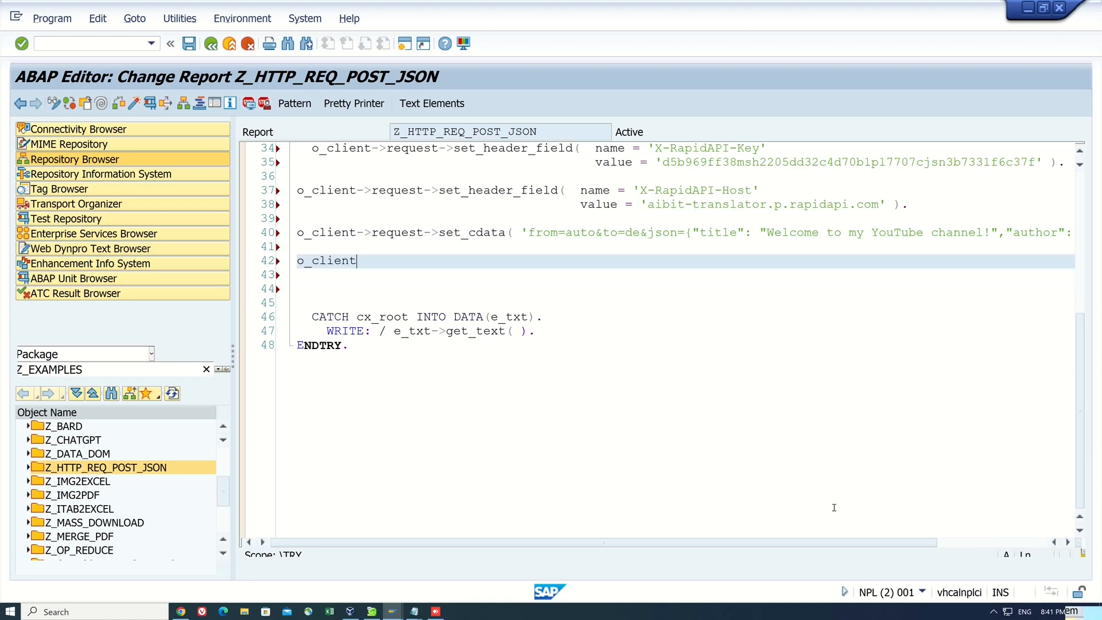
text(->send)
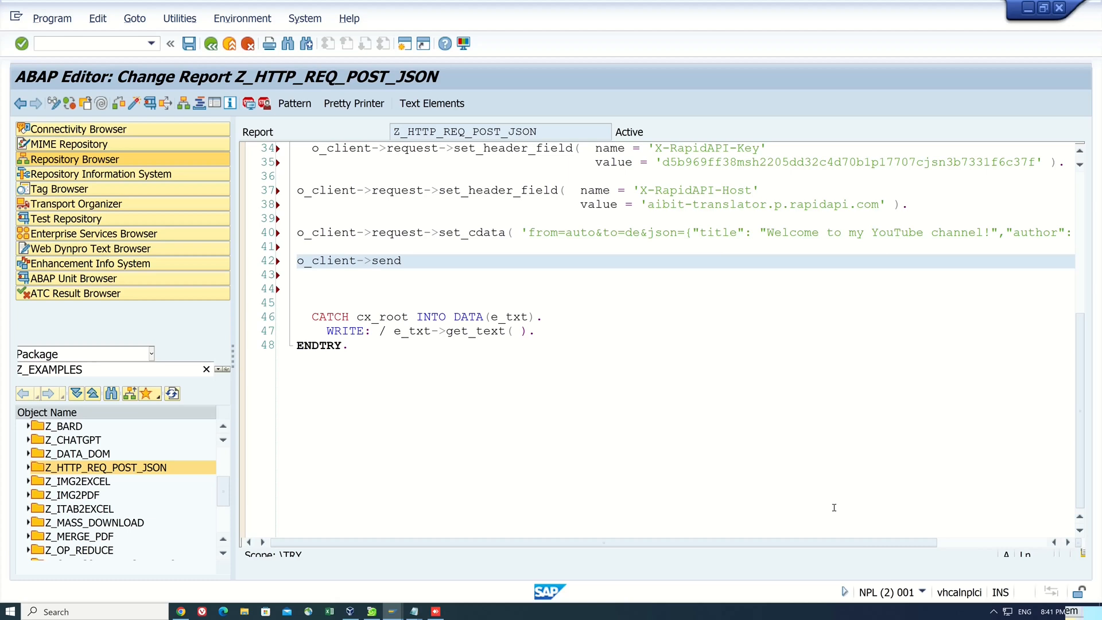
text(( timeout)
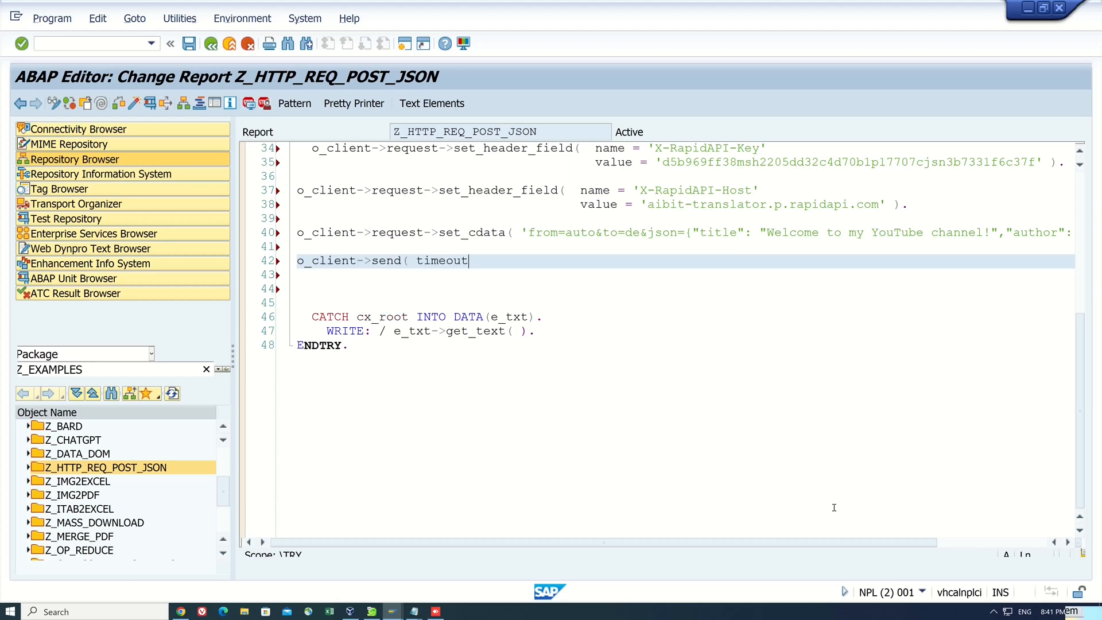
text(= if_)
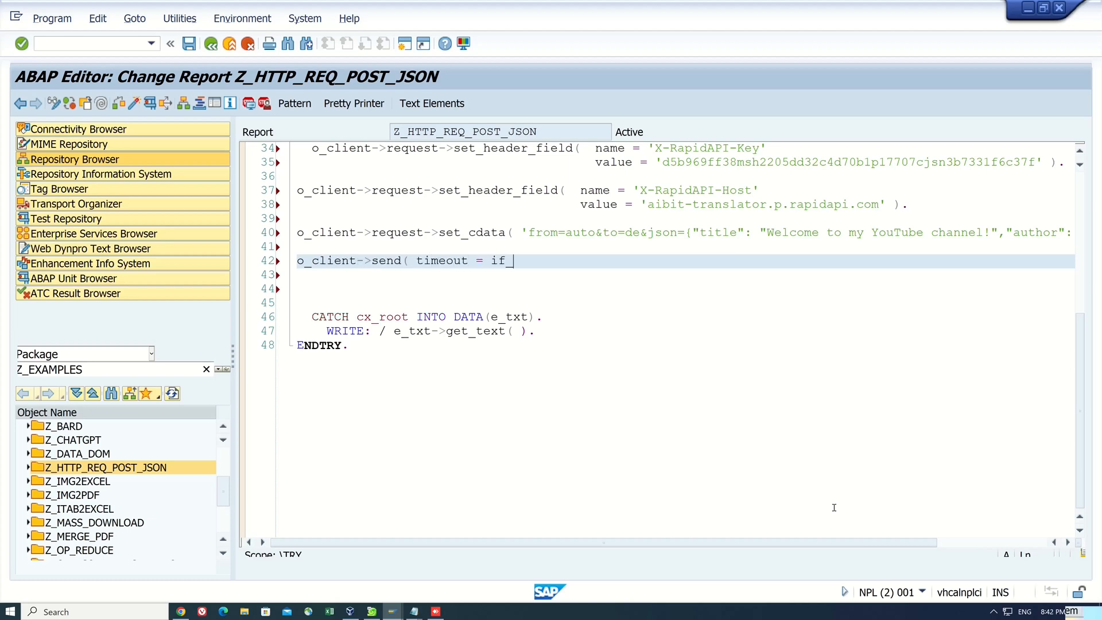
text(http_client=)
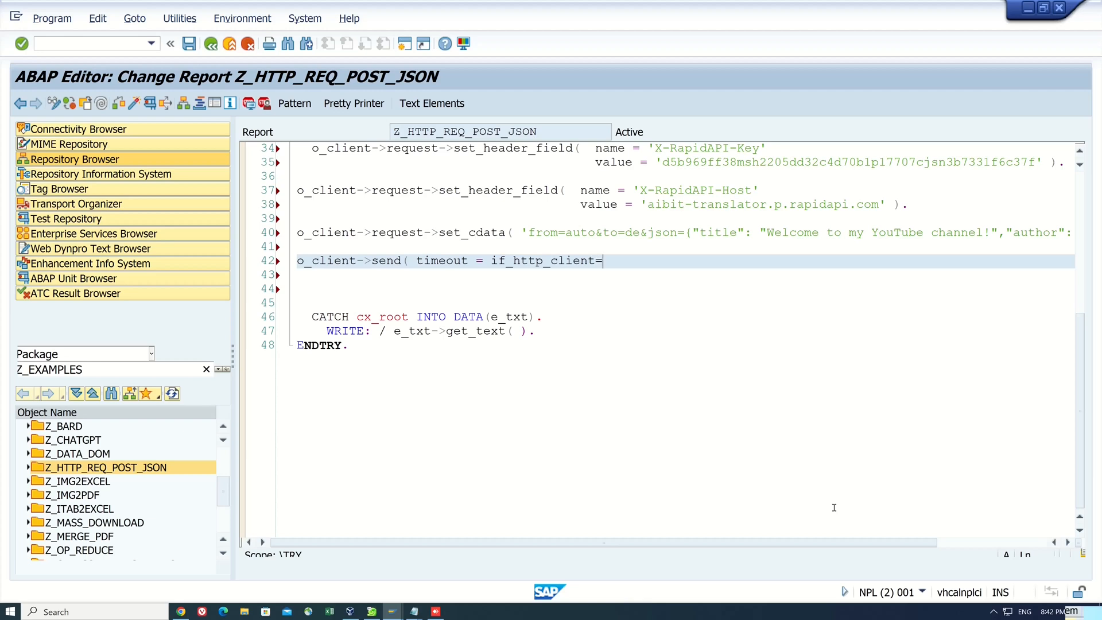
text(=>co_t)
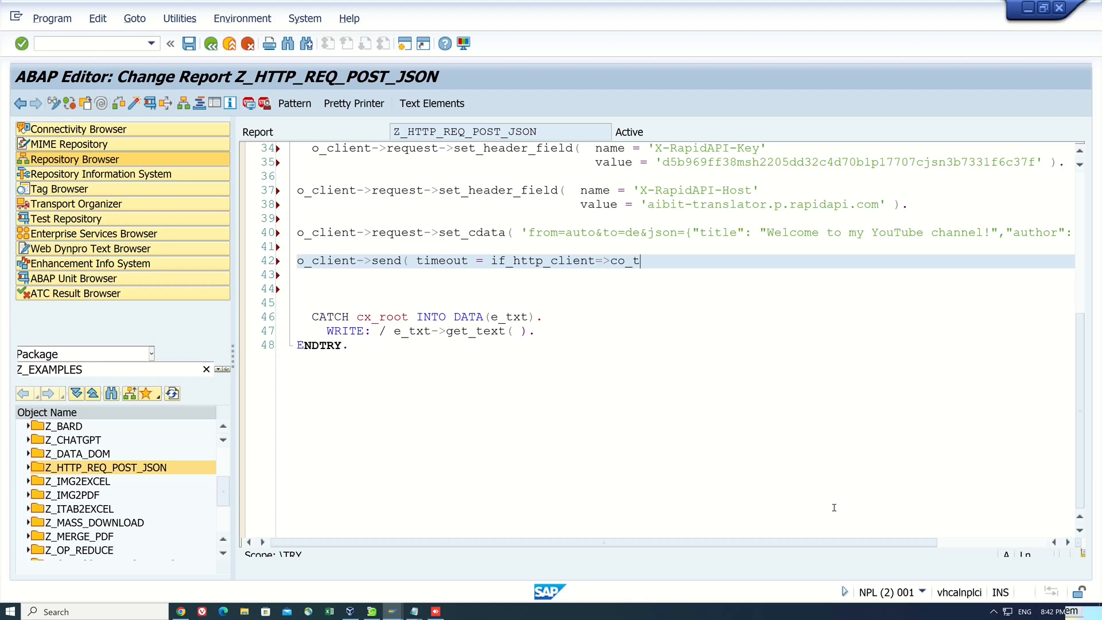
text(imeout_default)
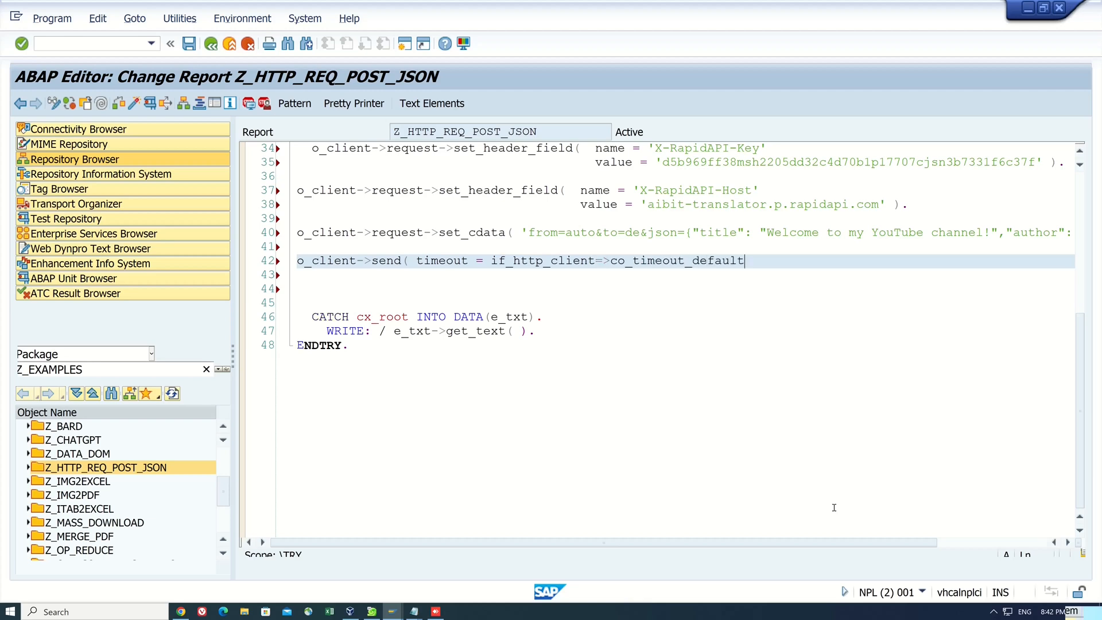
text().)
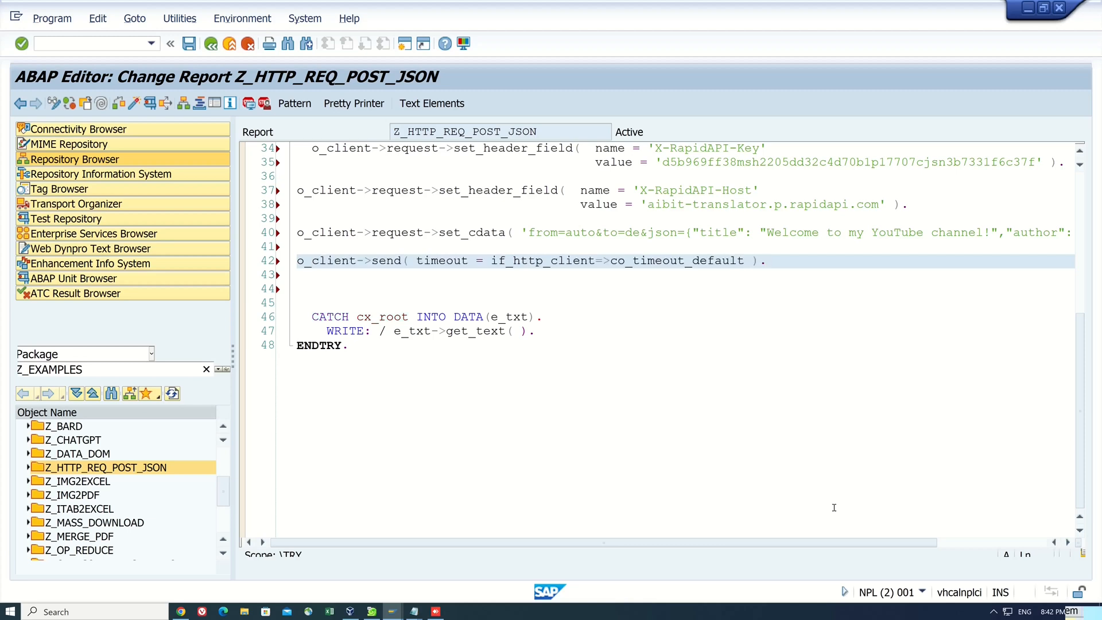
Step: Add o_client->receive( ). after the send call
text(o_client)
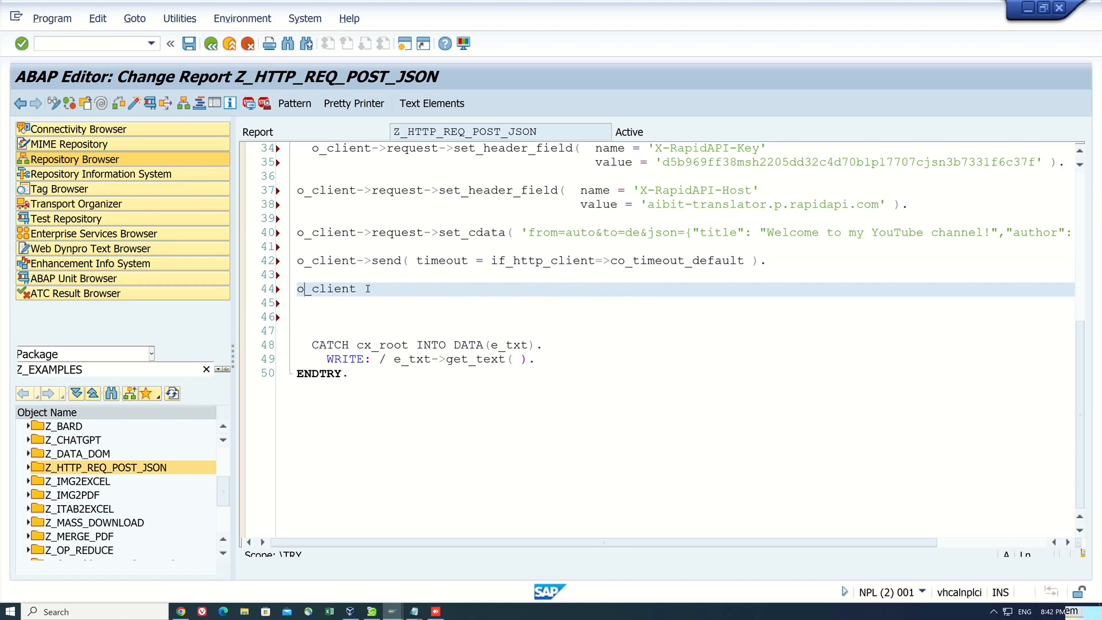
text(->receiv)
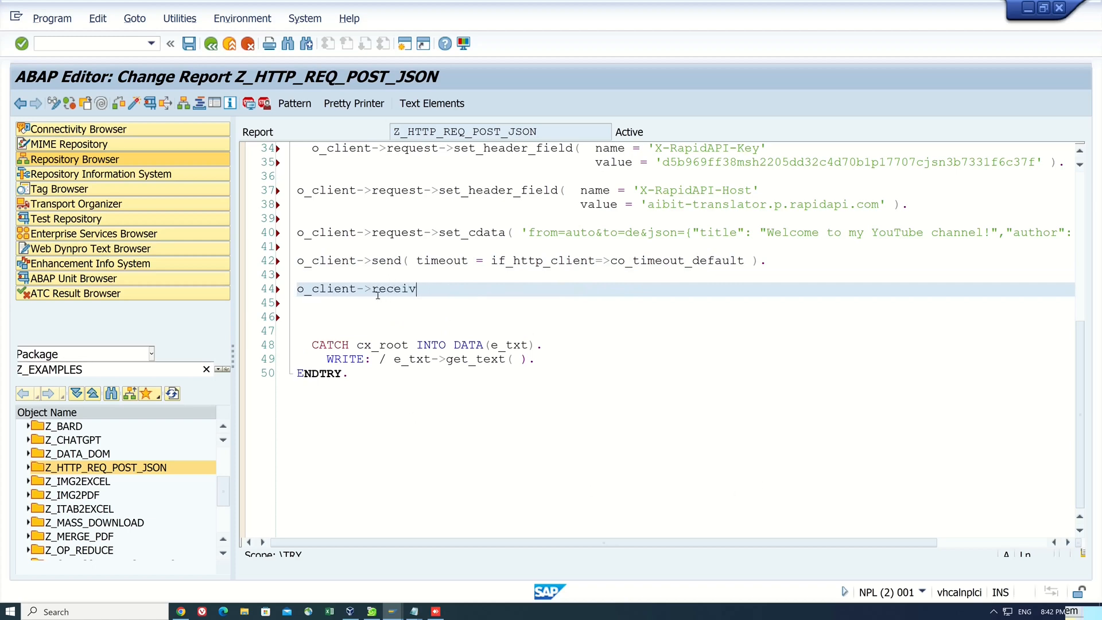
text(e( ).)
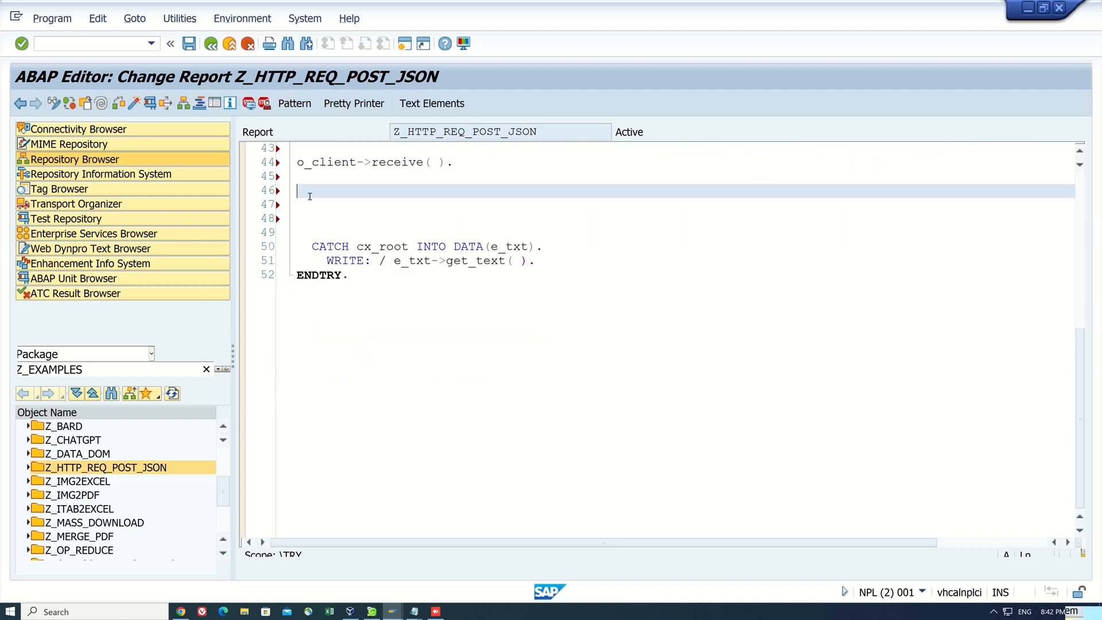
Step: Declare lv_http_status of type i and lv_status_text
text(Data: l)
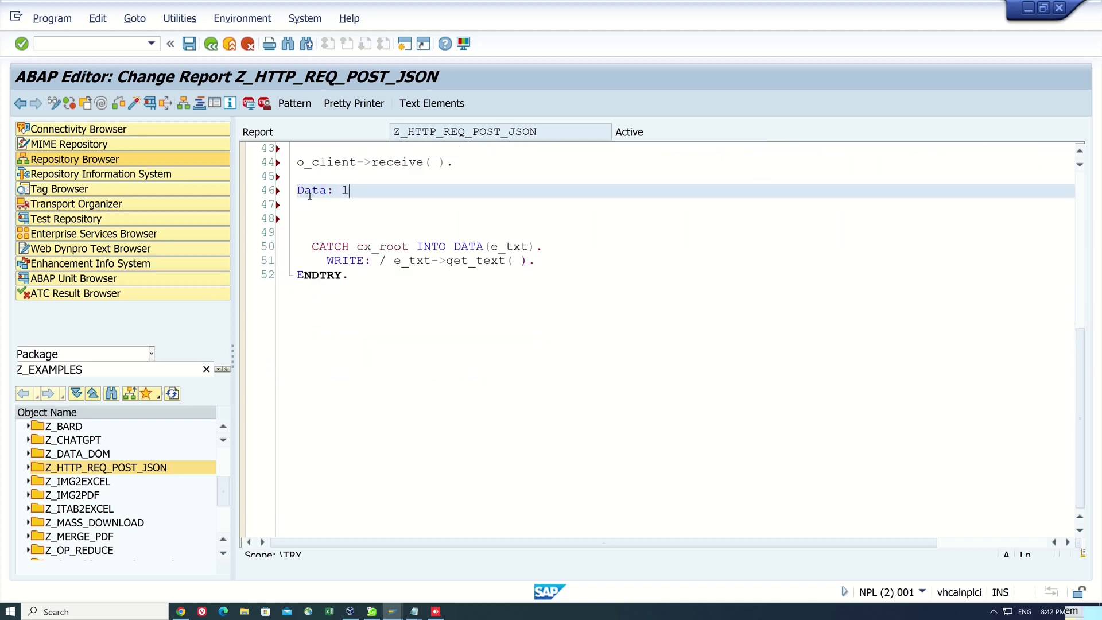
text(v_http_status type)
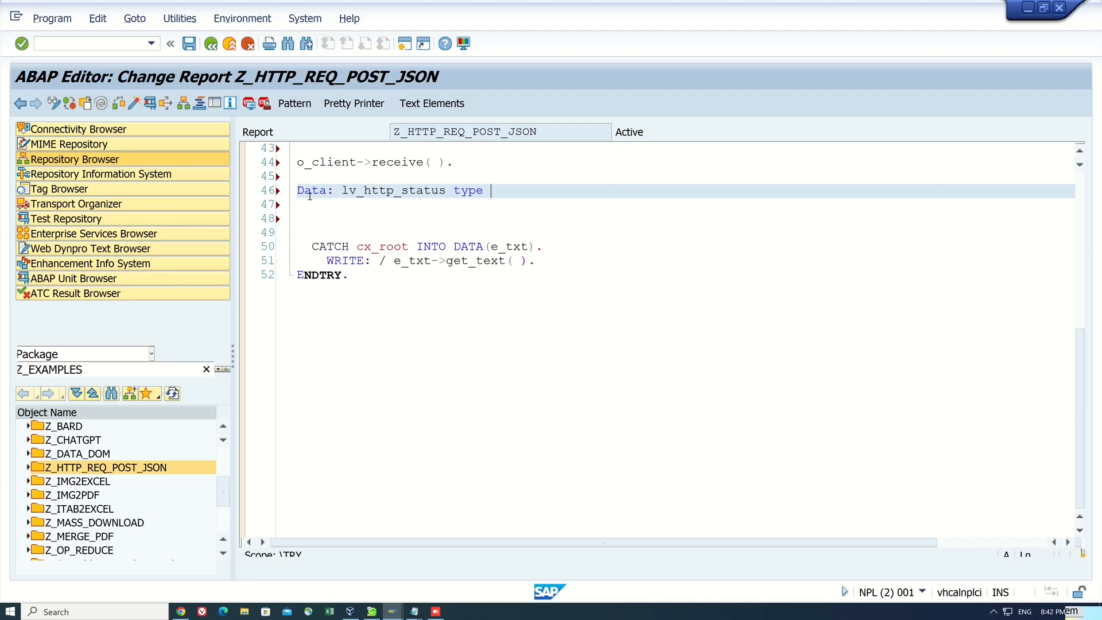
text(i,)
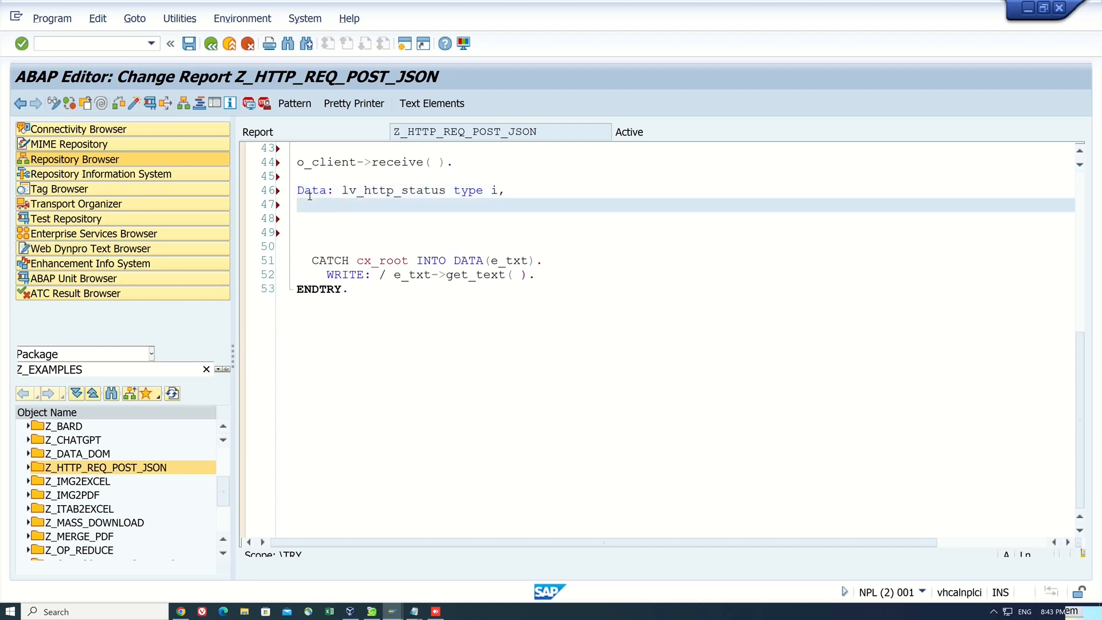
text(lv_status)
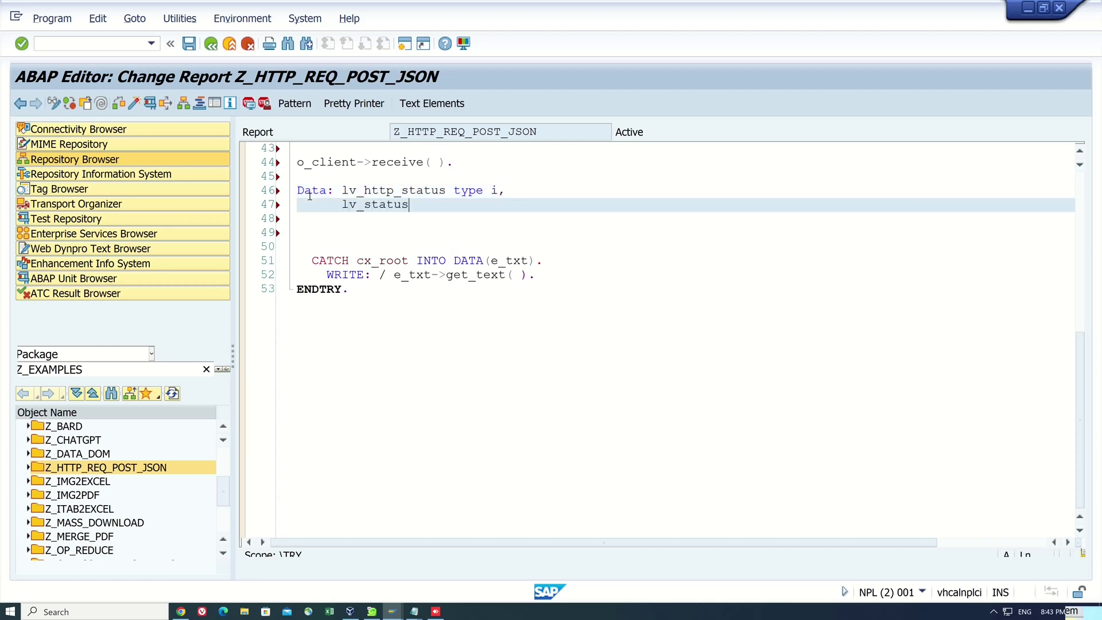
text(_text type string.)
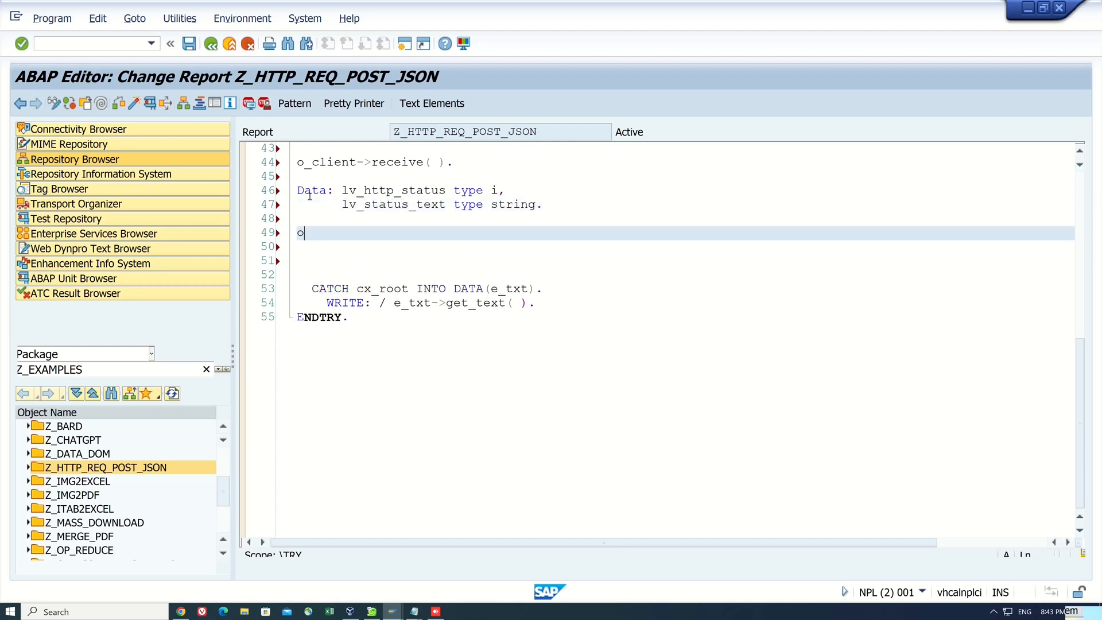
Step: Call o_client->response->get_status IMPORTING code = lv_http_status, reason = lv_status_text
text(_client->)
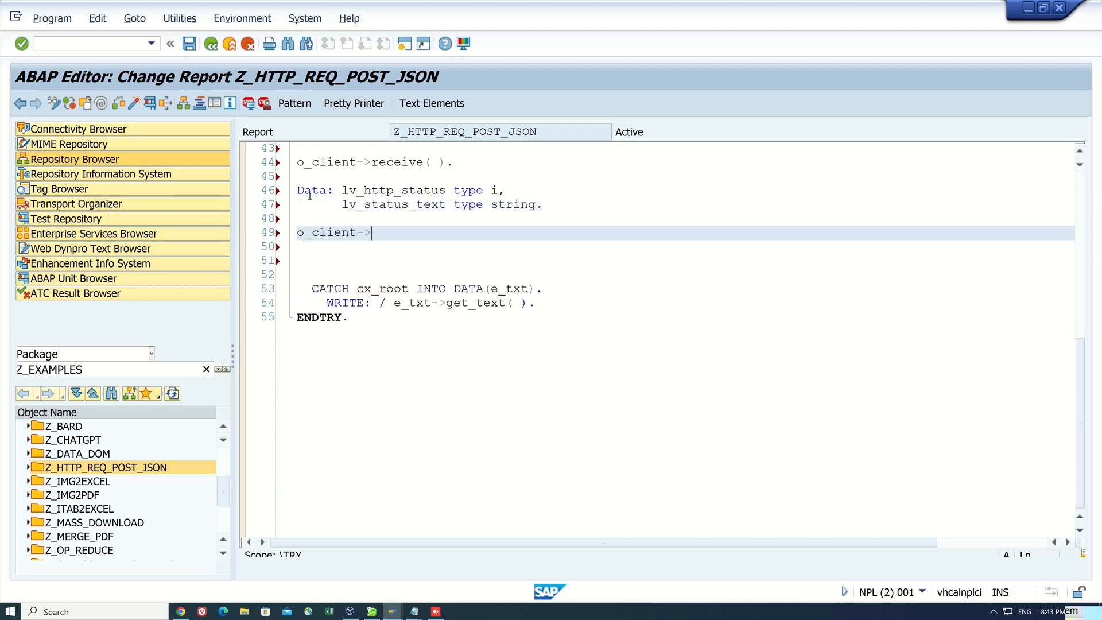
text(response->g)
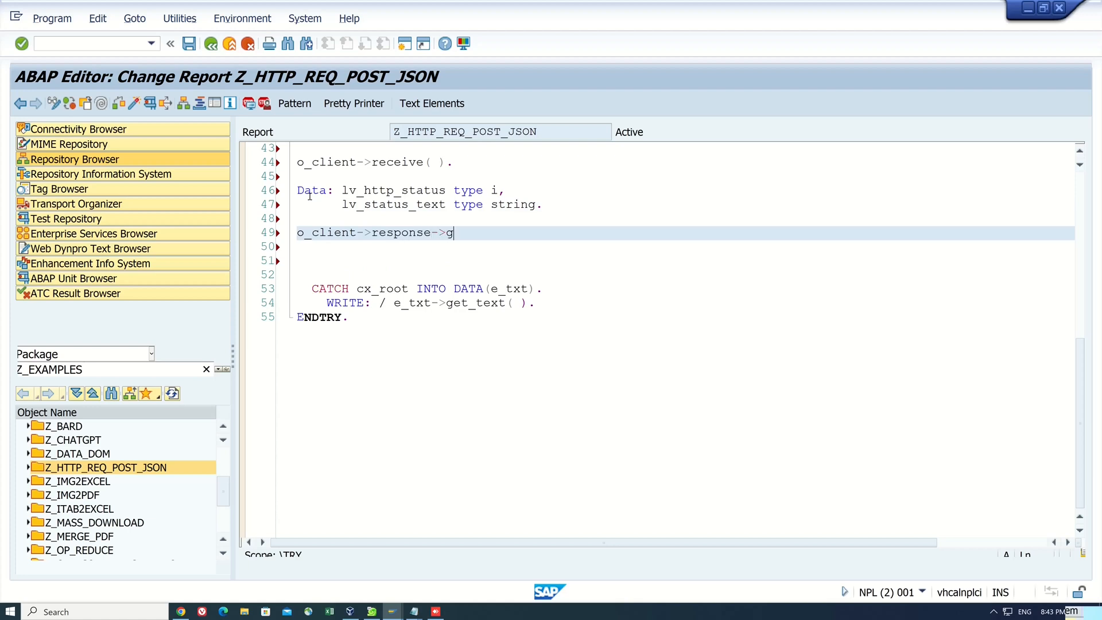
text(et_status)
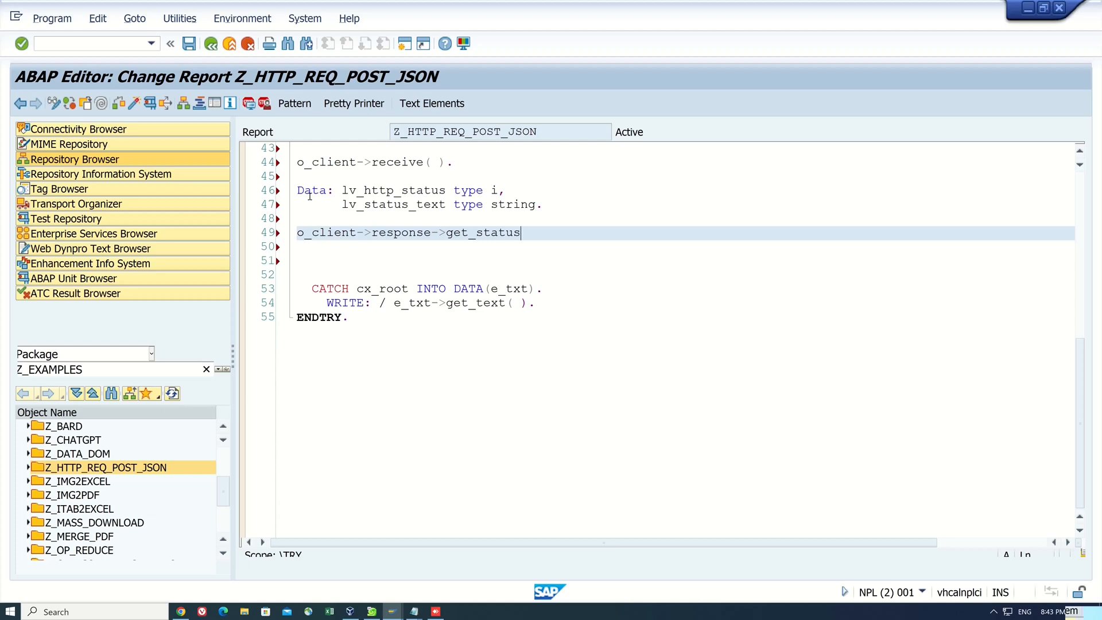
text(( IMPORTING)
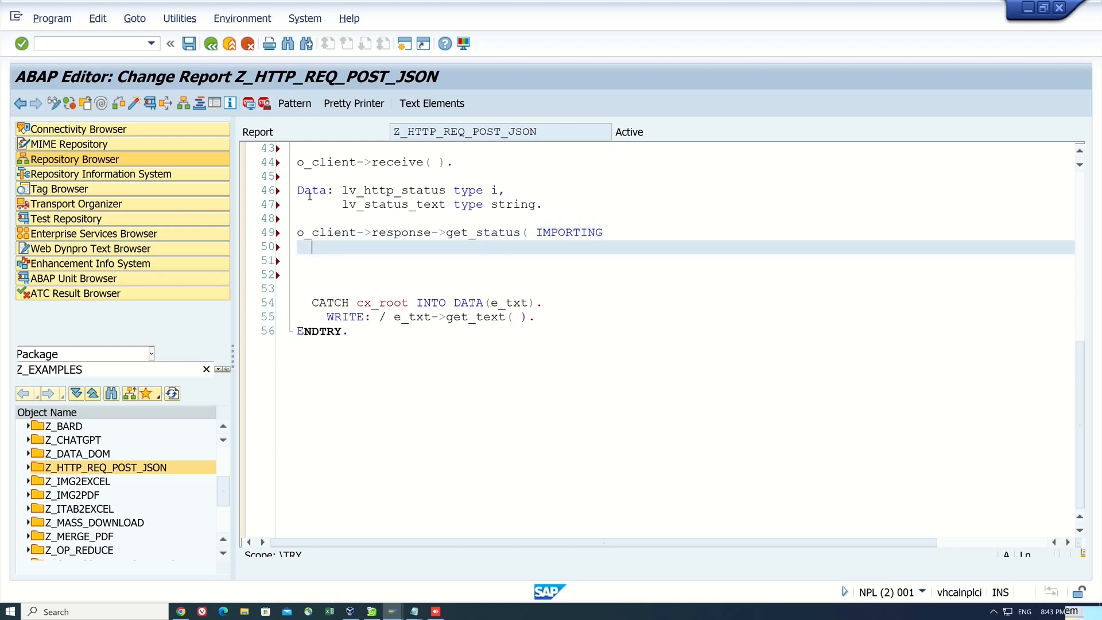
text(code)
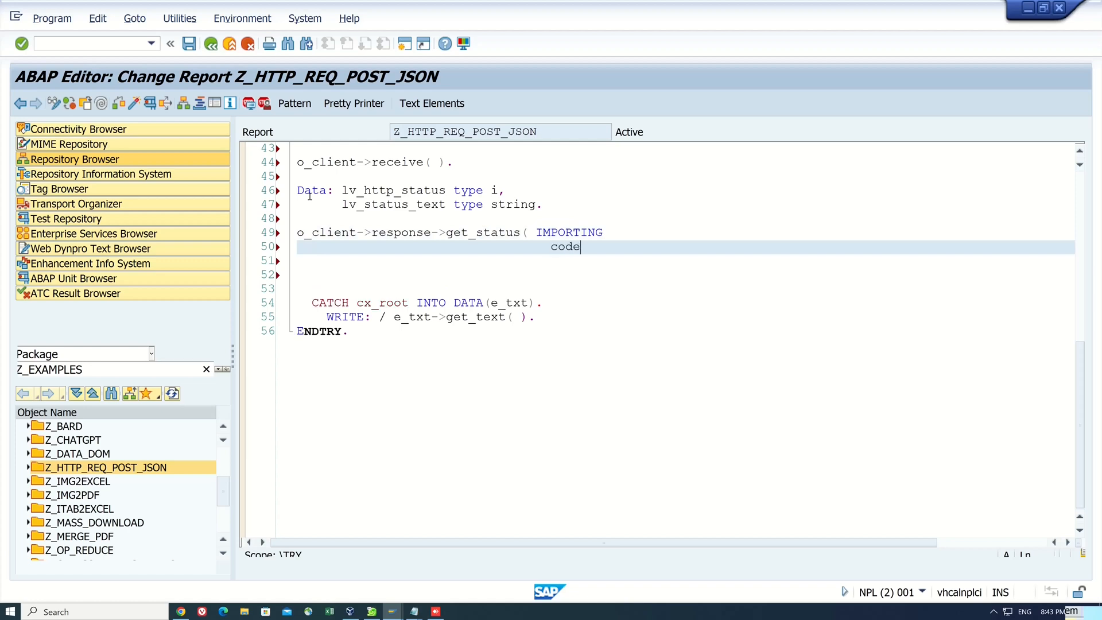
text(= lv_http_status)
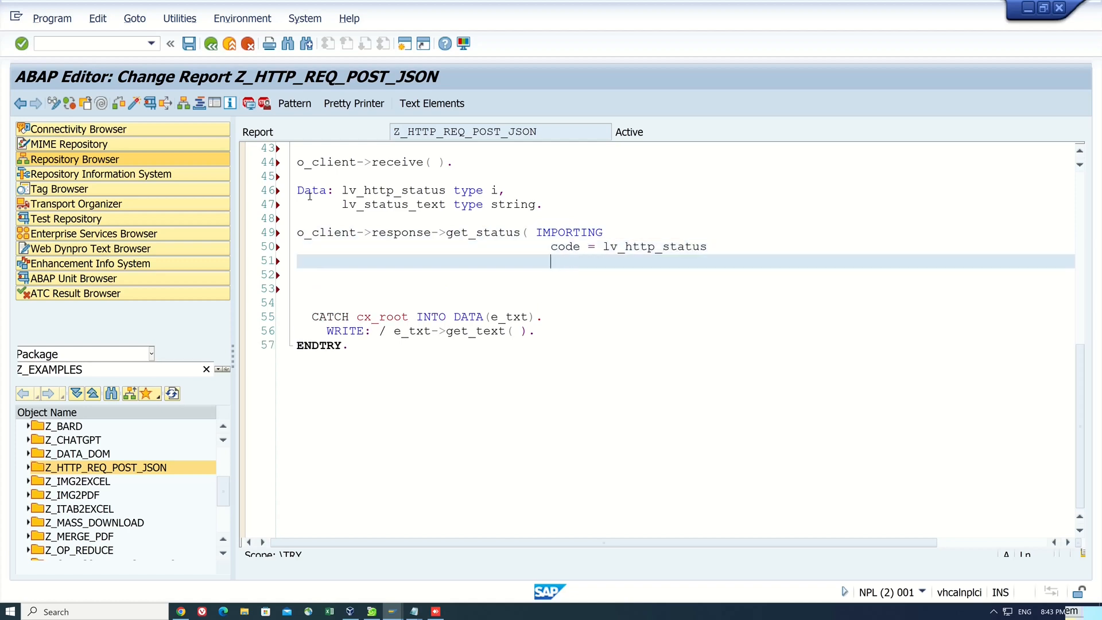
text(reason =)
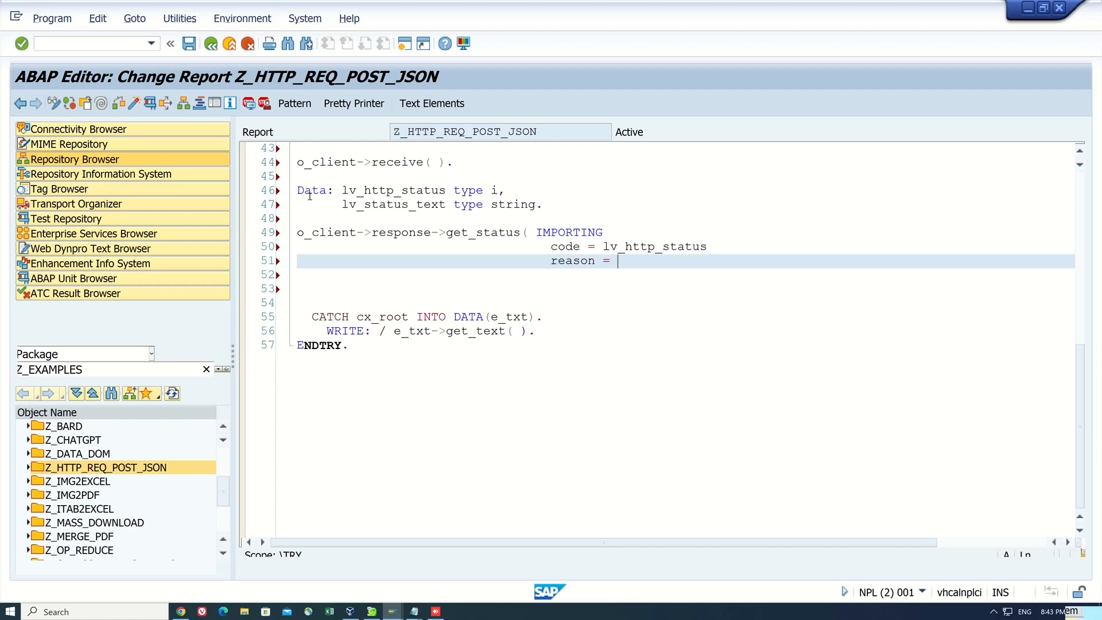
text(lv_status_text ).)
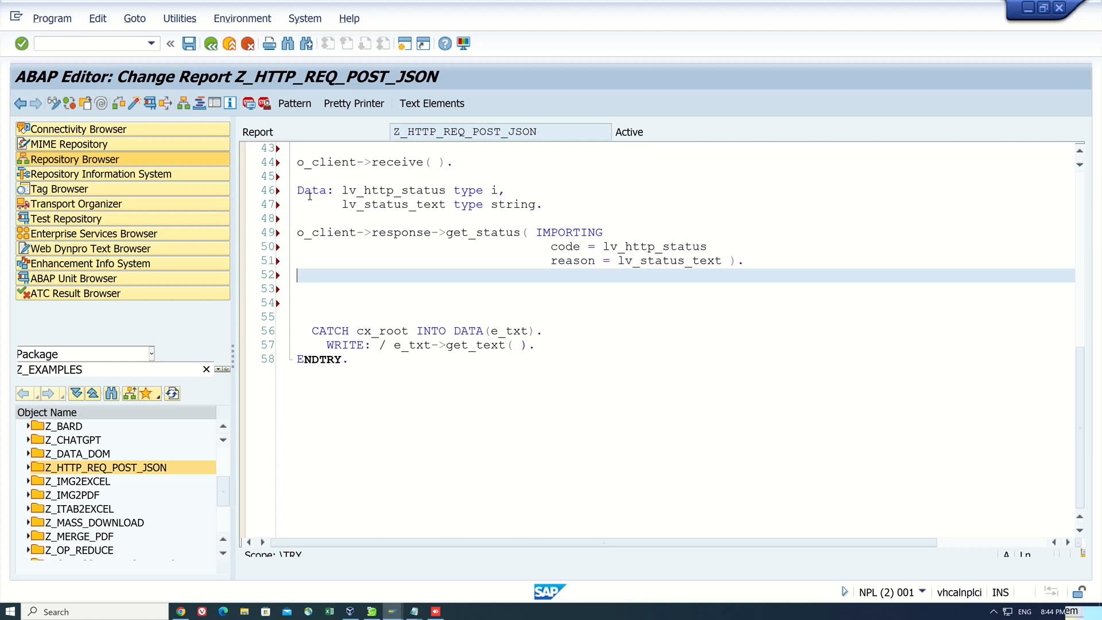
Step: Write 'HTTP_STATUS_CODE:' with lv_http_status and 'STATUS_TEXT:' with lv_status_text
text(write:/)
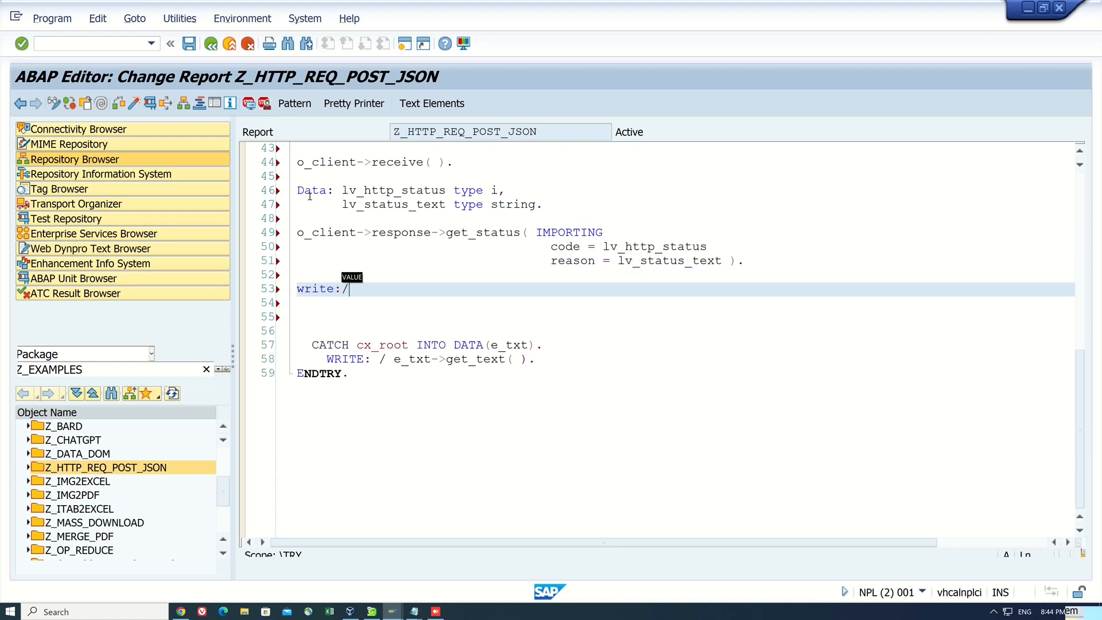
text('')
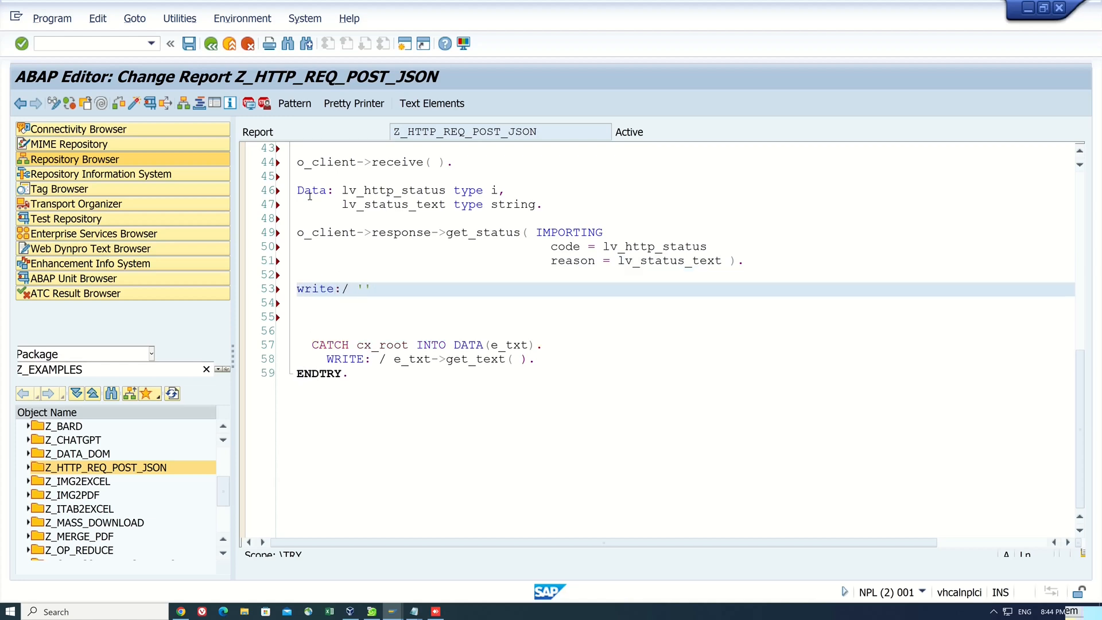
text(HTTP_STATUS_COD)
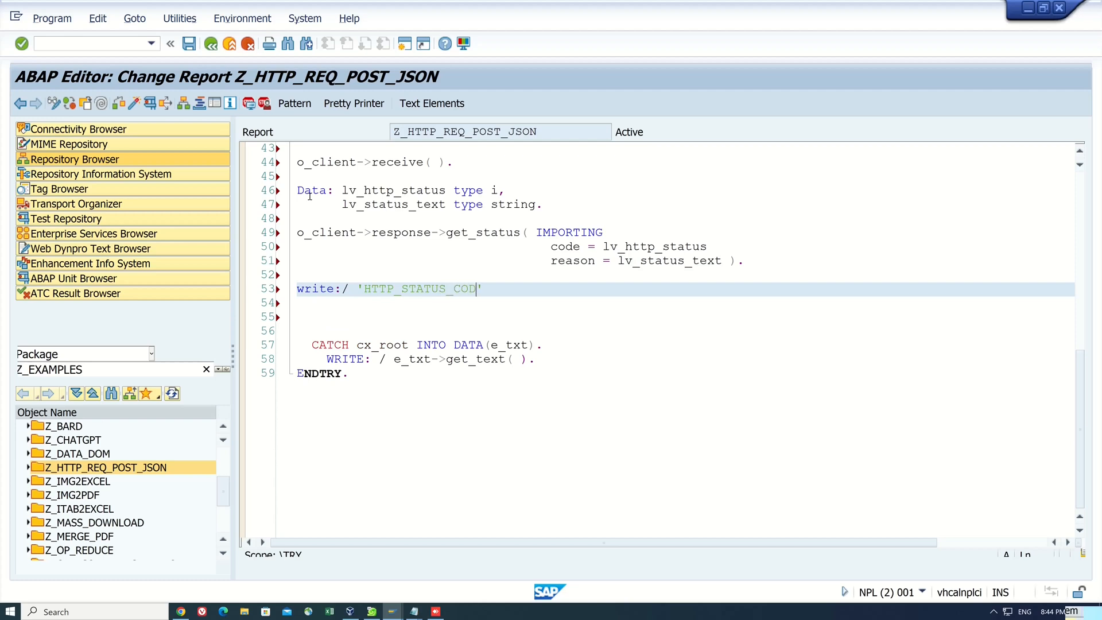
text(:' lv)
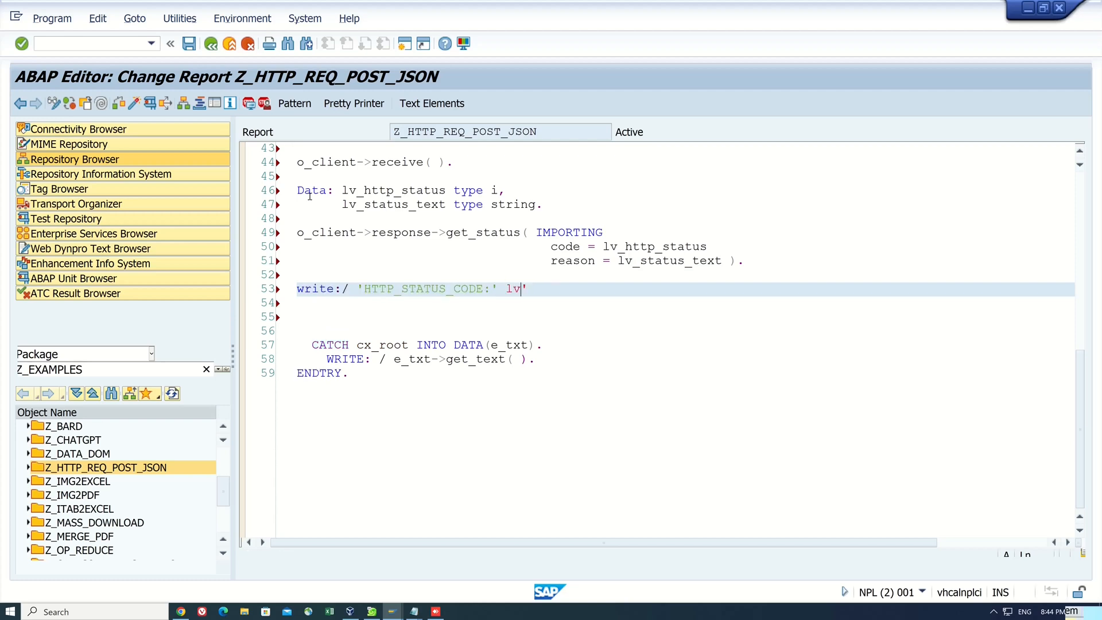
text(_http_status)
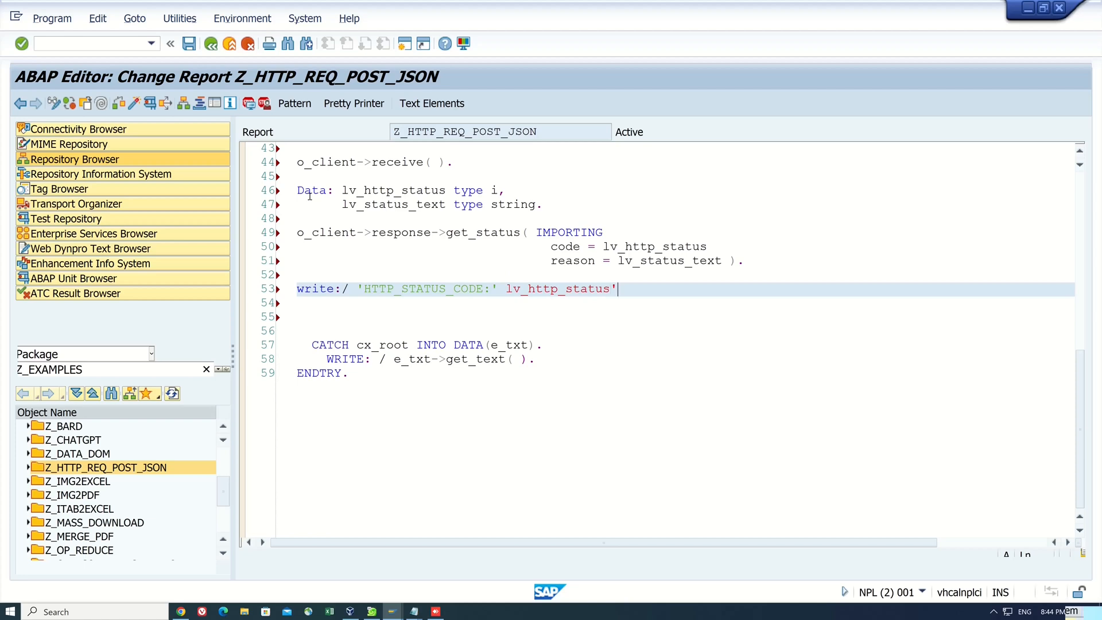
text(.)
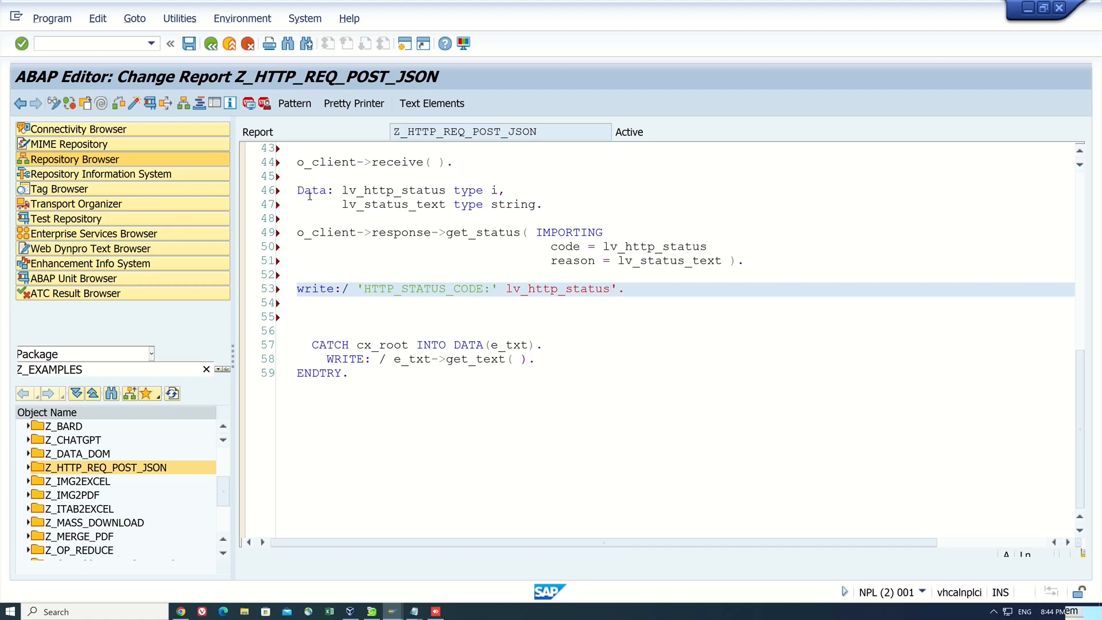
text(,)
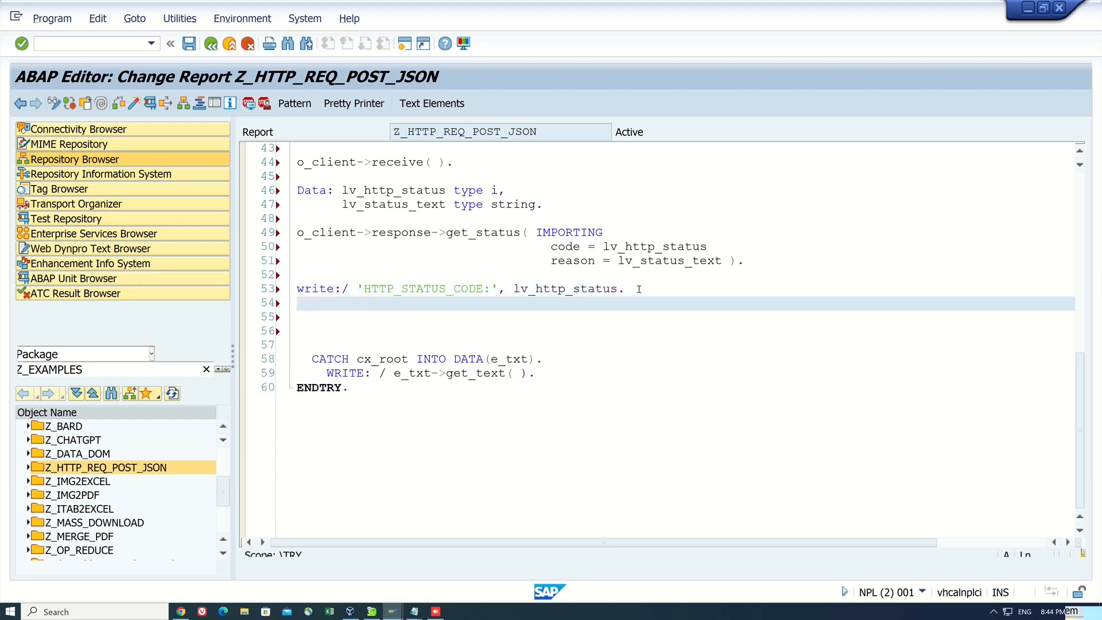
text(write:/)
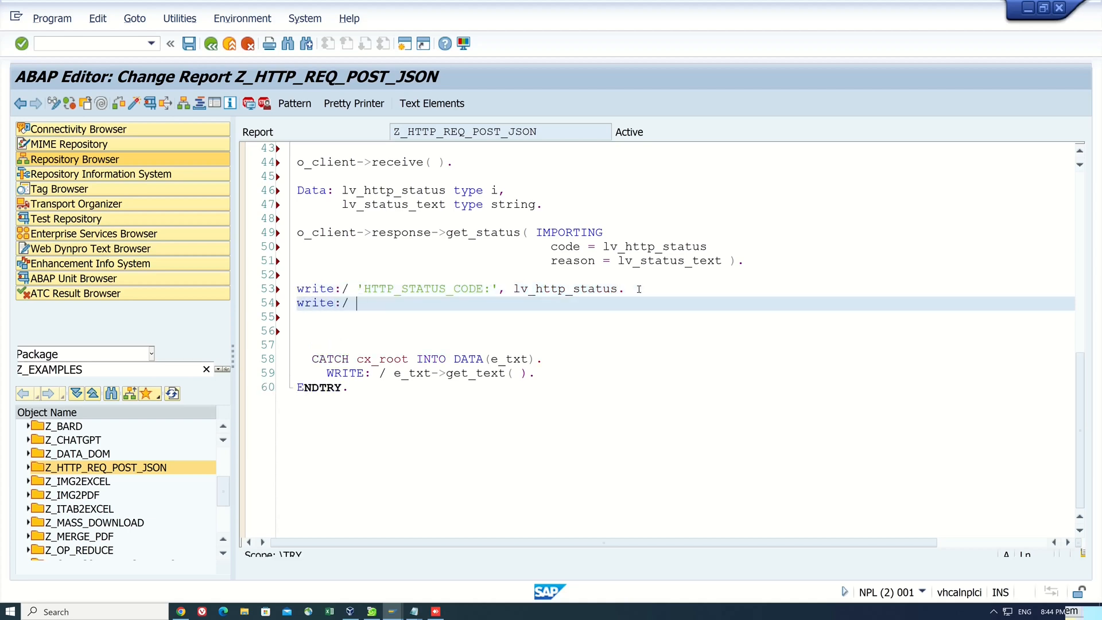
text('STAT')
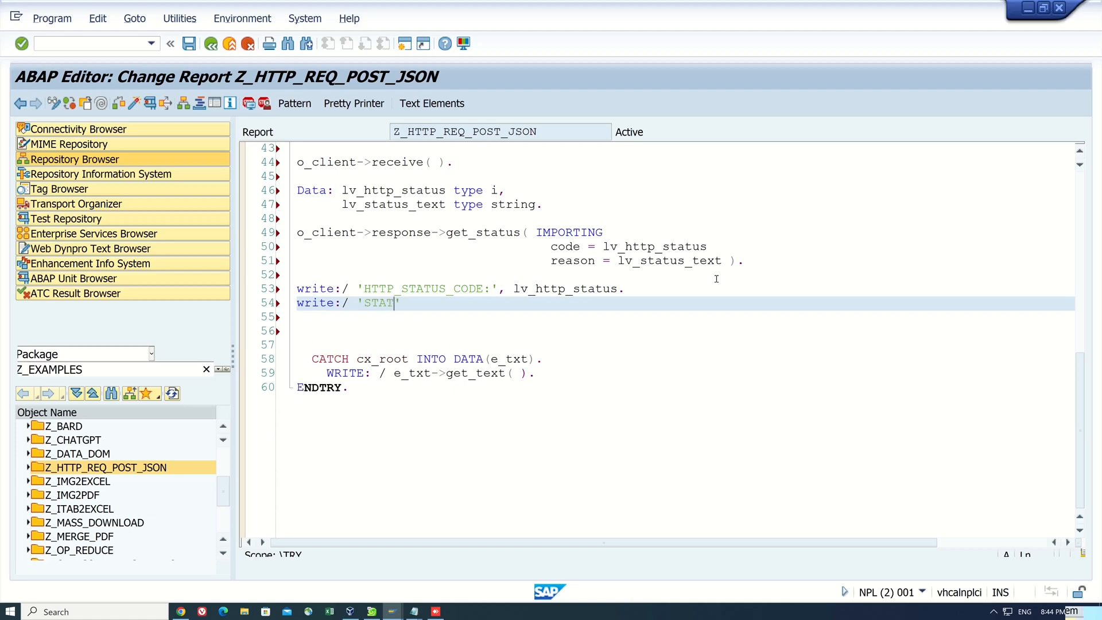
text(US_)
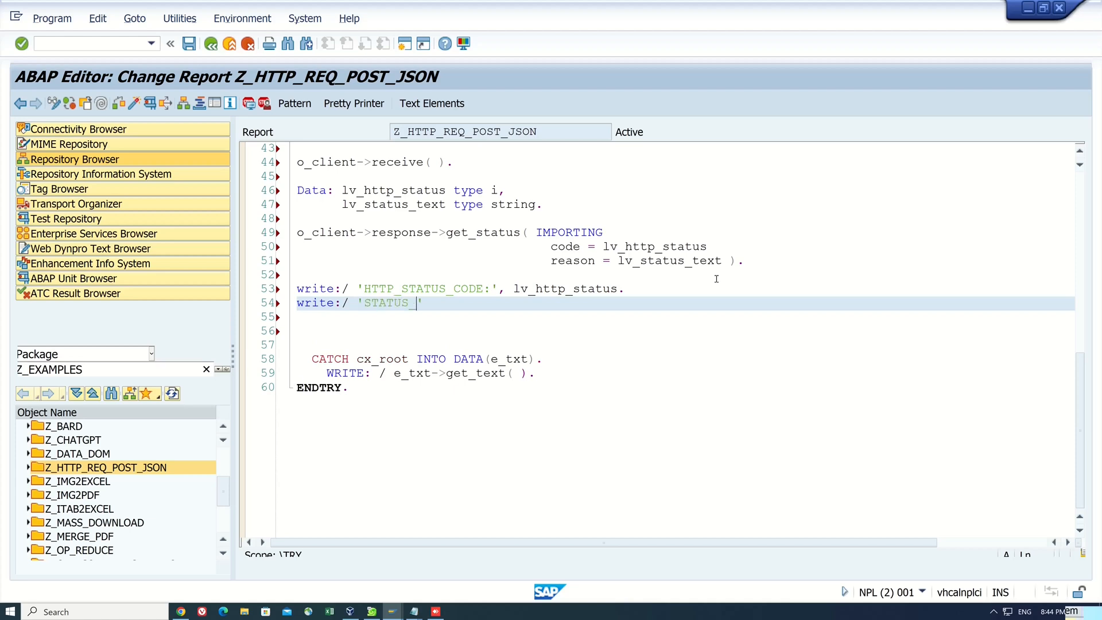
text(TEXT:', l)
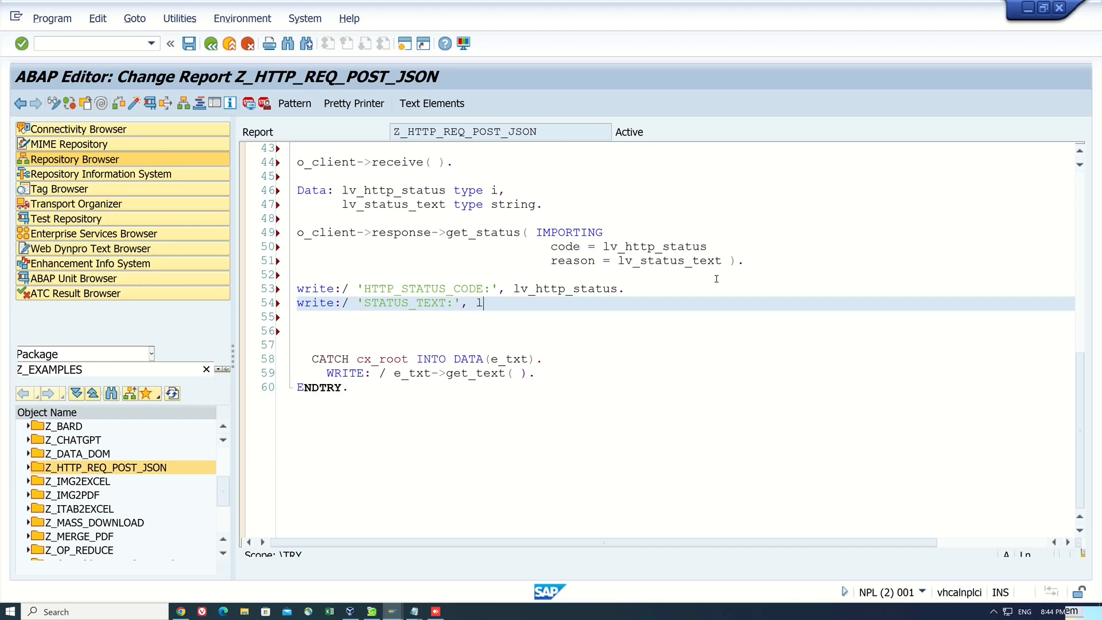
text(v_status_text)
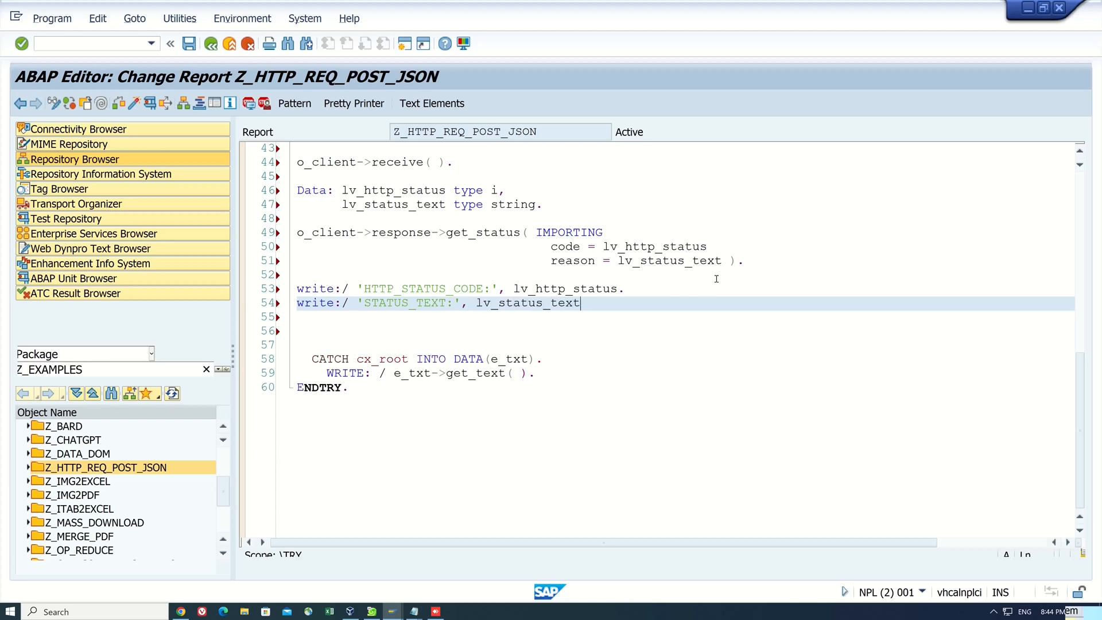
Step: Add IF lv_http_status = 200, reading the response body into lv_result via get_cdata
text(if)
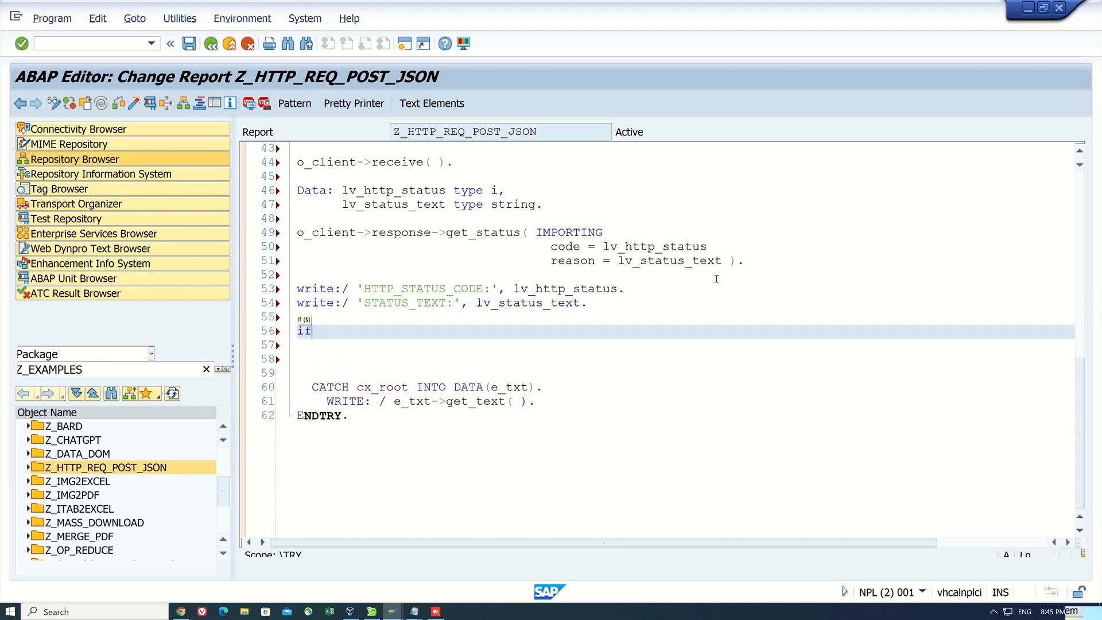
text(lv_http_sta)
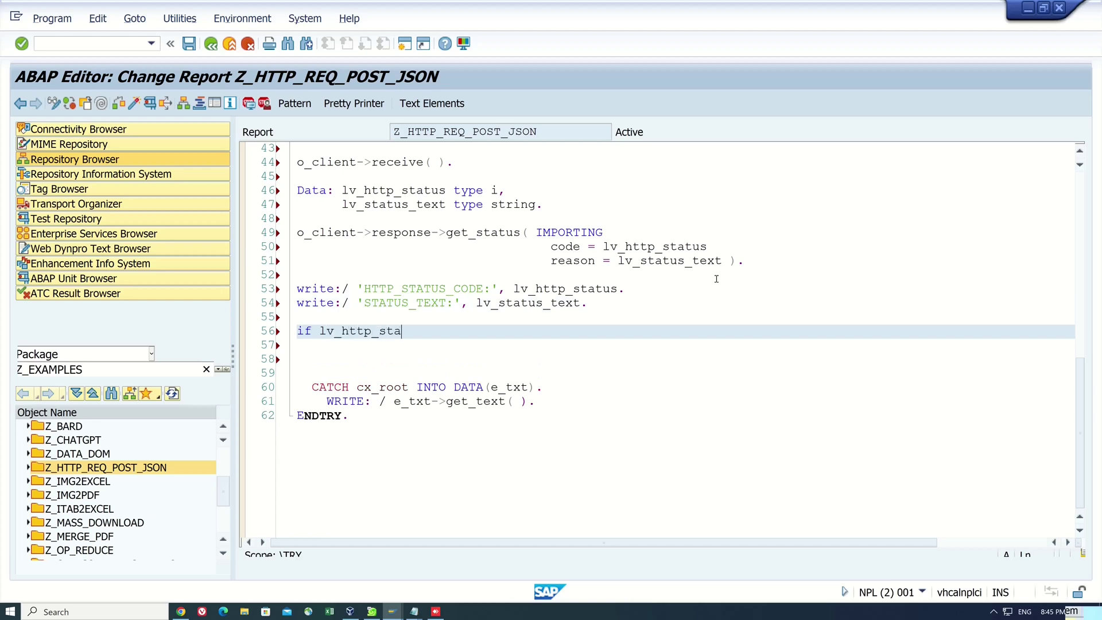
text(tus)
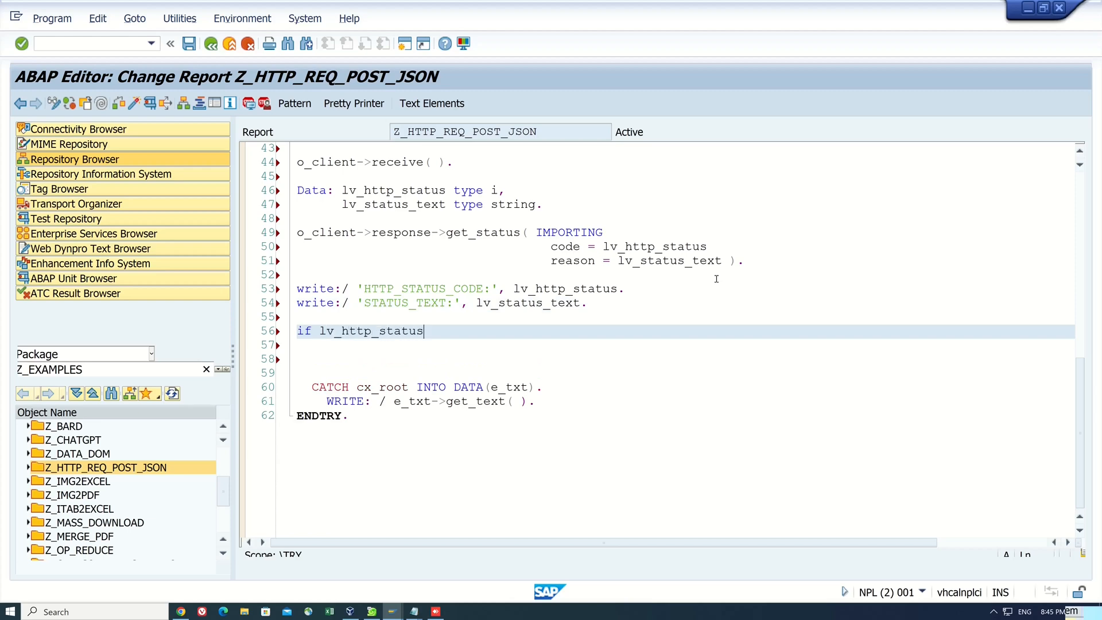
text(= 200.)
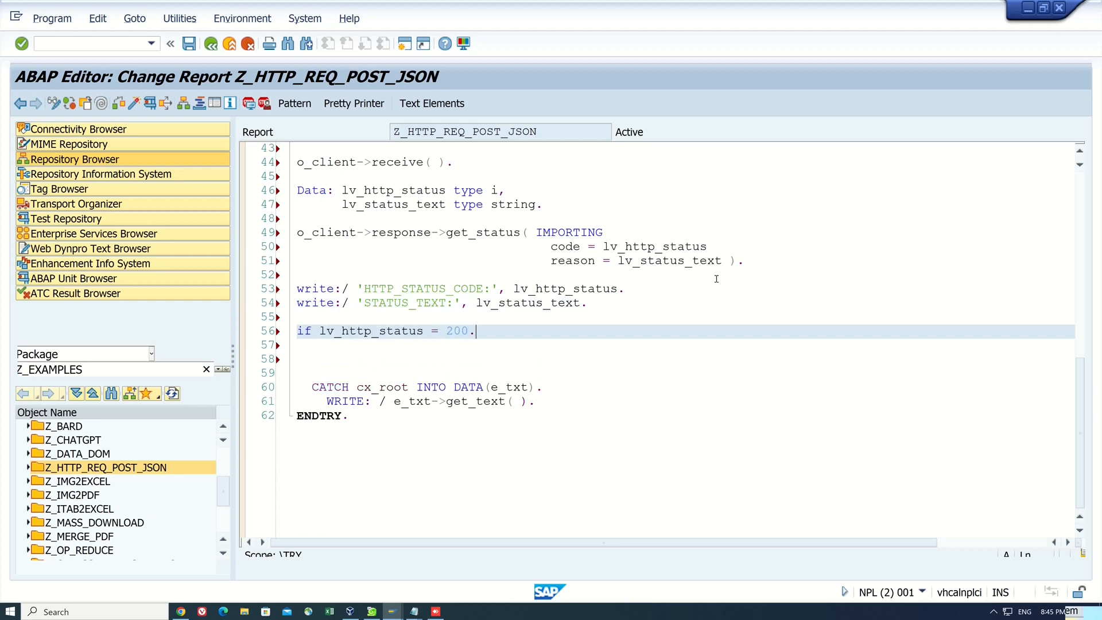
text(Data)
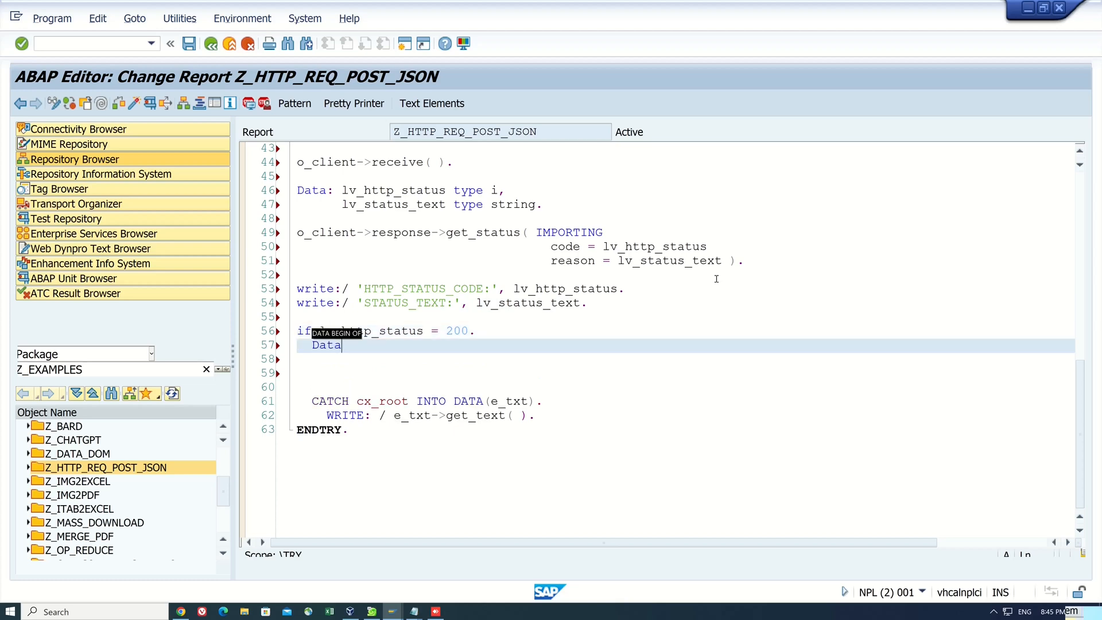
text((lv_result) = o_cl)
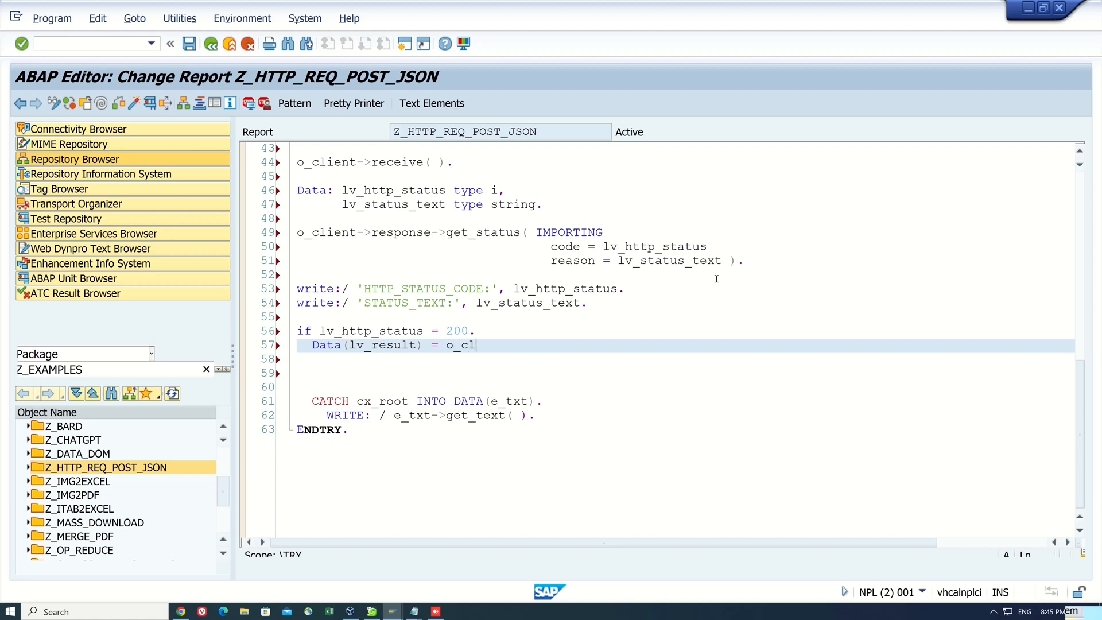
text(ient->response)
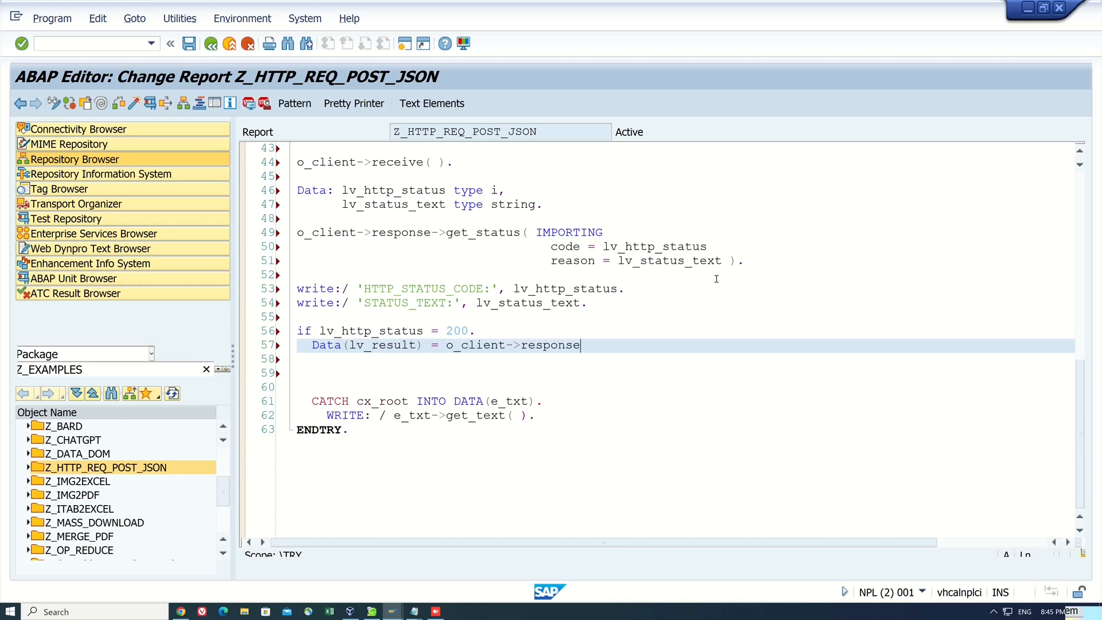
text(->get_cdata)
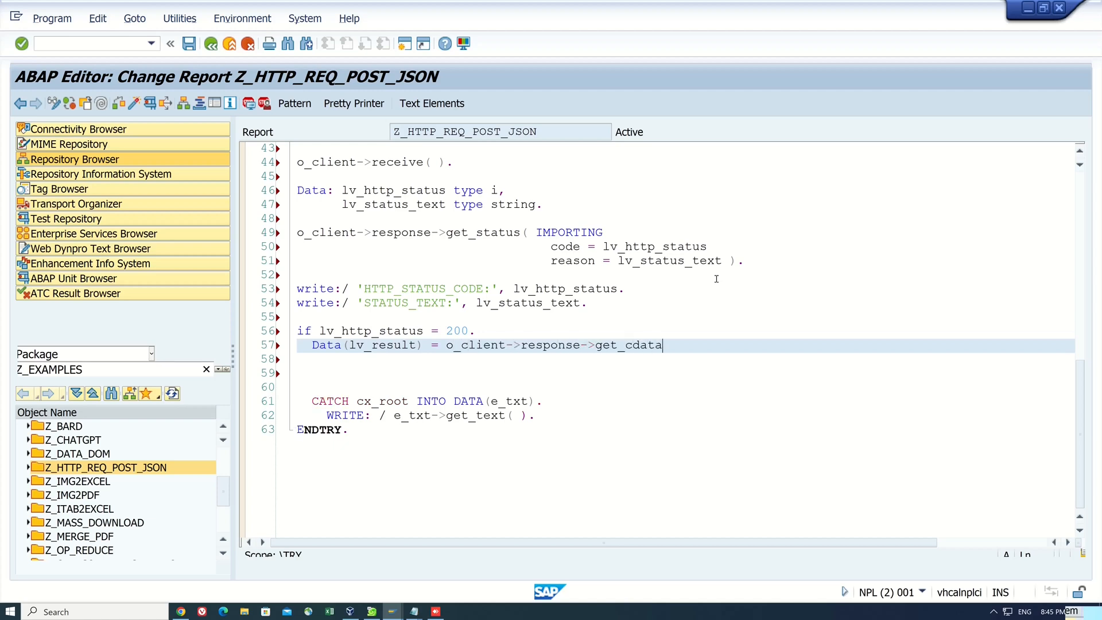
text(( ).)
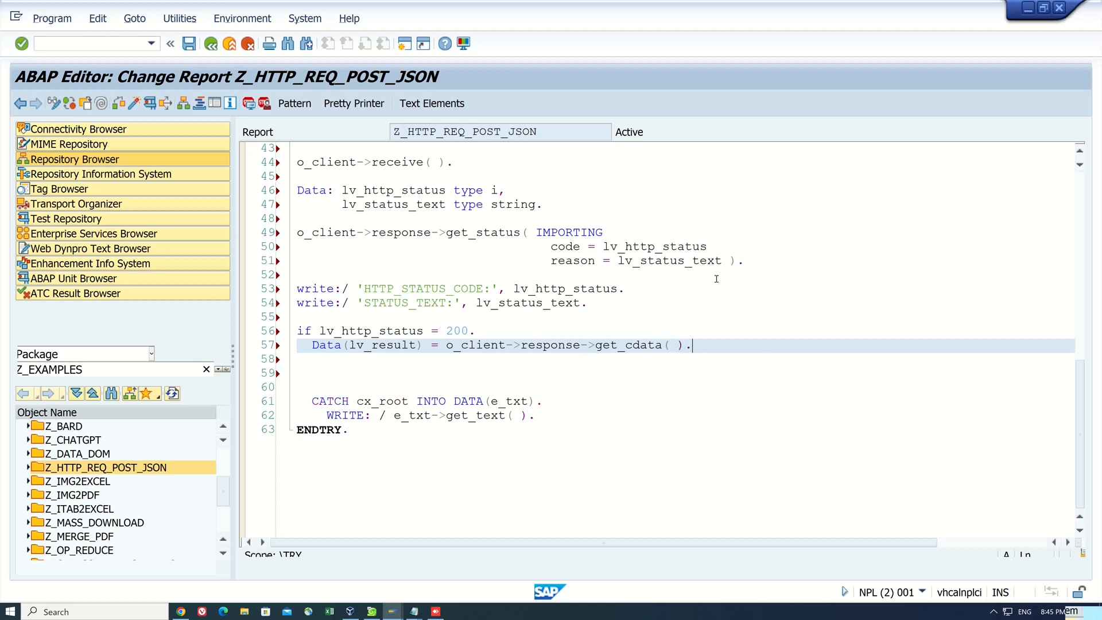
Step: Write 'Response:' with lv_result and close the block with ENDIF
text(write)
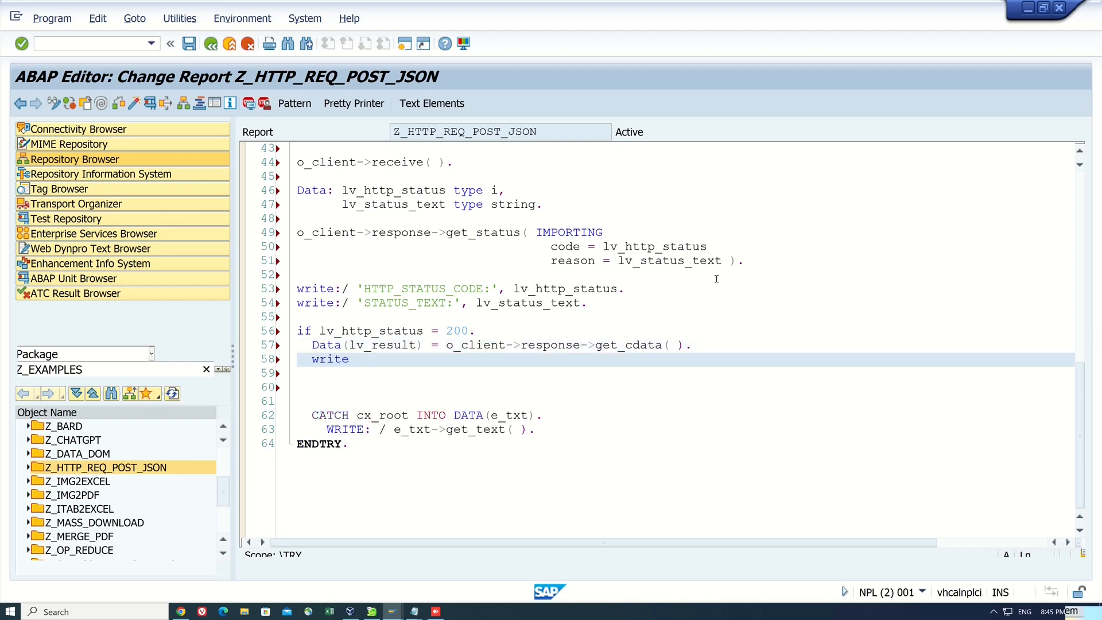
text(:/ 'Respon')
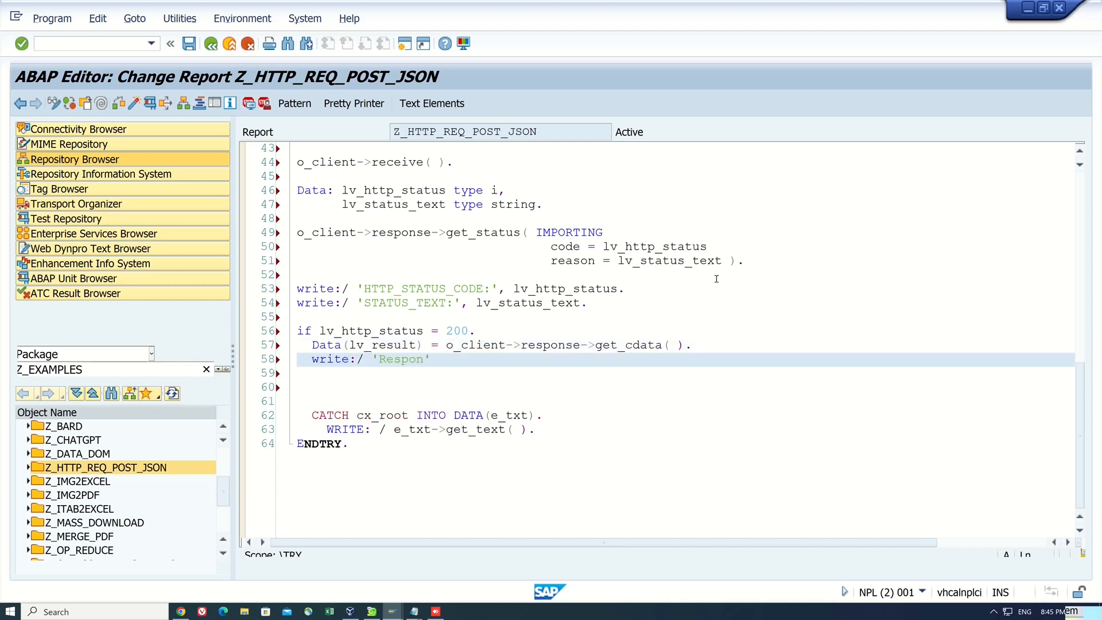
text(se:')
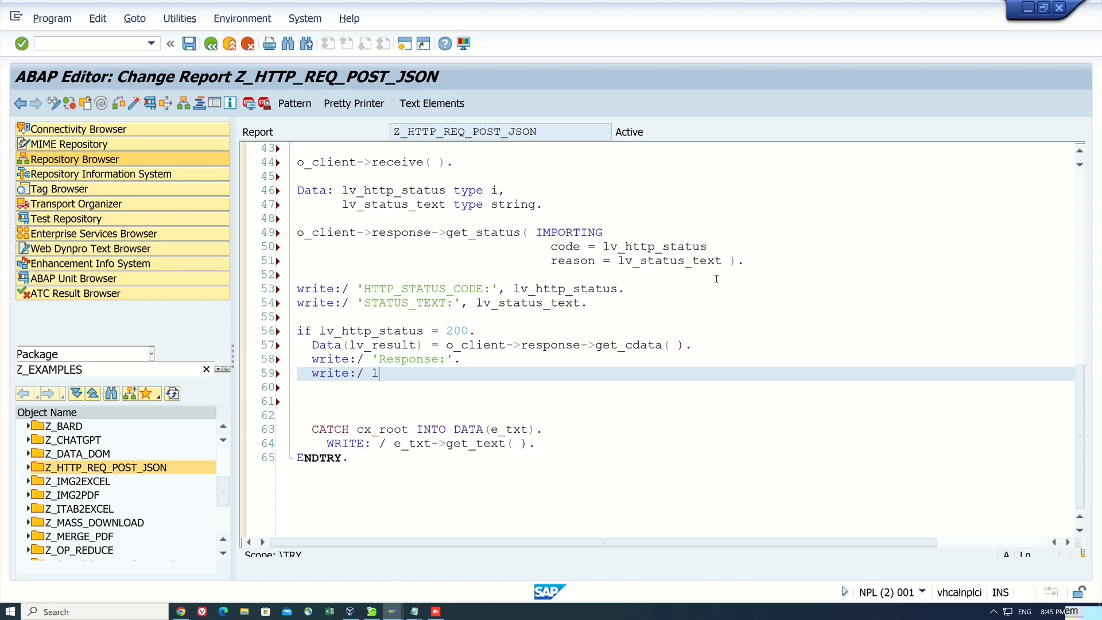
text(v_result.)
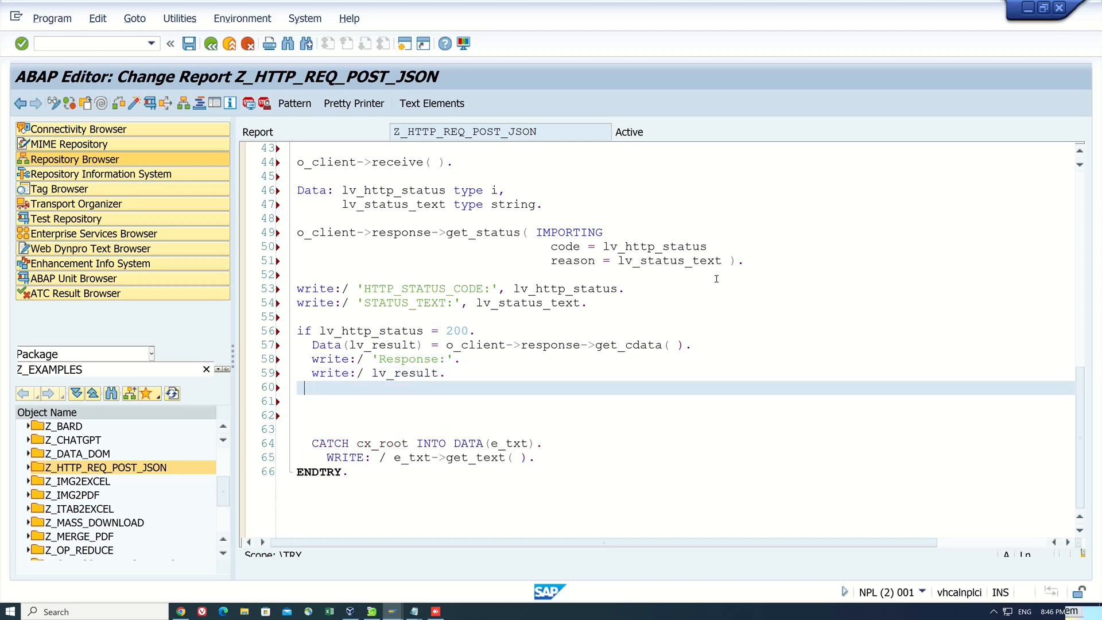
text(endif.)
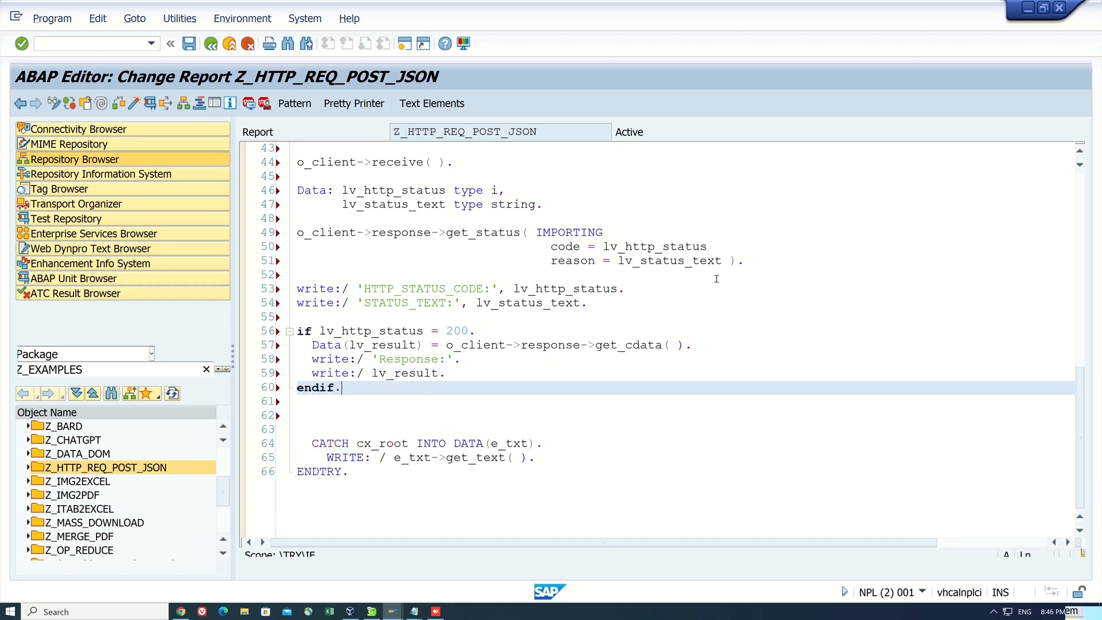
Step: Activate the report, choose Edit, and scroll the error list to the CATCH nesting error
click(353, 103)
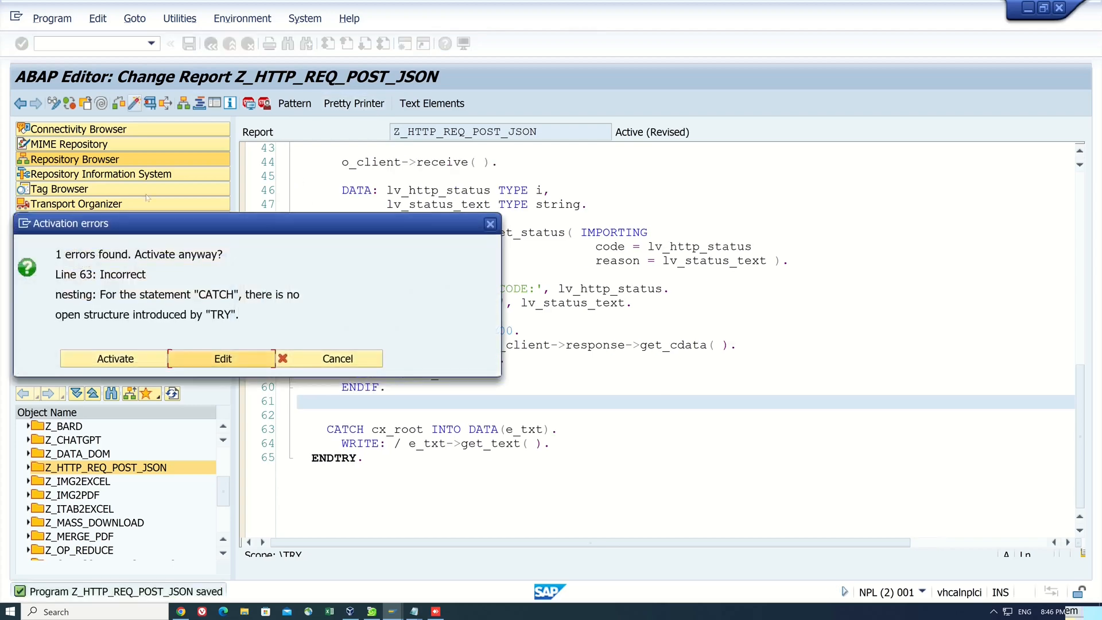
click(222, 359)
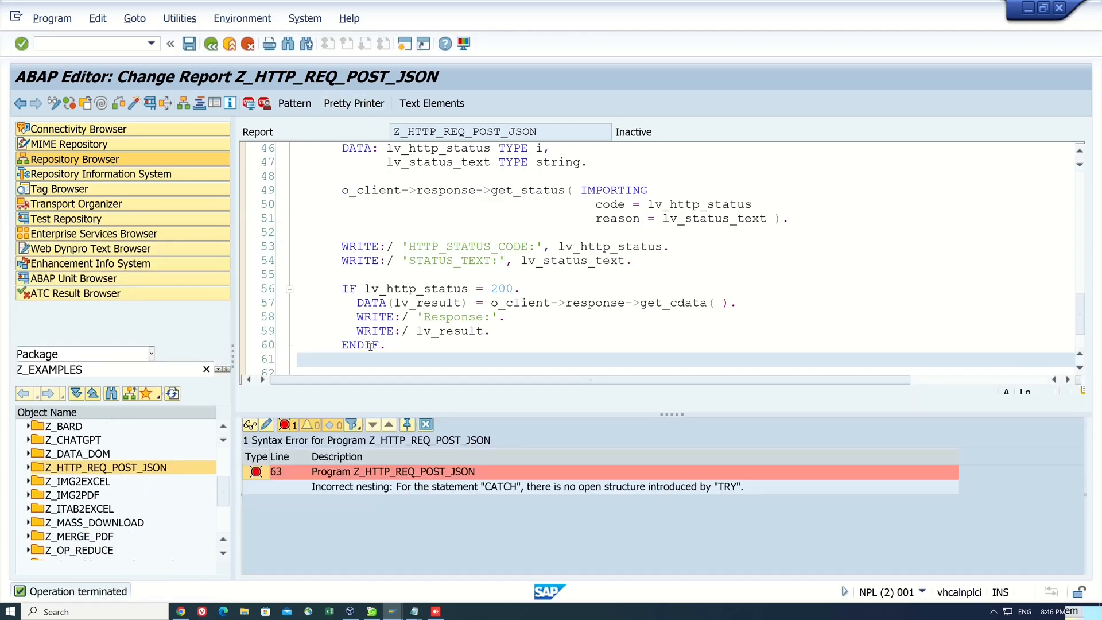
scroll(down, 3)
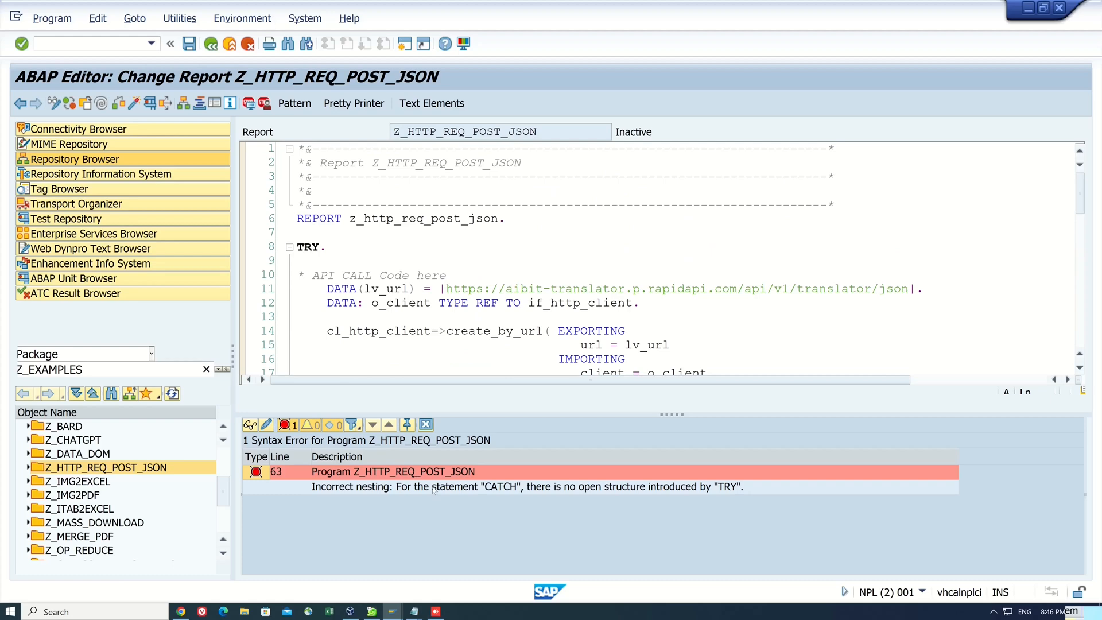
scroll(down, 3)
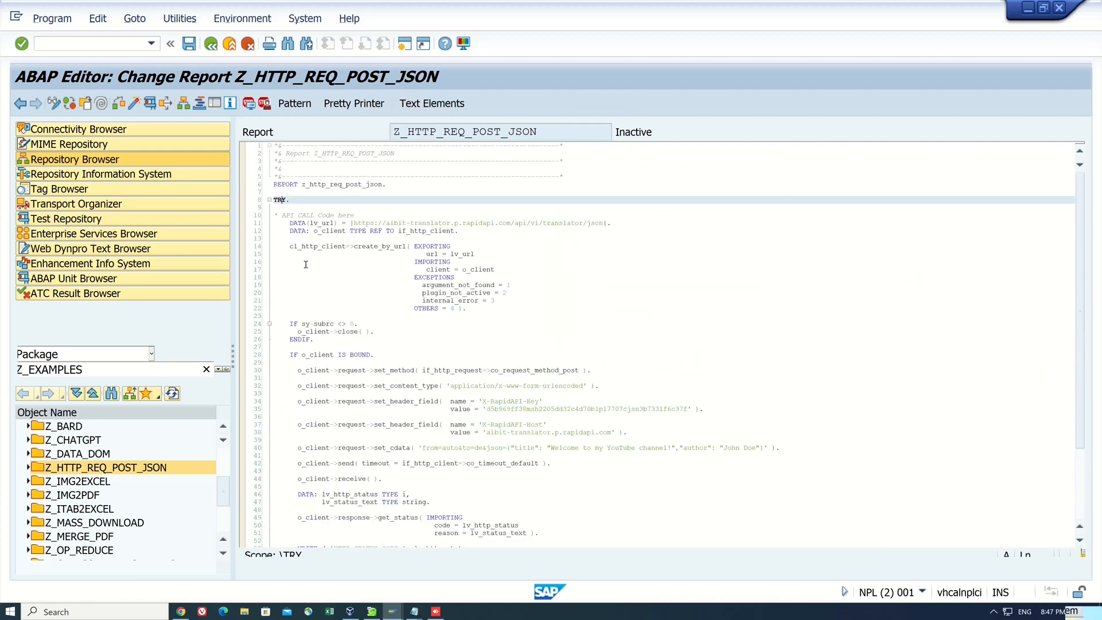
scroll(down, 3)
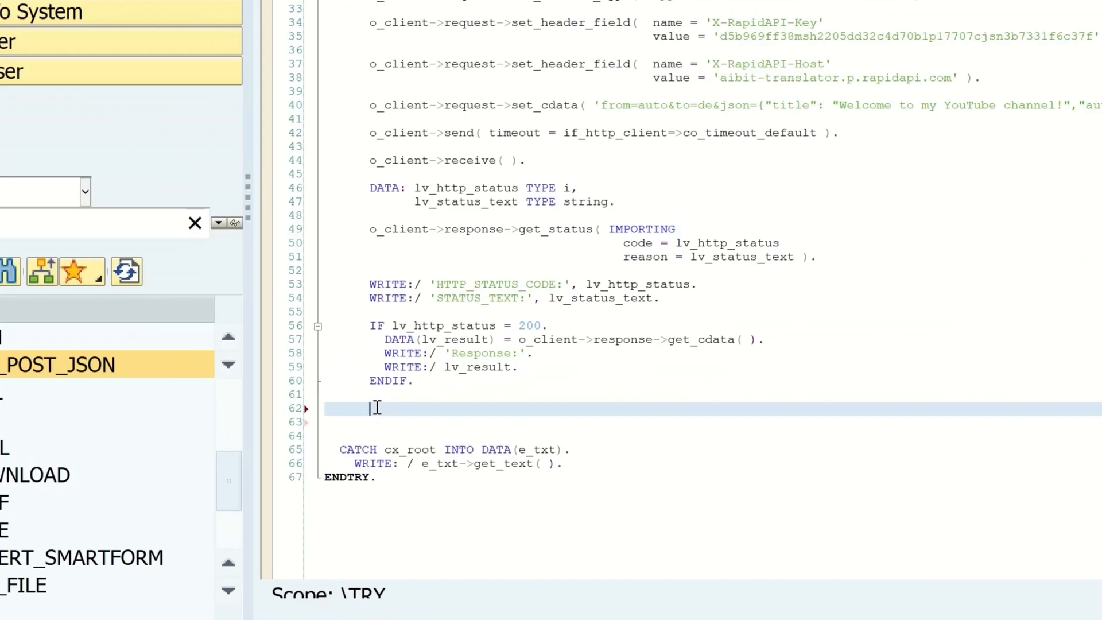
Step: Add o_client->close( ) on line 62 after the status check
text(o_client)
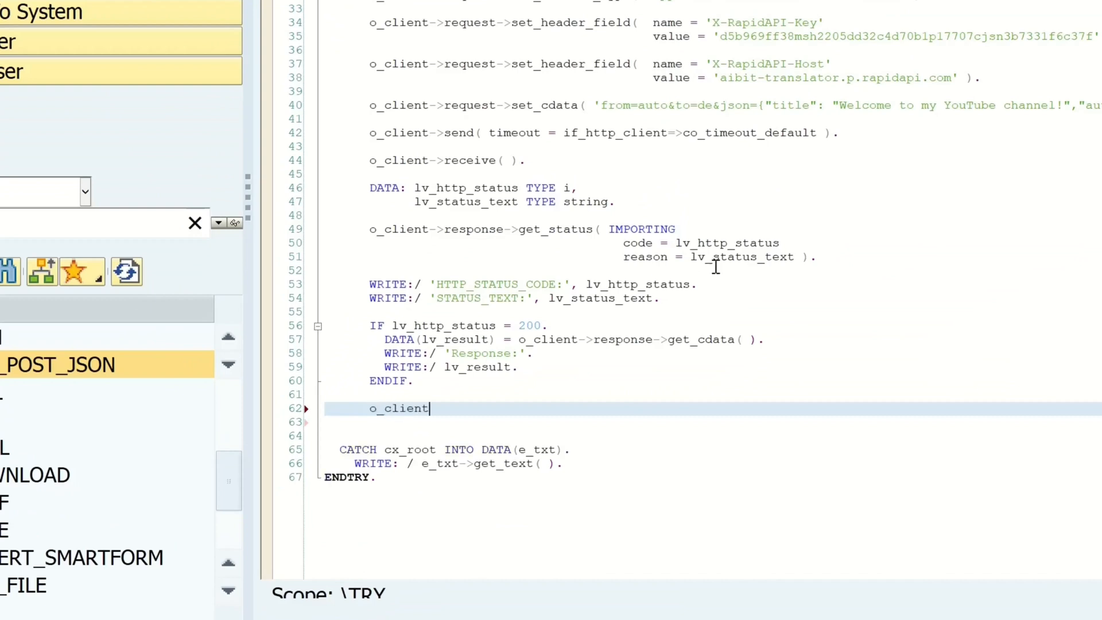
text(->close)
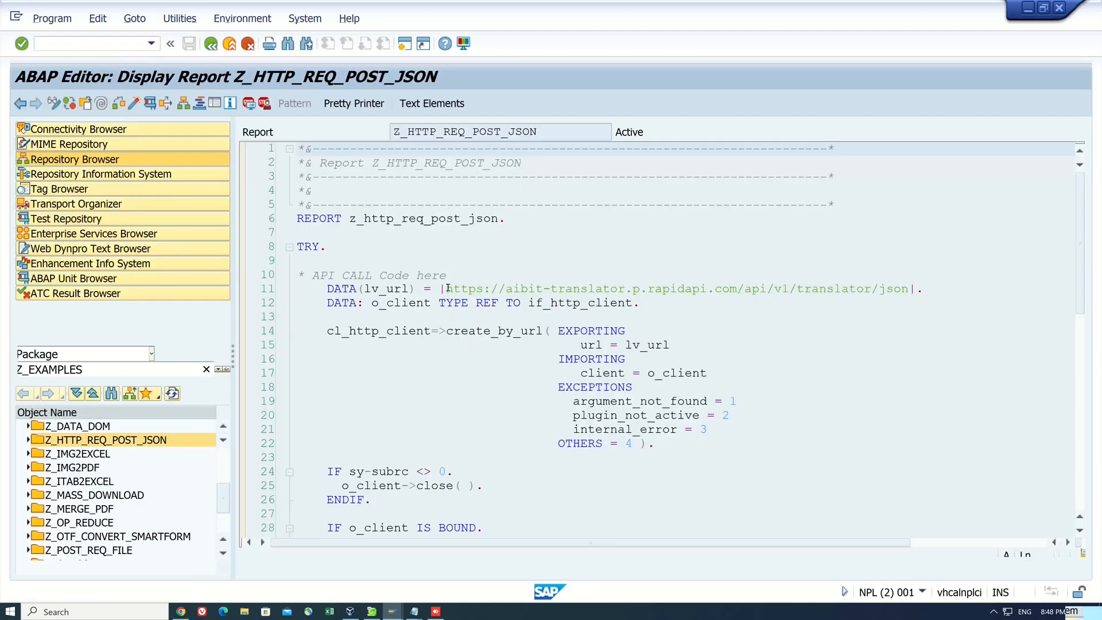
Step: View the translator API site's connection security details from Vivaldi's padlock
drag(448, 288, 908, 288)
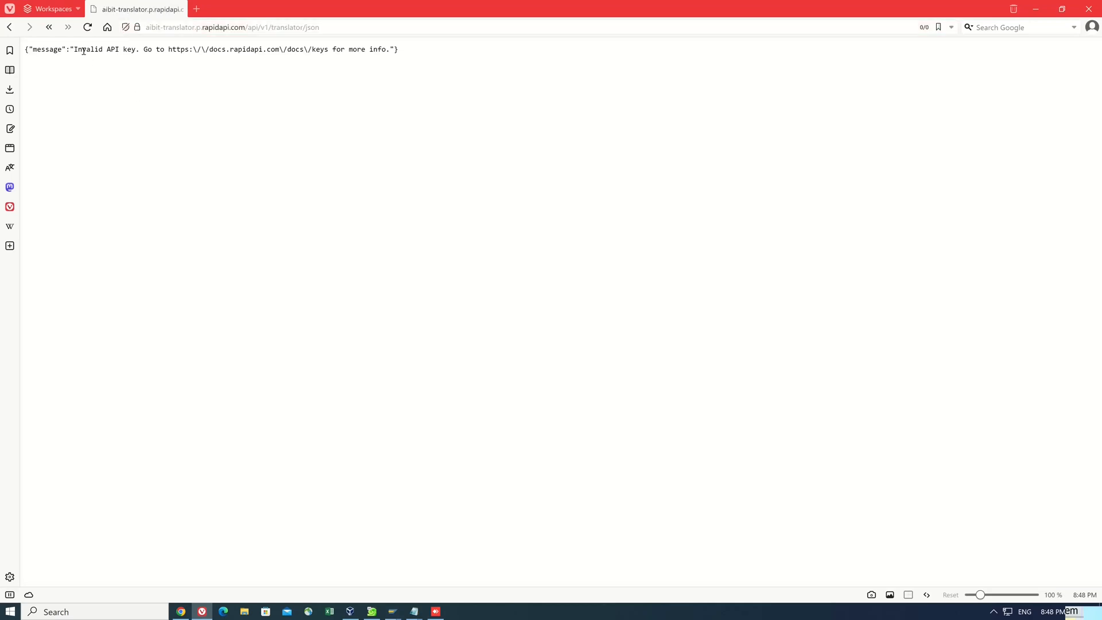
click(135, 27)
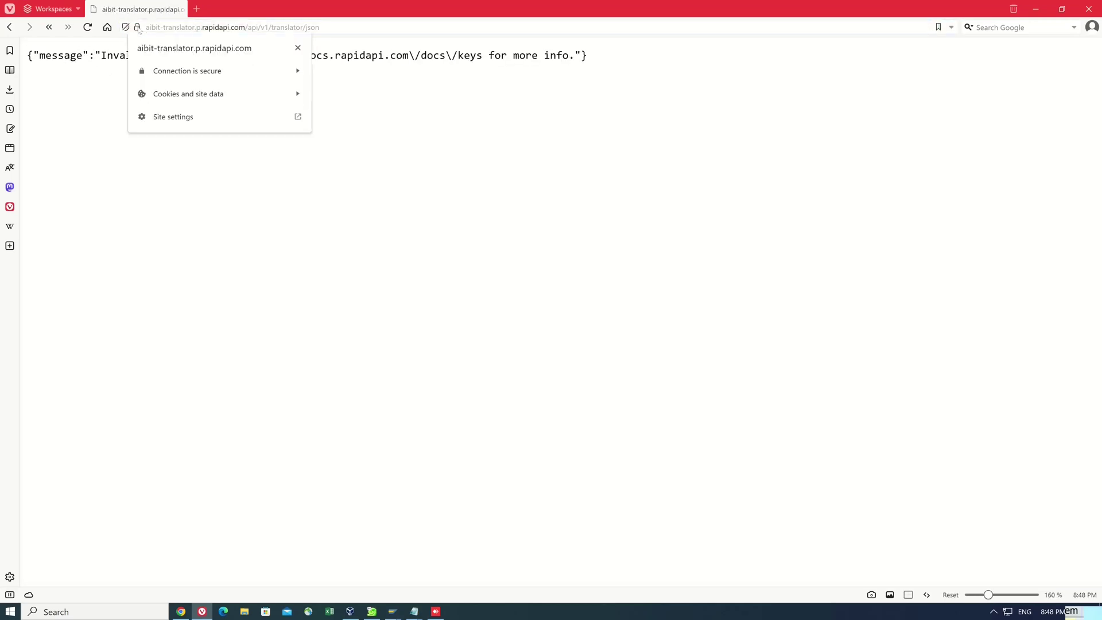
click(186, 71)
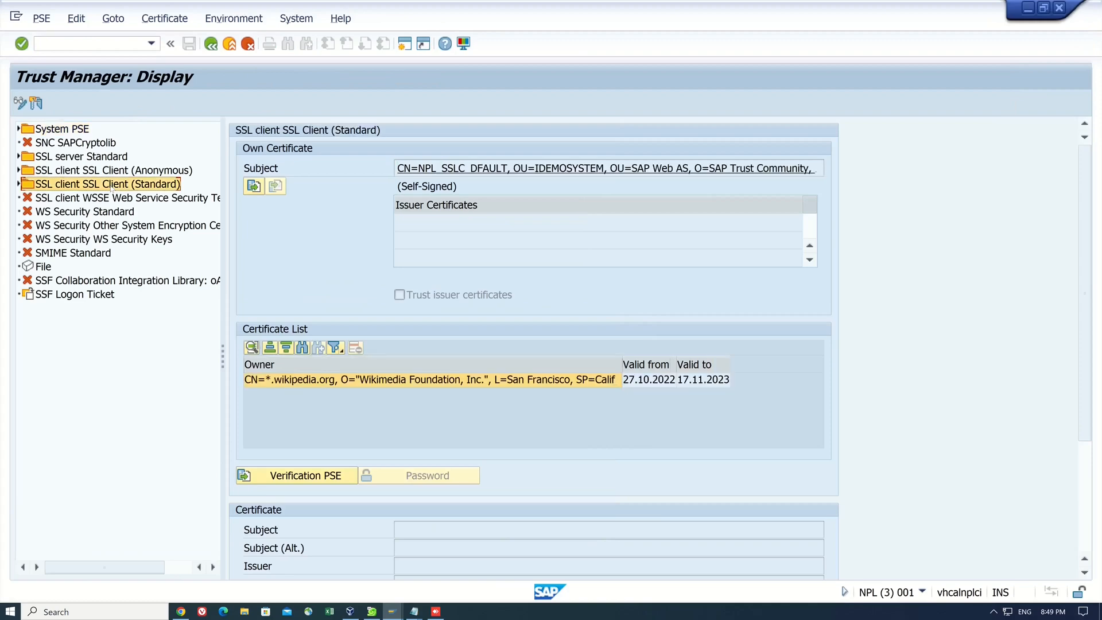
Step: Import the _.p.rapidapi.com certificate from Downloads and add it to the certificate list
scroll(down, 3)
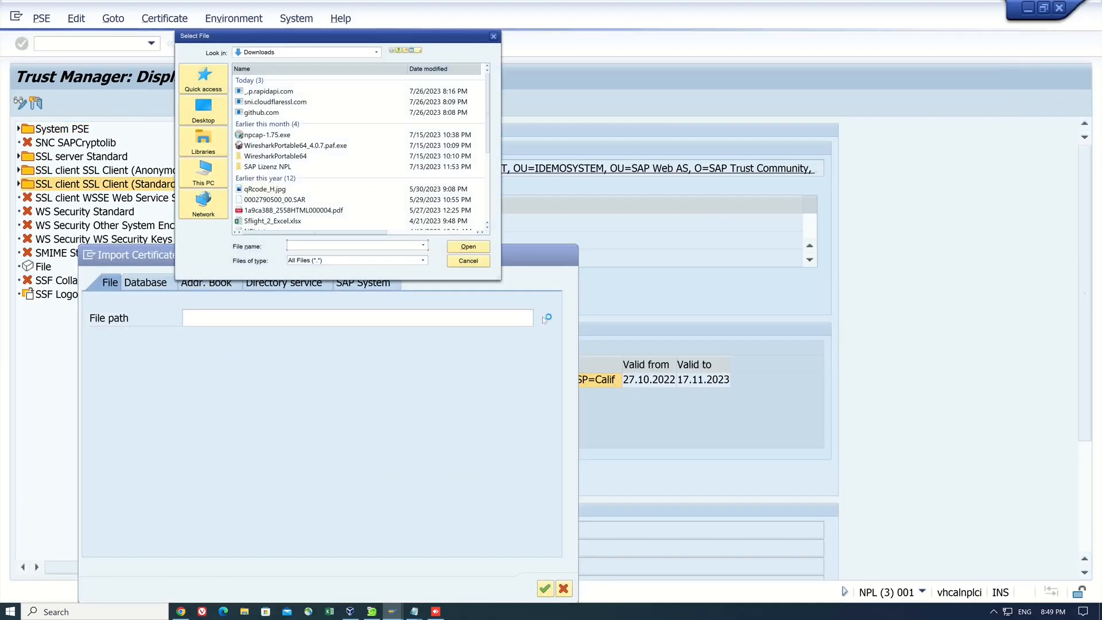
click(203, 173)
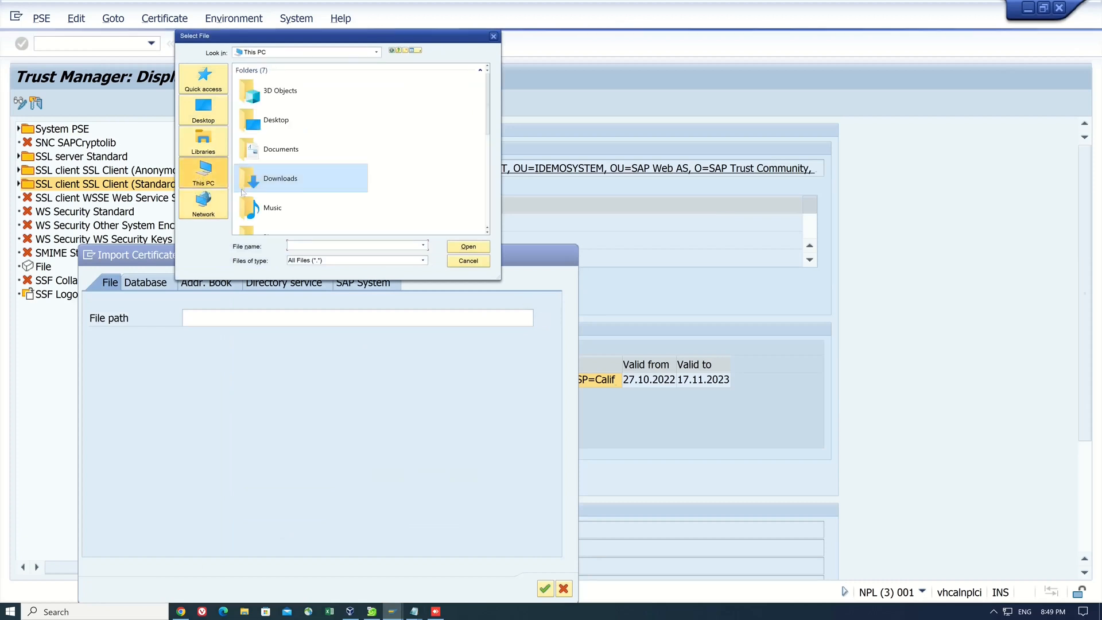
double_click(279, 178)
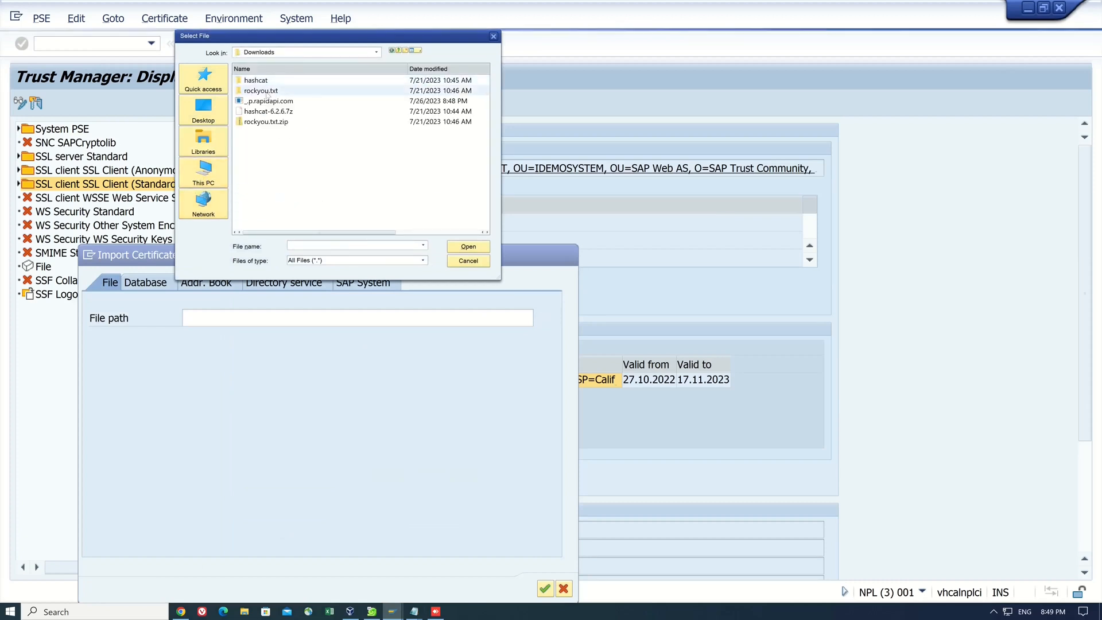
click(468, 247)
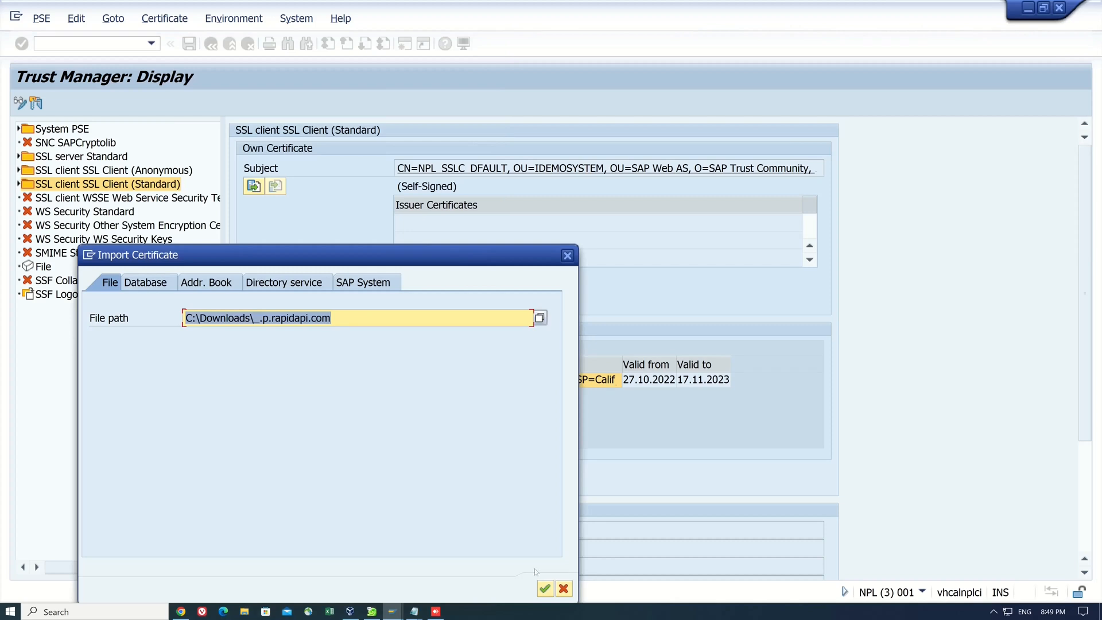
click(545, 589)
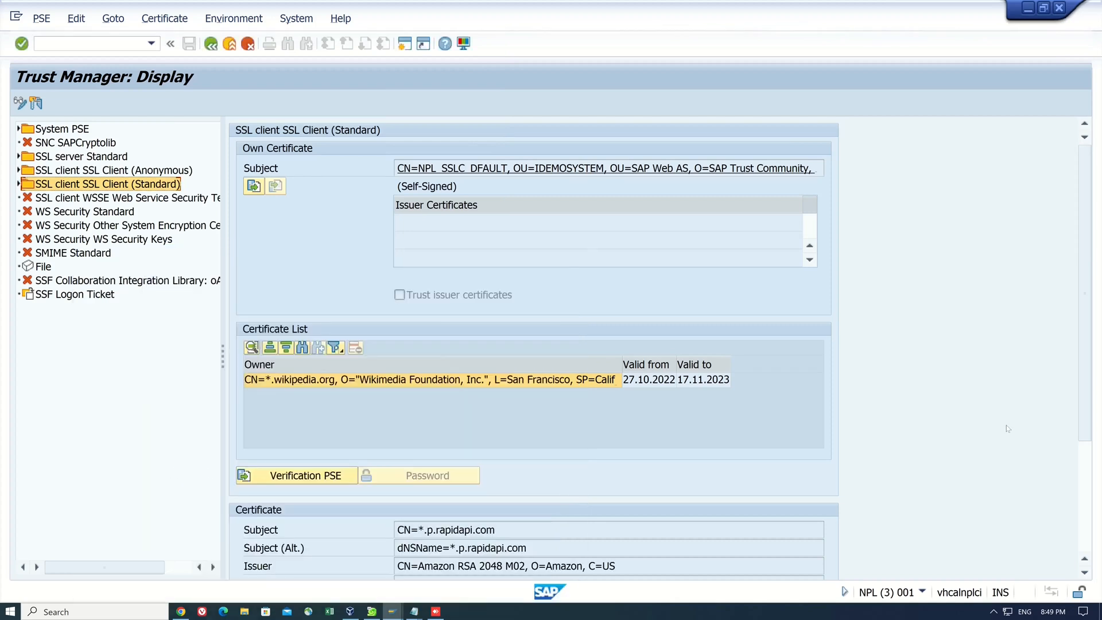
scroll(down, 3)
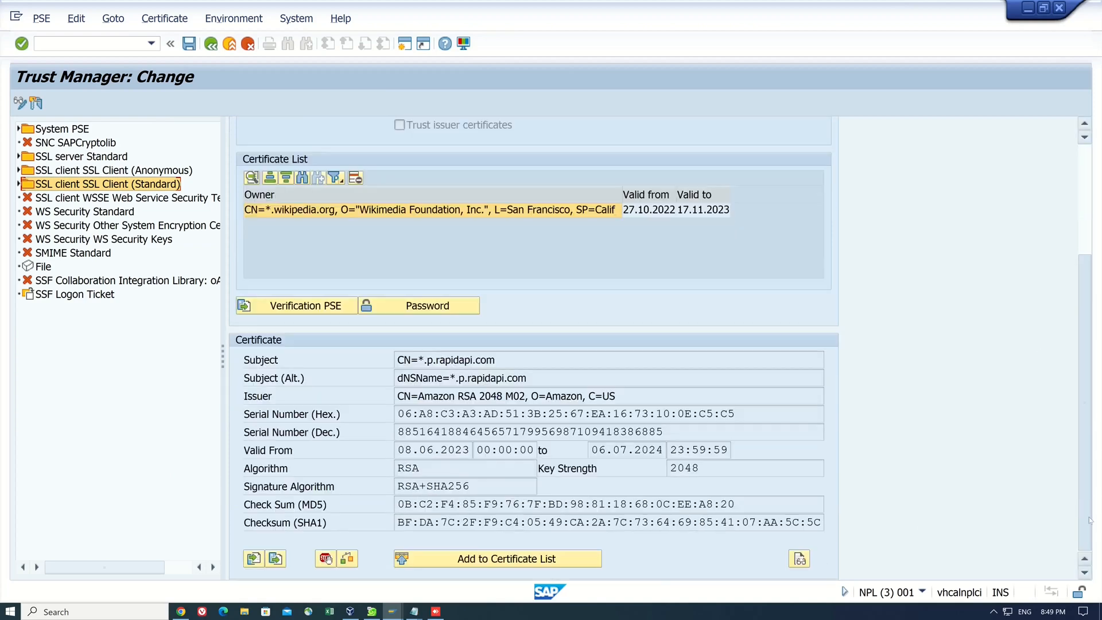
click(500, 559)
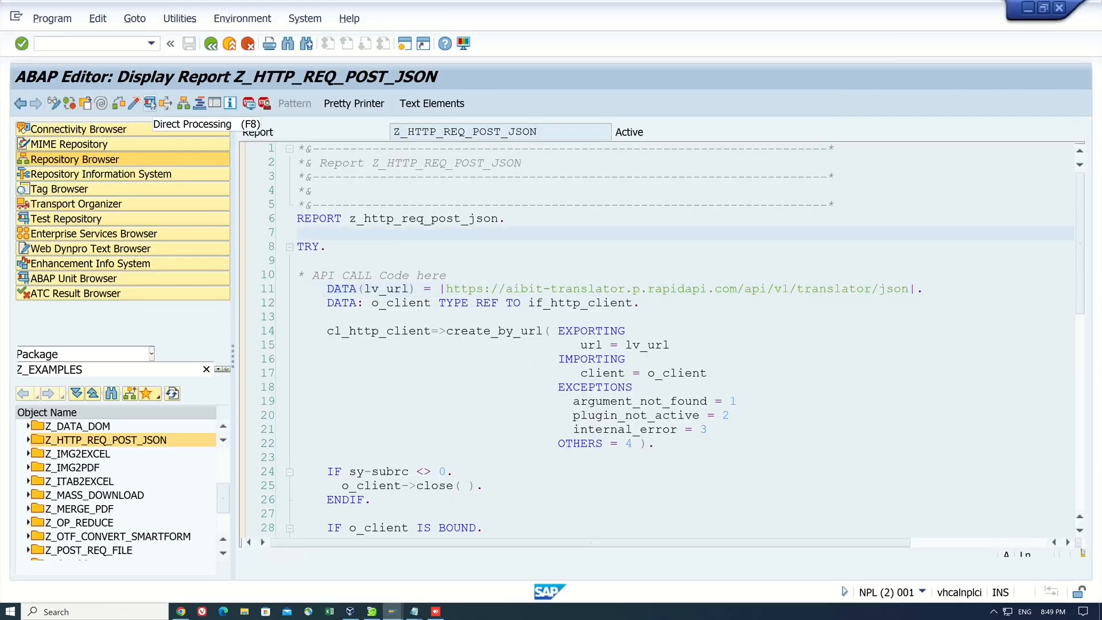
Step: Execute Z_HTTP_REQ_POST_JSON, verify status 200 OK with German translation, and return to source
key(F8)
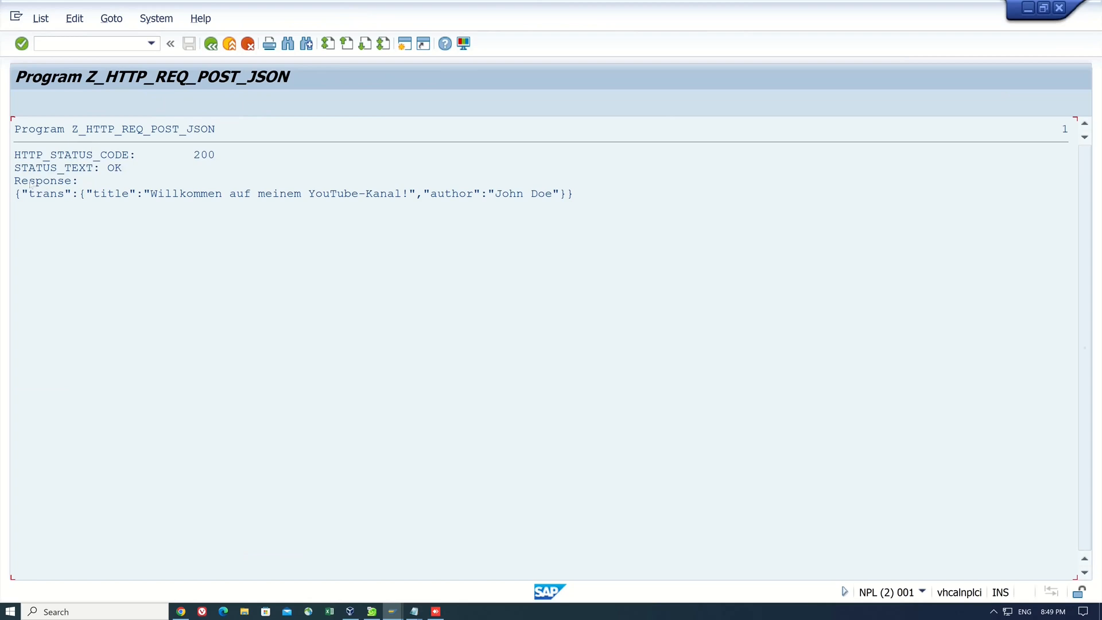
mouse_move(334, 180)
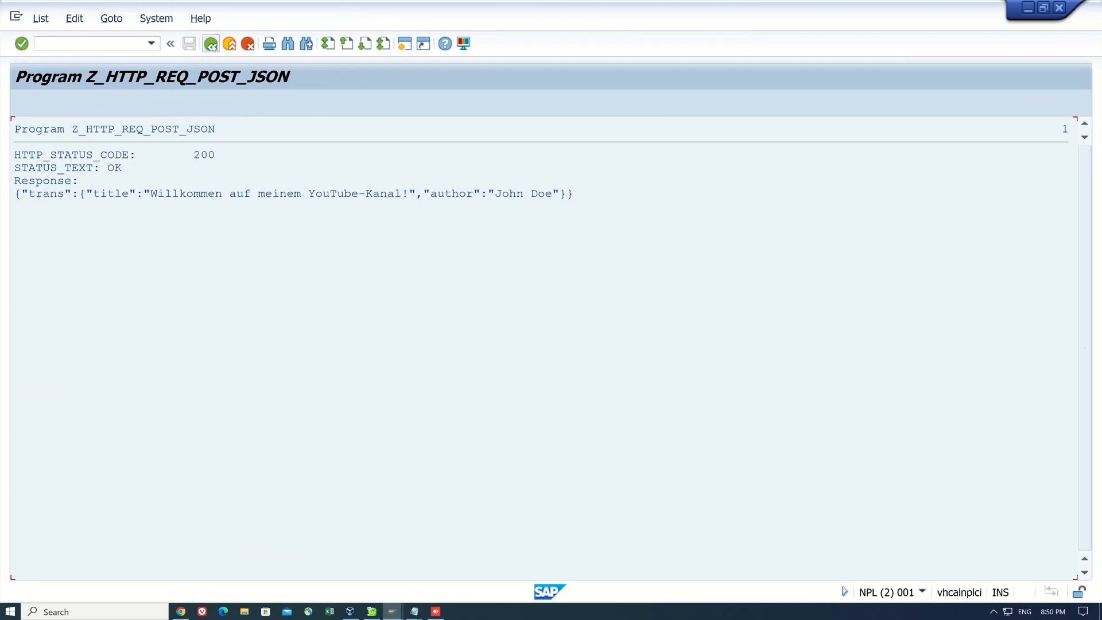
click(212, 44)
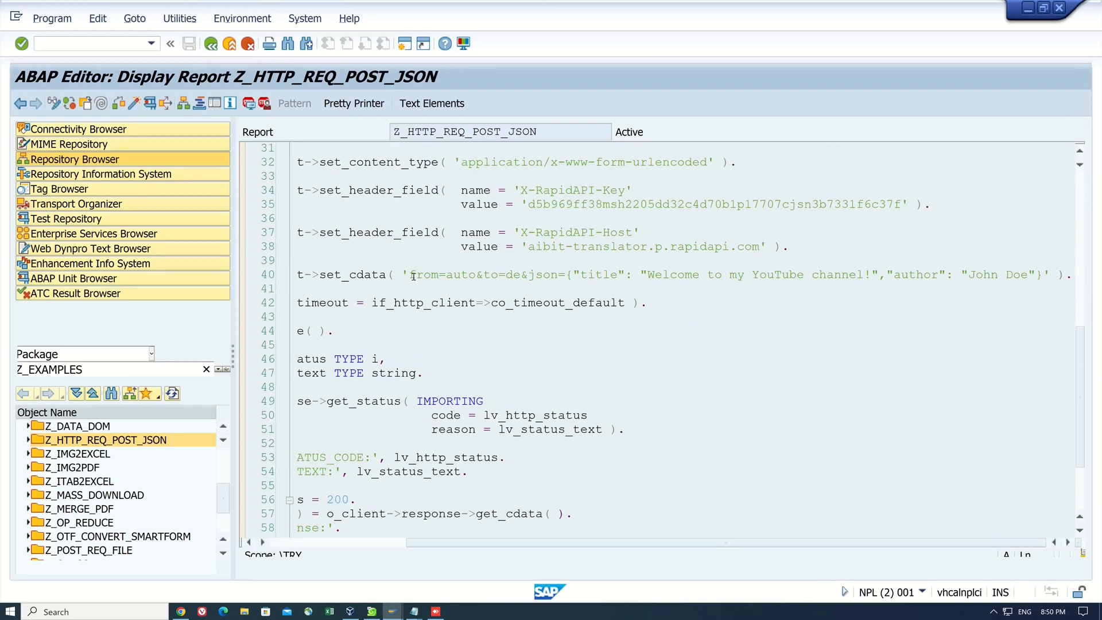
Step: Rerun the report with target language 'de', then view RapidAPI's Translate JSON code snippet
double_click(442, 274)
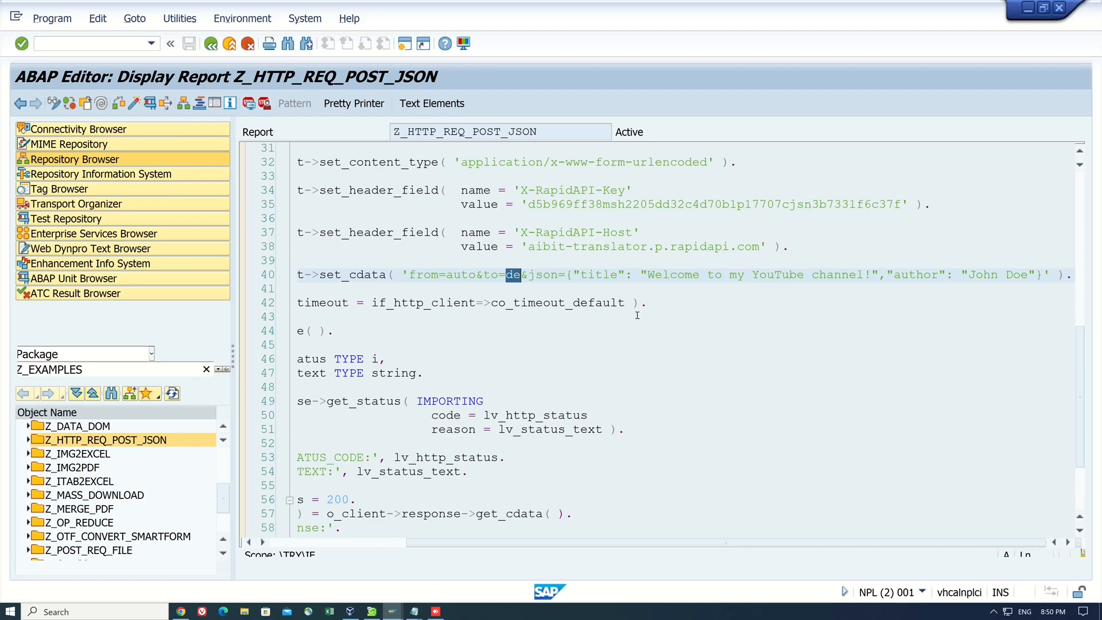
click(354, 103)
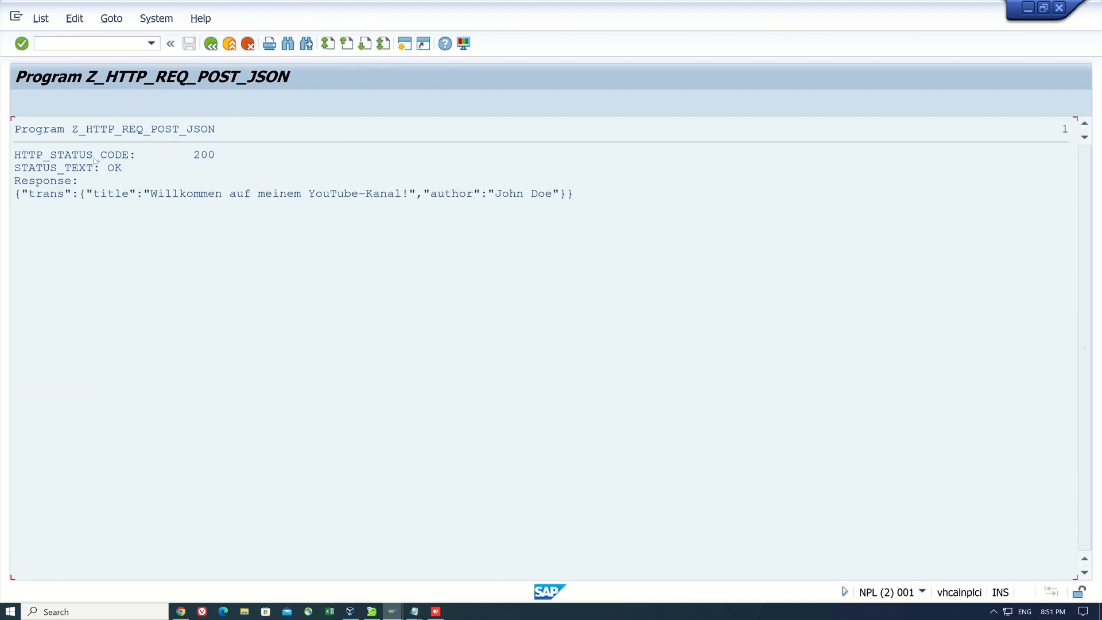
mouse_move(210, 44)
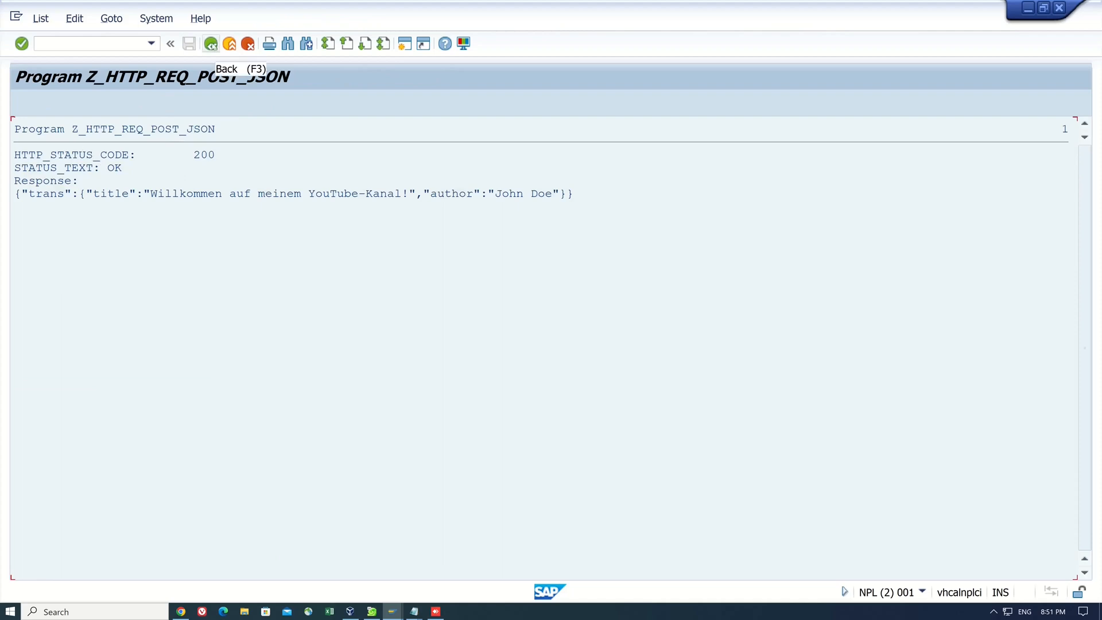
mouse_move(182, 594)
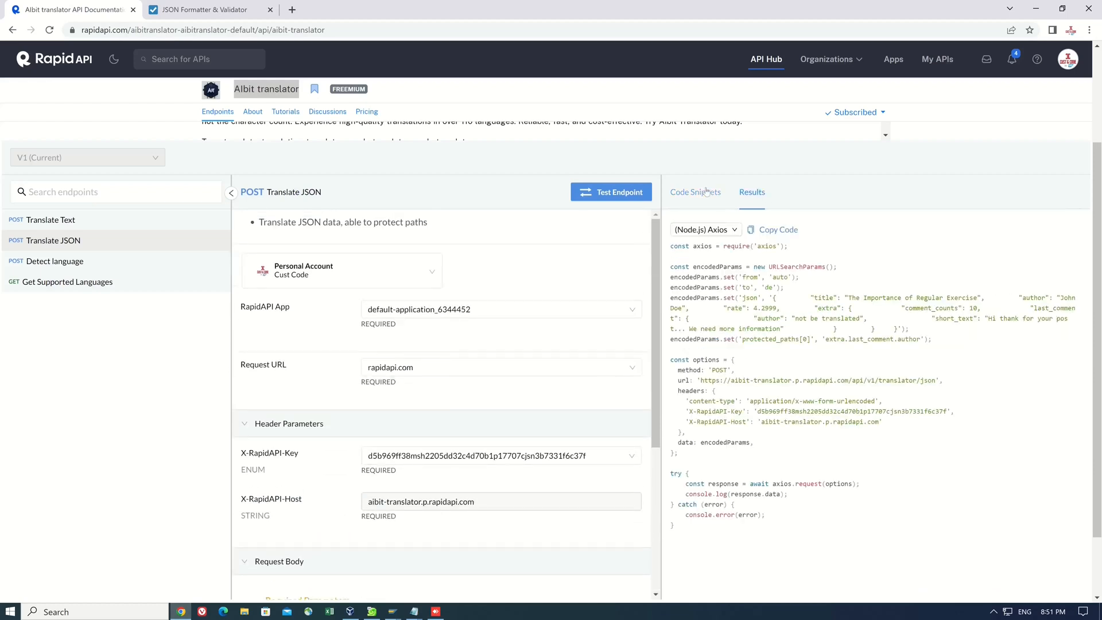
click(695, 192)
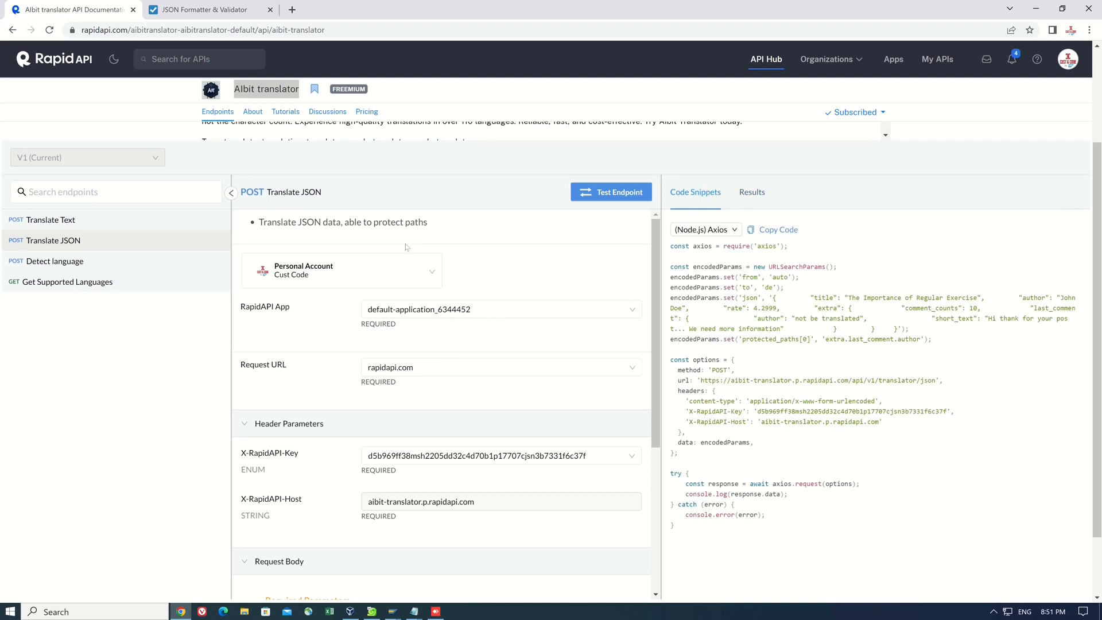